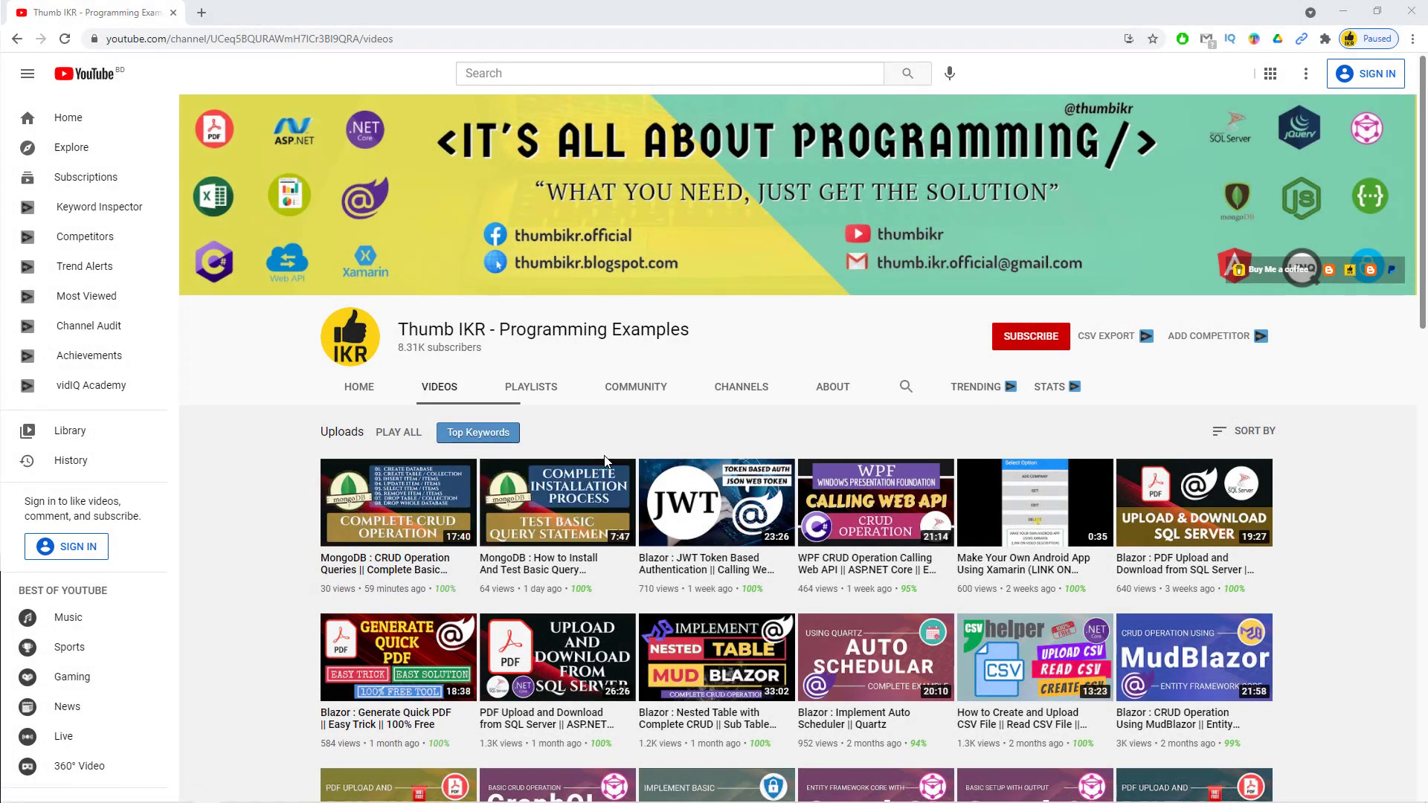
{"action": "mouse_move", "coordinate": [638, 437]}
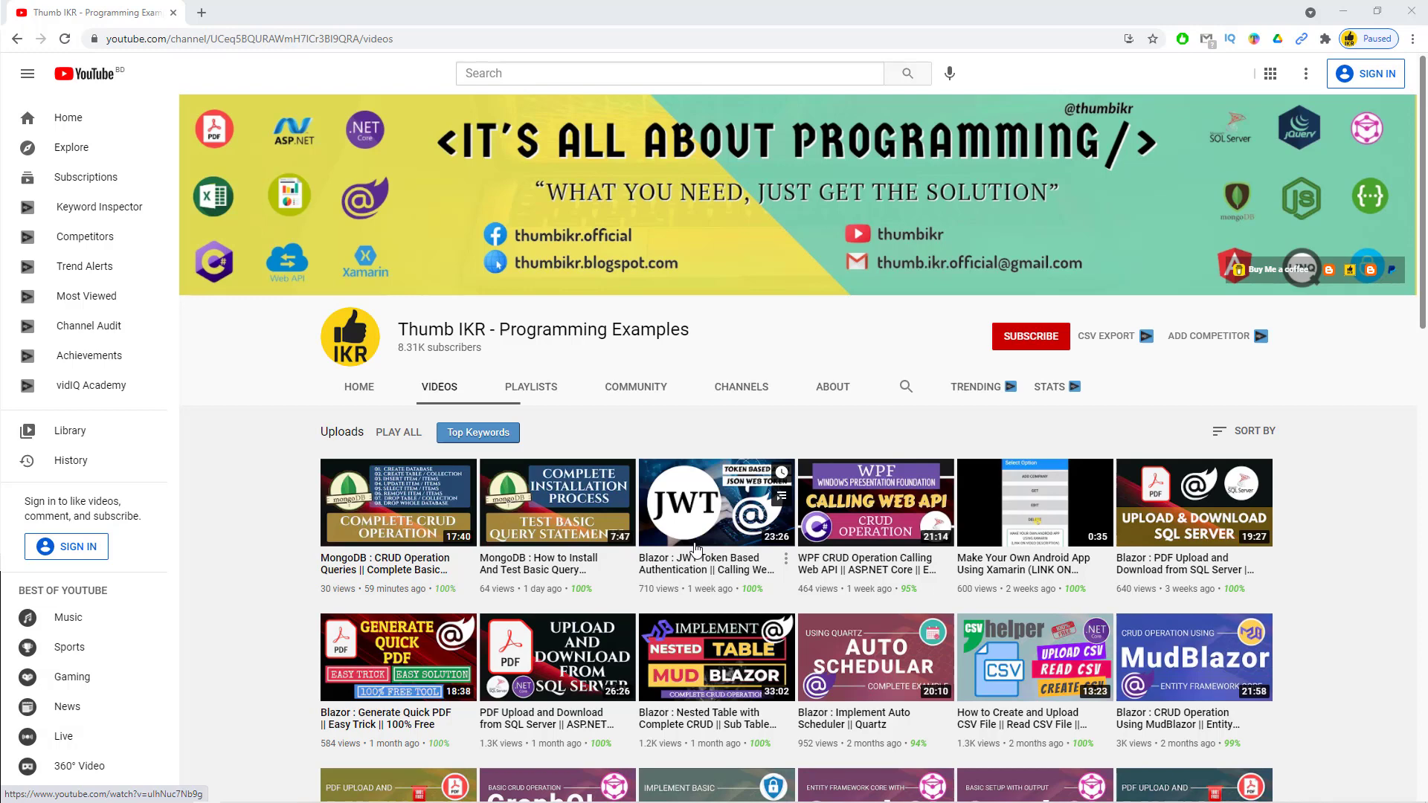
{"action": "mouse_move", "coordinate": [771, 588]}
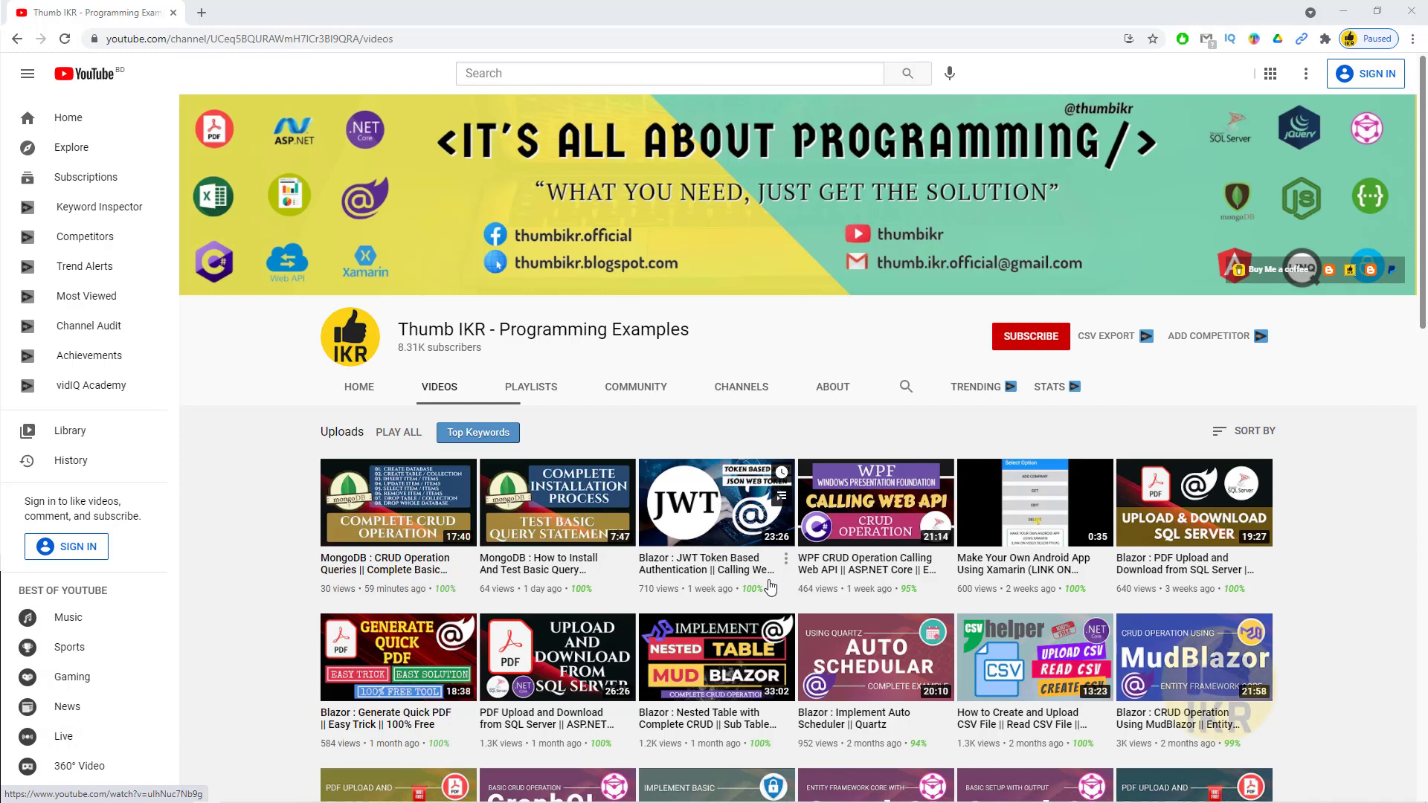
{"action": "mouse_move", "coordinate": [663, 405]}
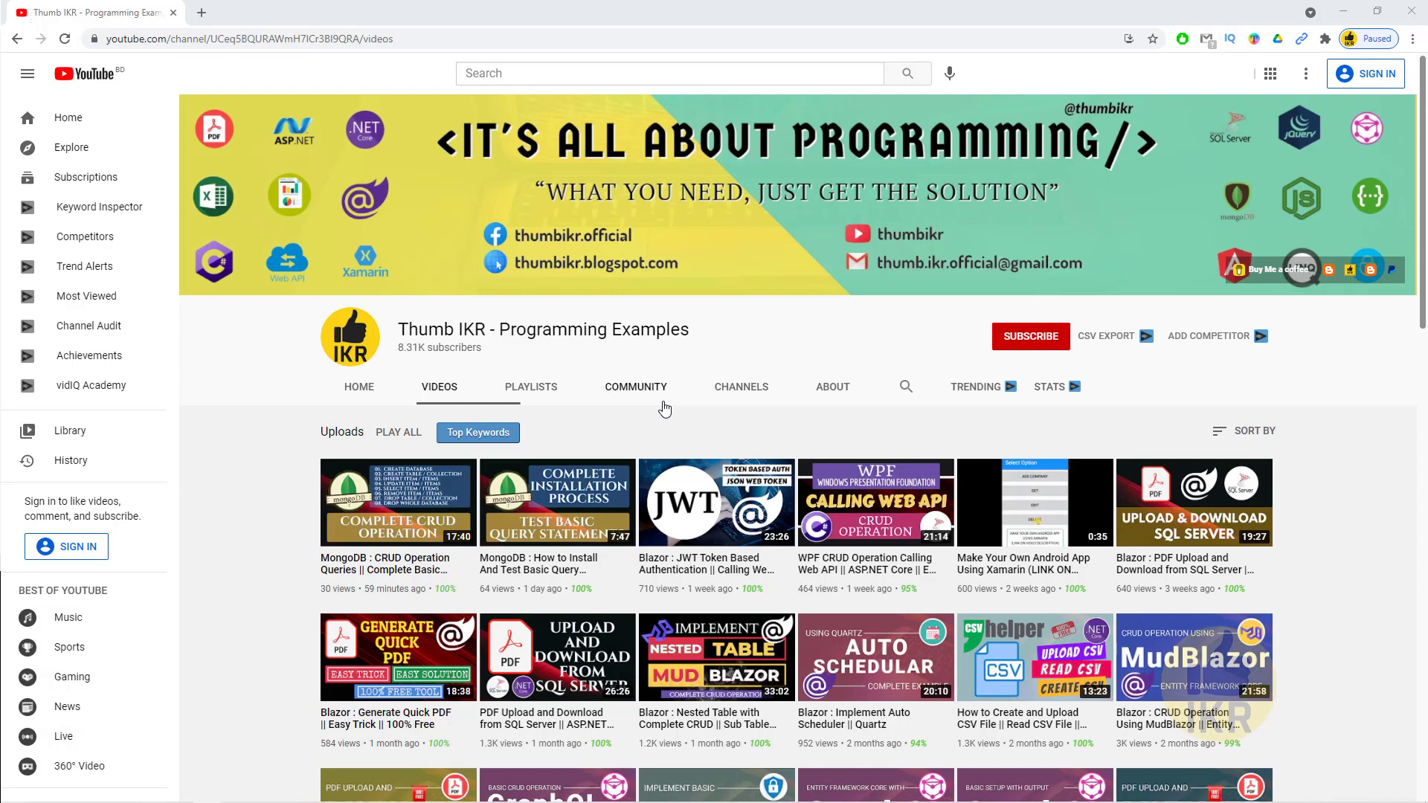
{"action": "mouse_move", "coordinate": [635, 404]}
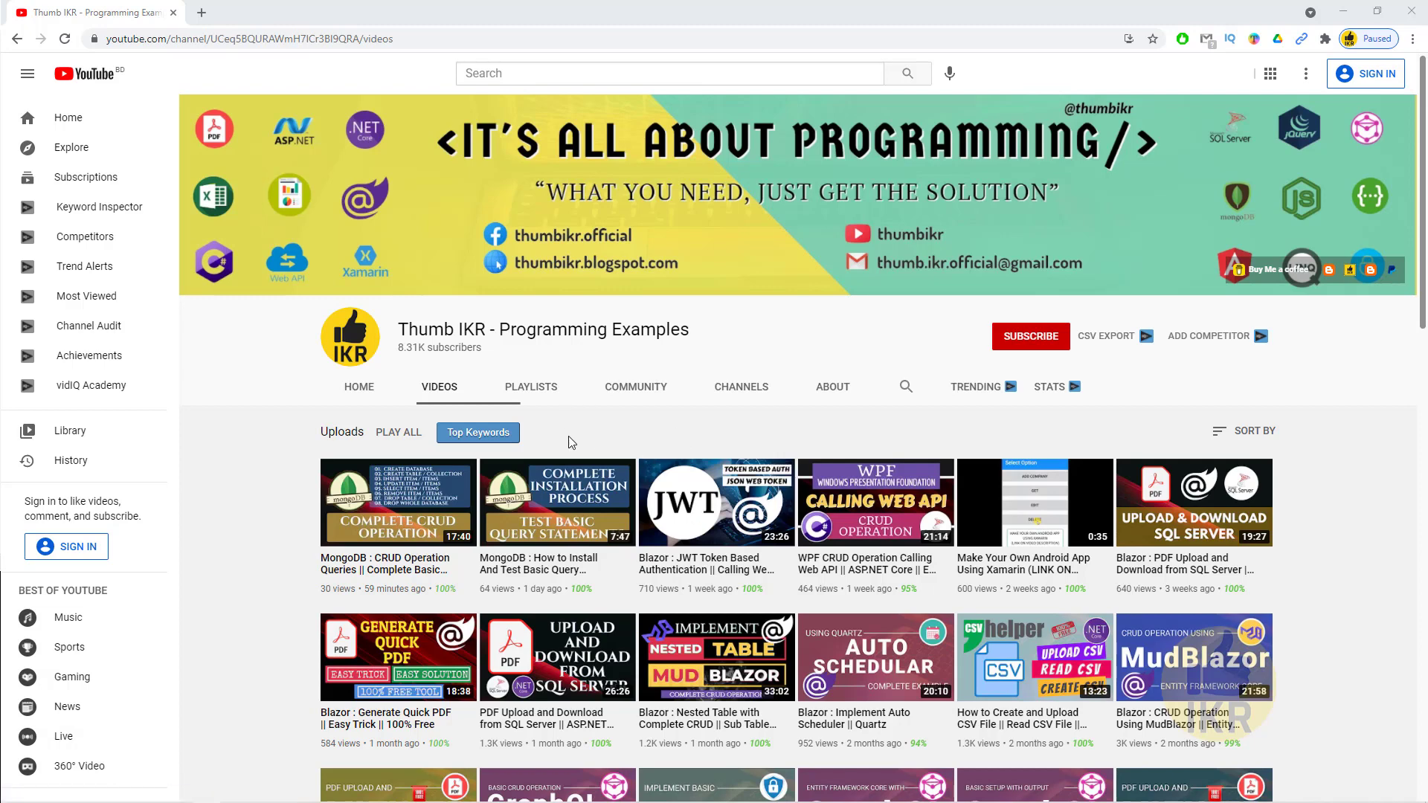
{"action": "mouse_move", "coordinate": [1142, 147]}
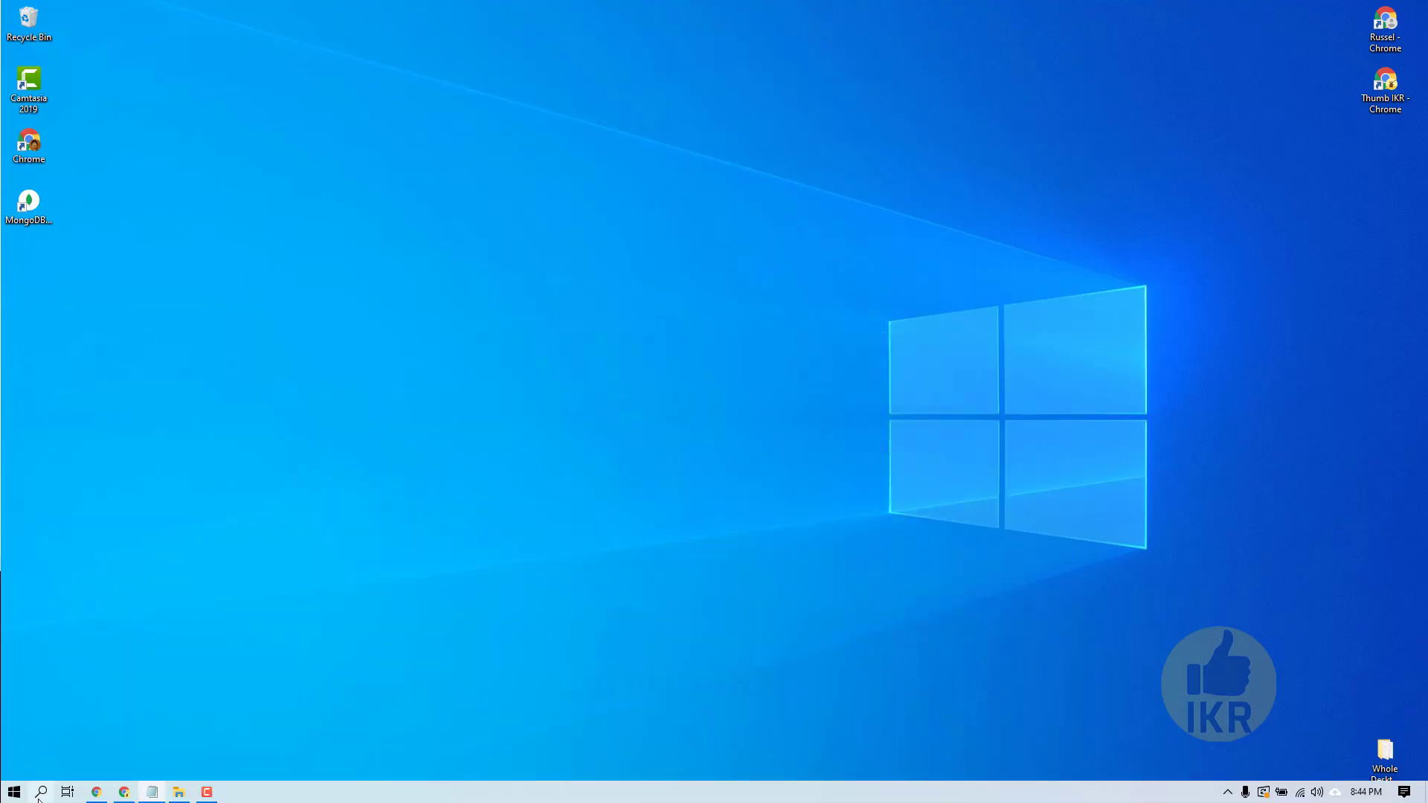
Launch File Explorer from Start search and browse into Program Files\MongoDB\Server\4.4 toward the bin folder
{"action": "type", "text": "file"}
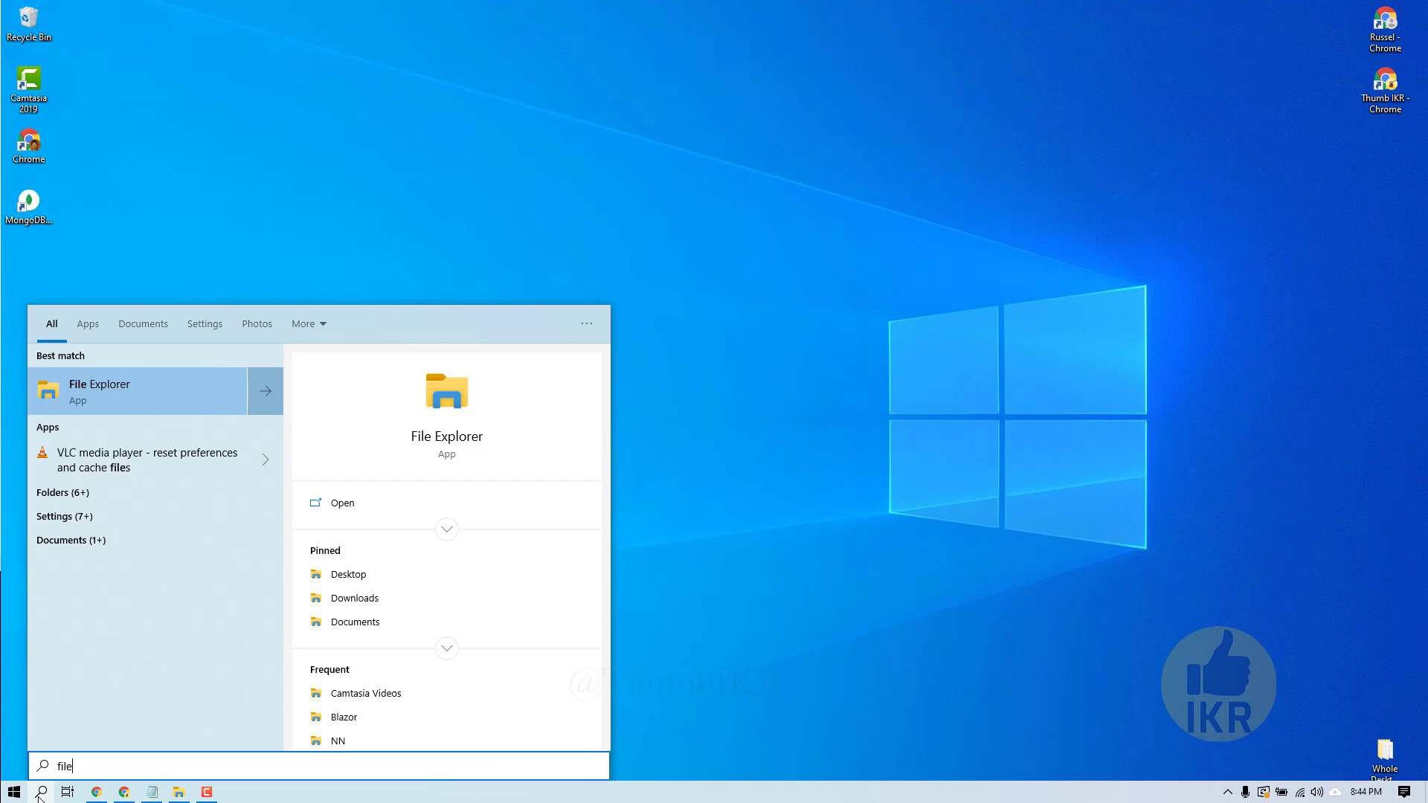
{"action": "left_click", "coordinate": [136, 391]}
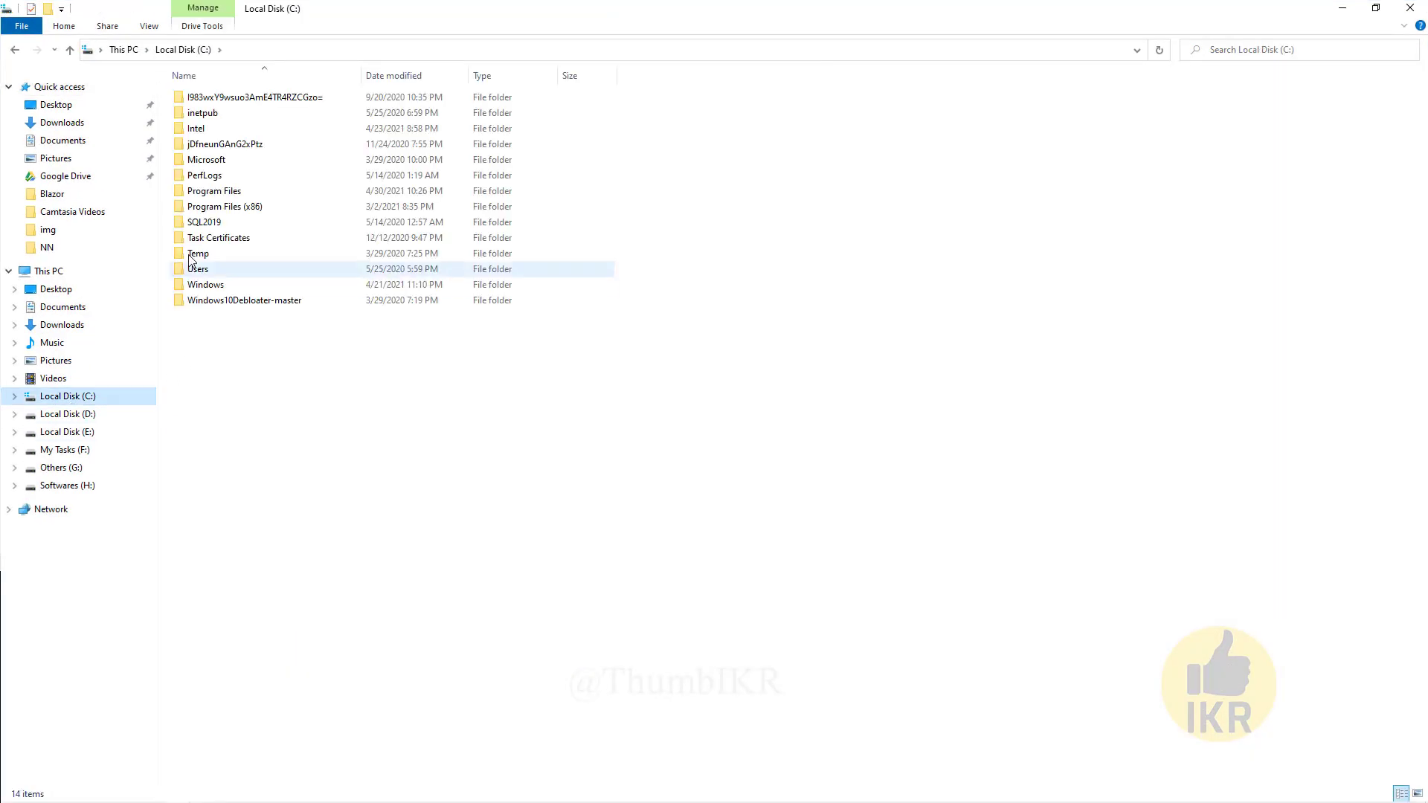
{"action": "double_click", "coordinate": [212, 190]}
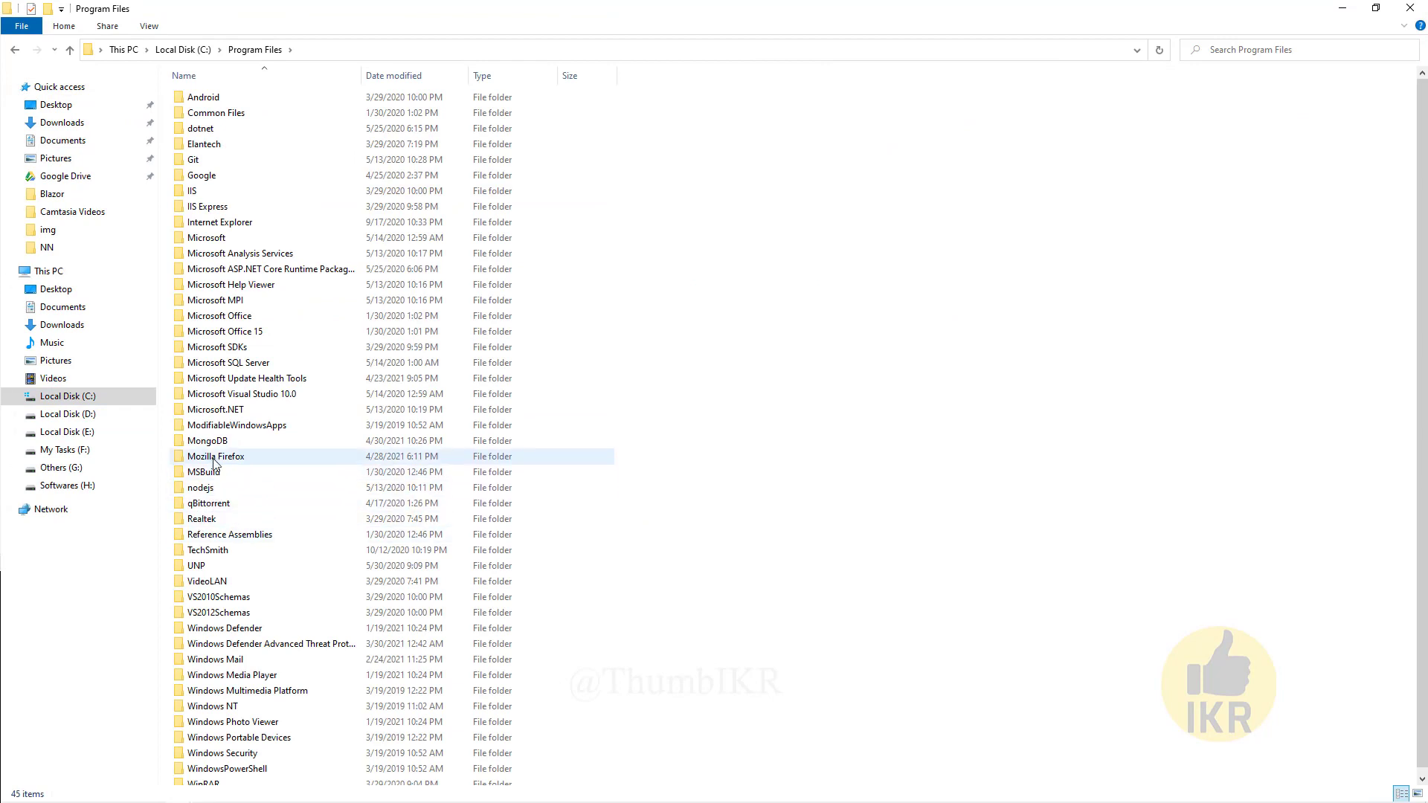
{"action": "double_click", "coordinate": [205, 440]}
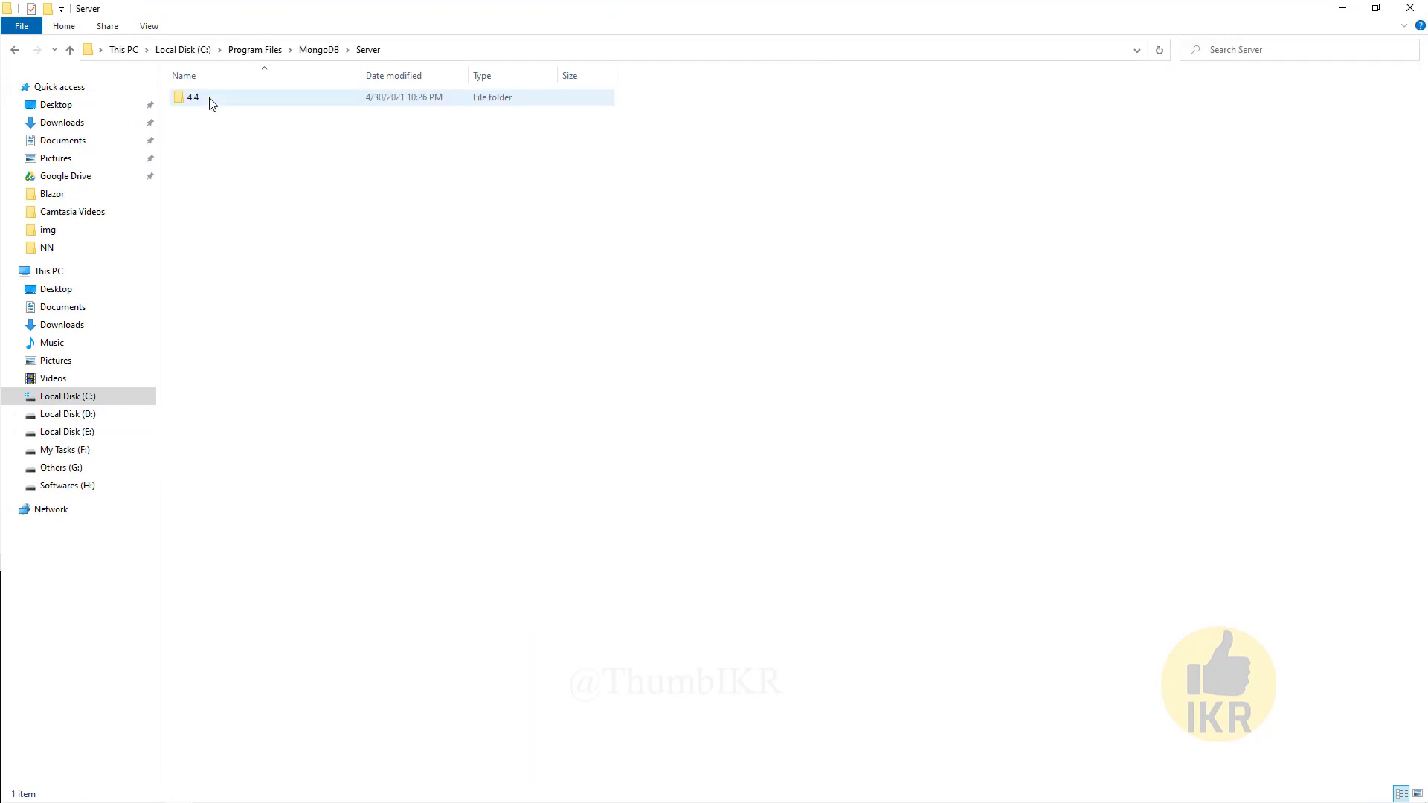
{"action": "double_click", "coordinate": [192, 97]}
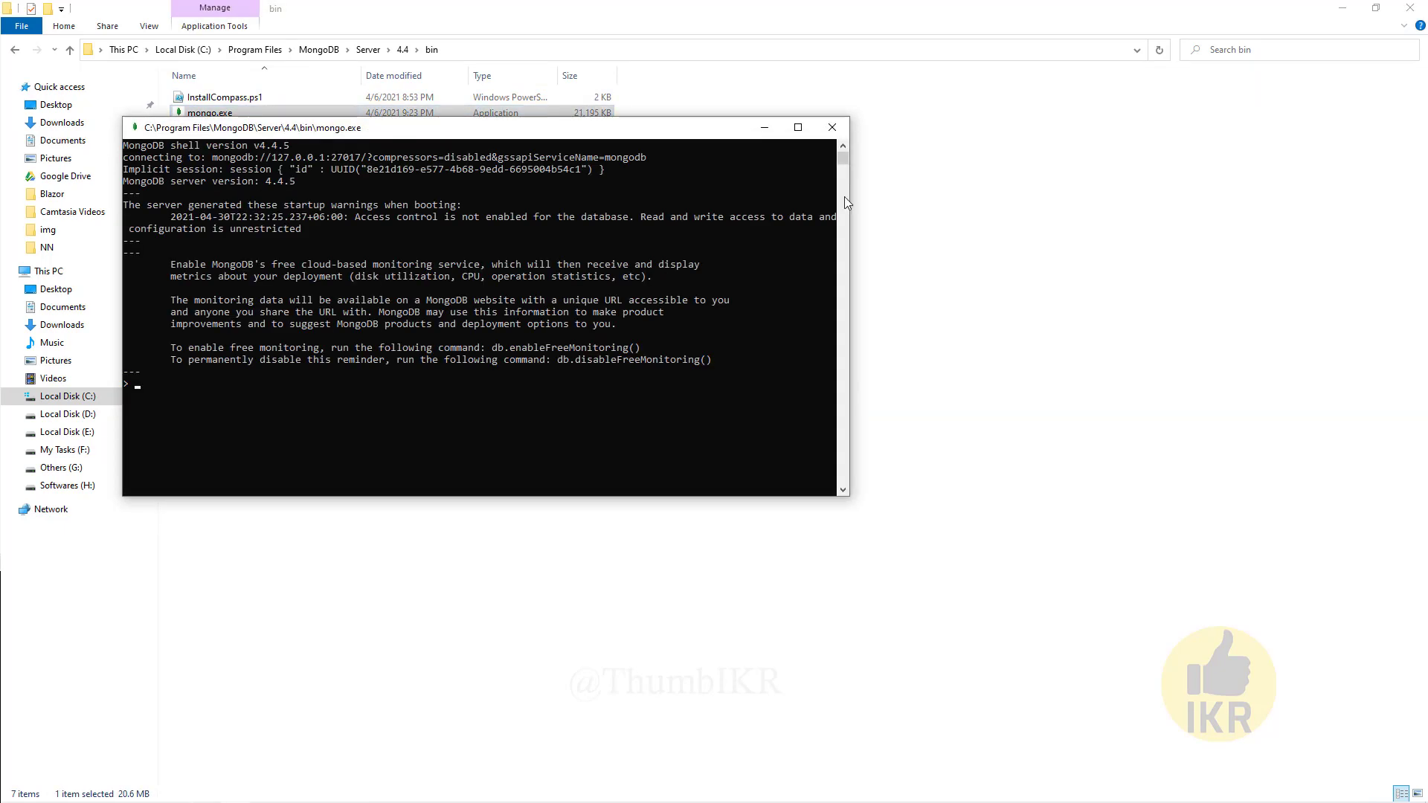
Maximize the shell, list databases with show dbs and switch to SchoolDB
{"action": "left_click", "coordinate": [798, 126]}
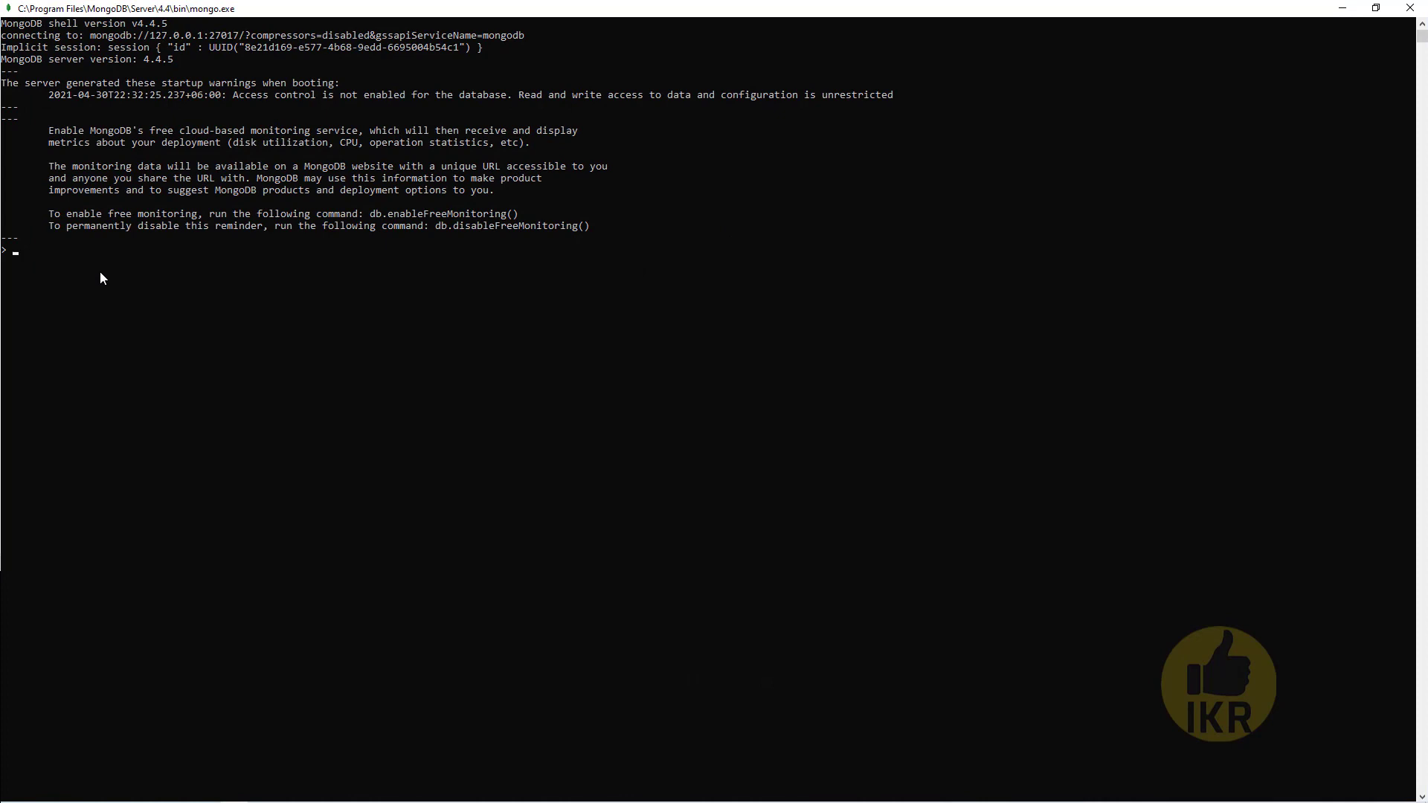
{"action": "type", "text": "show dbs\\"}
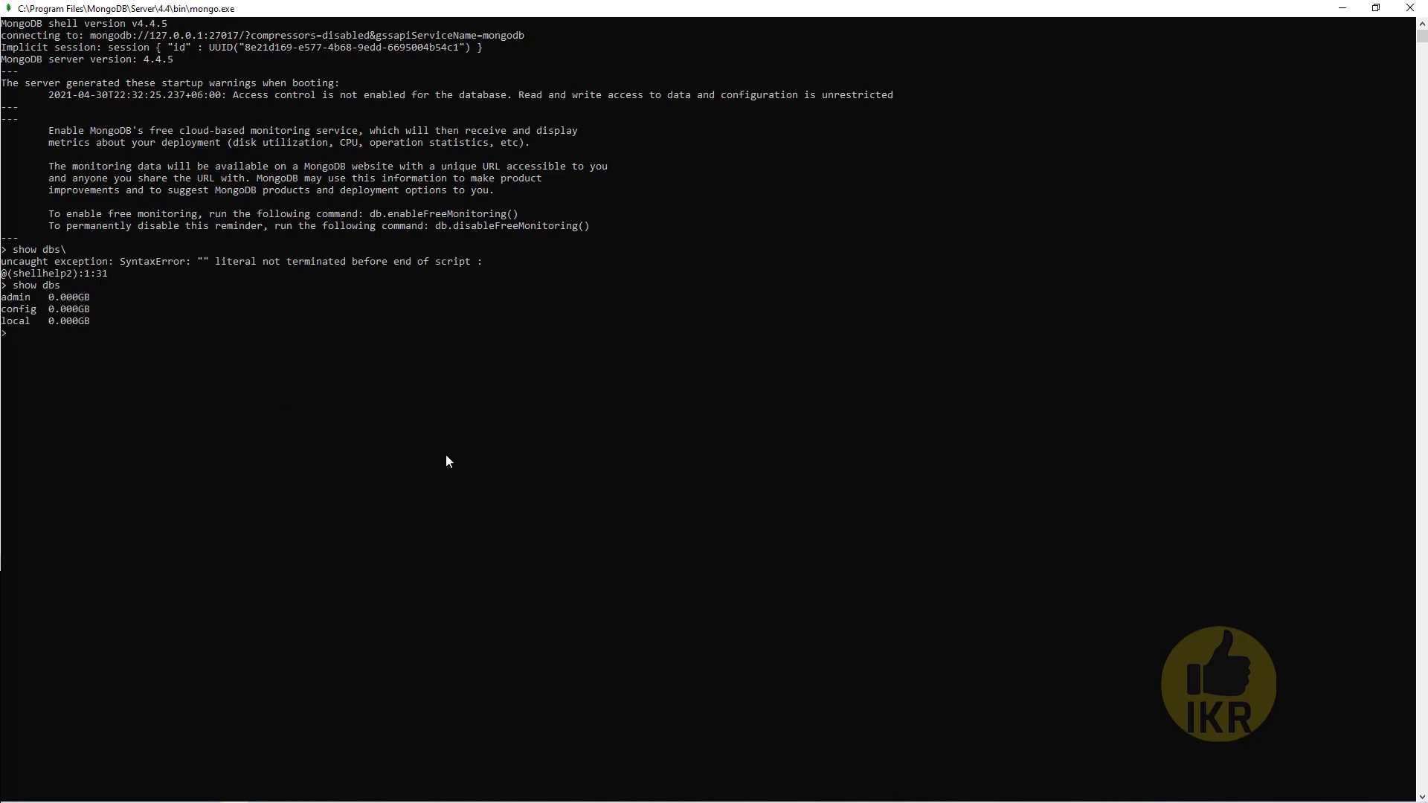
{"action": "type", "text": "use Sch"}
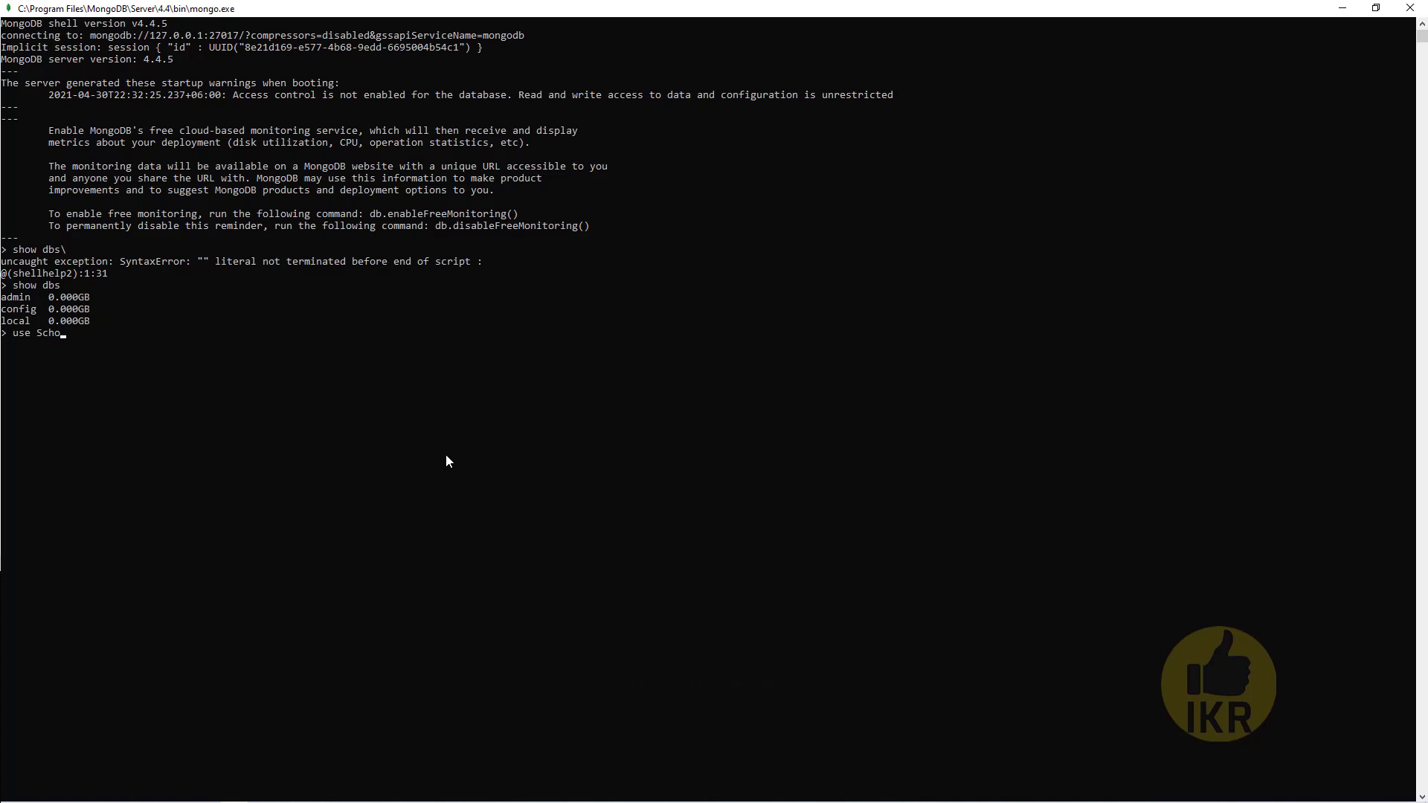
{"action": "type", "text": "olDB"}
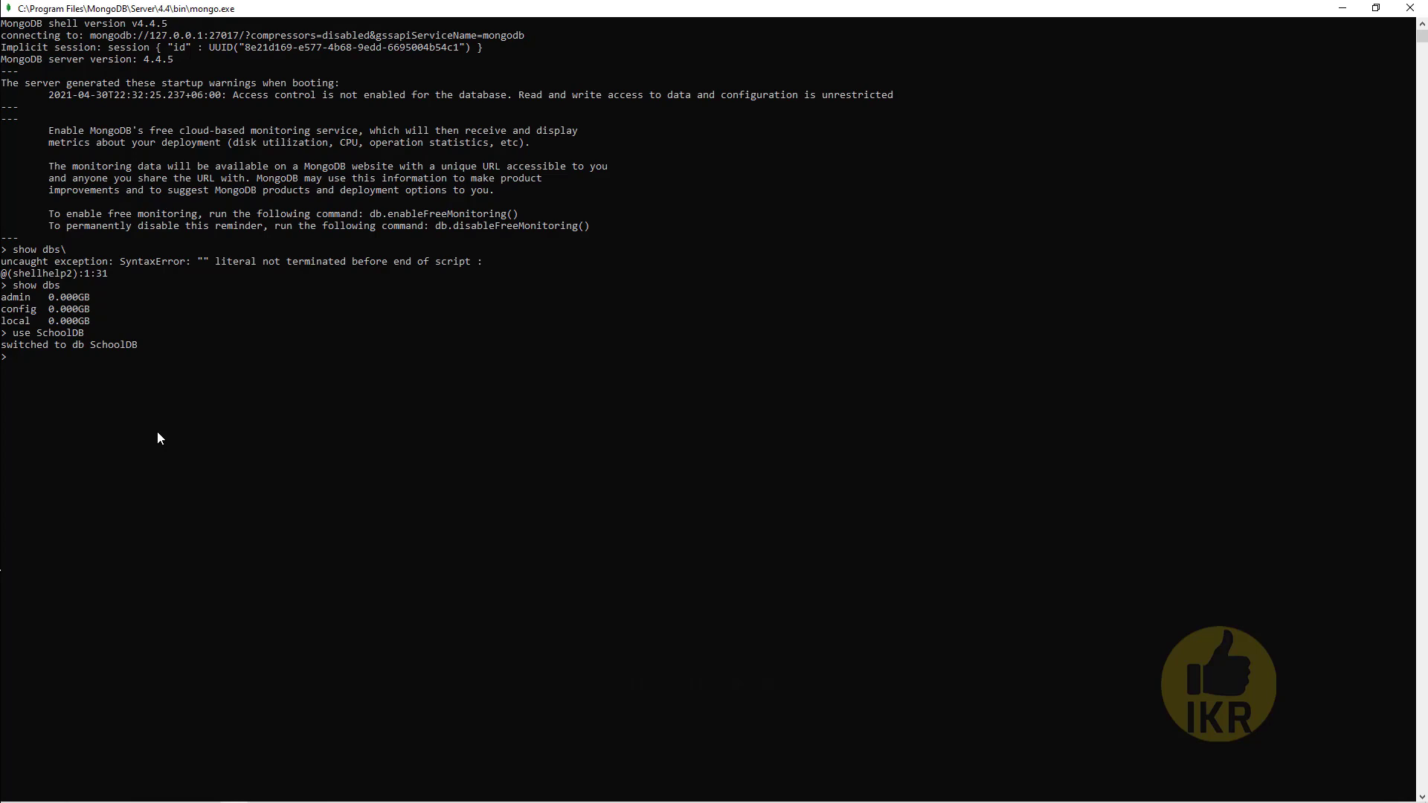
Create the Students collection with db.createCollection("Students")
{"action": "type", "text": "db."}
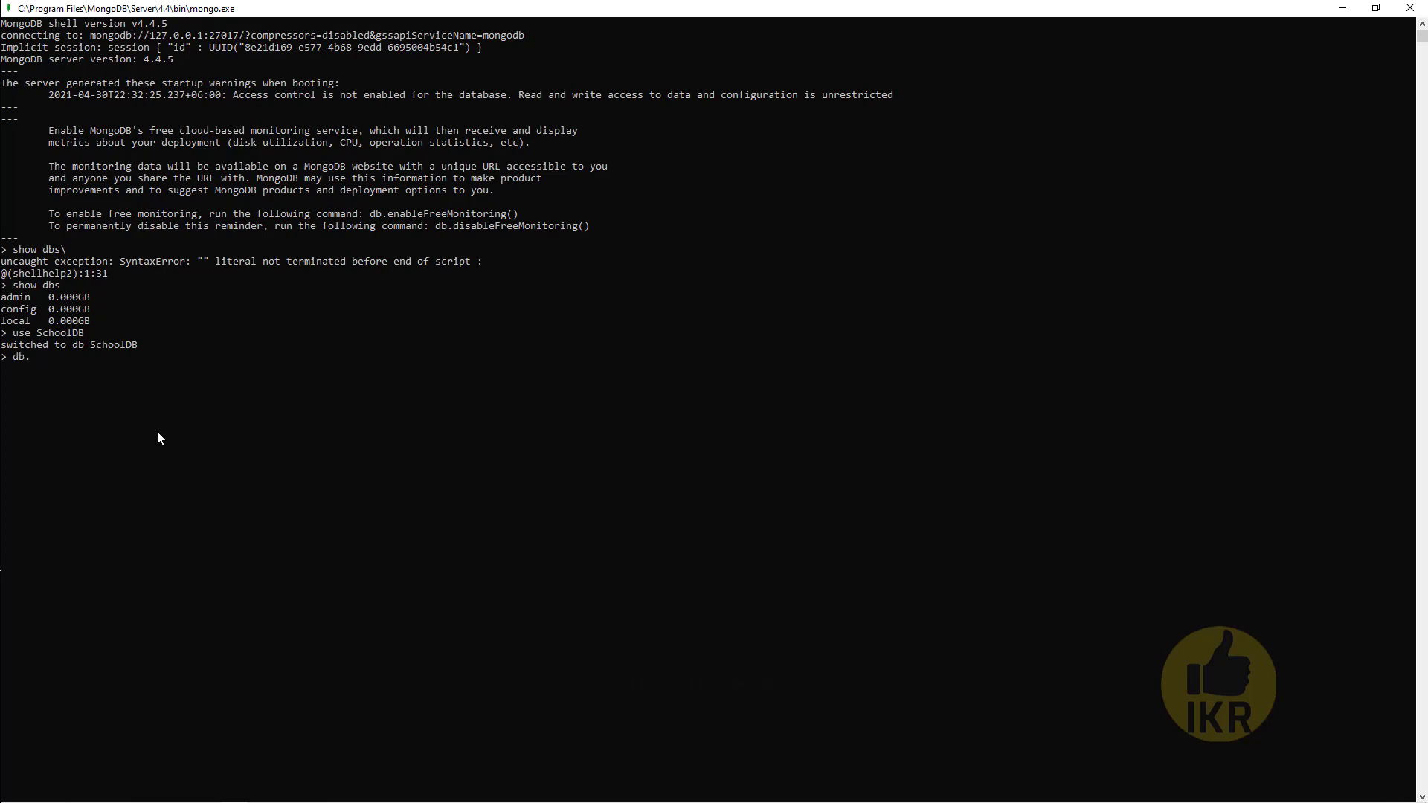
{"action": "type", "text": "createC"}
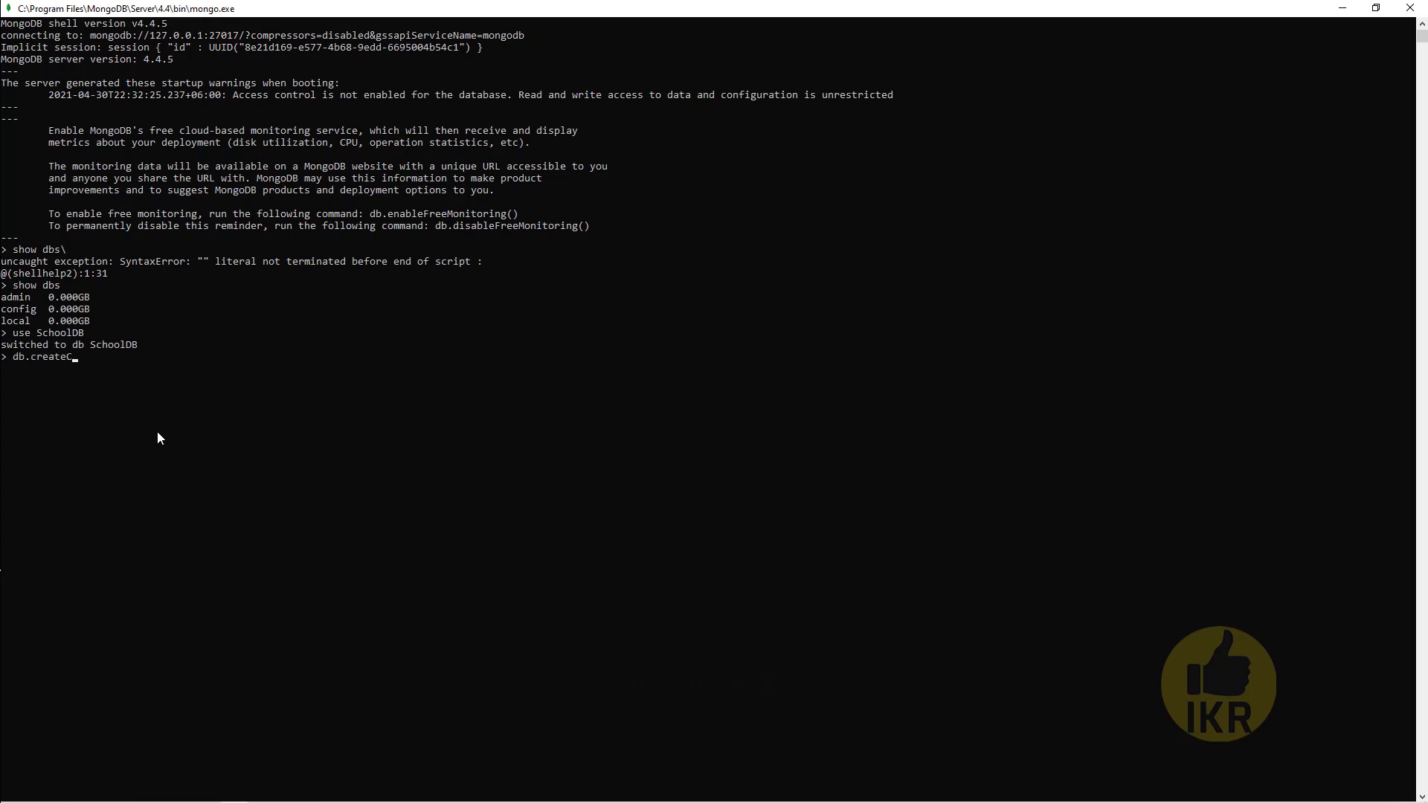
{"action": "type", "text": "ollection"}
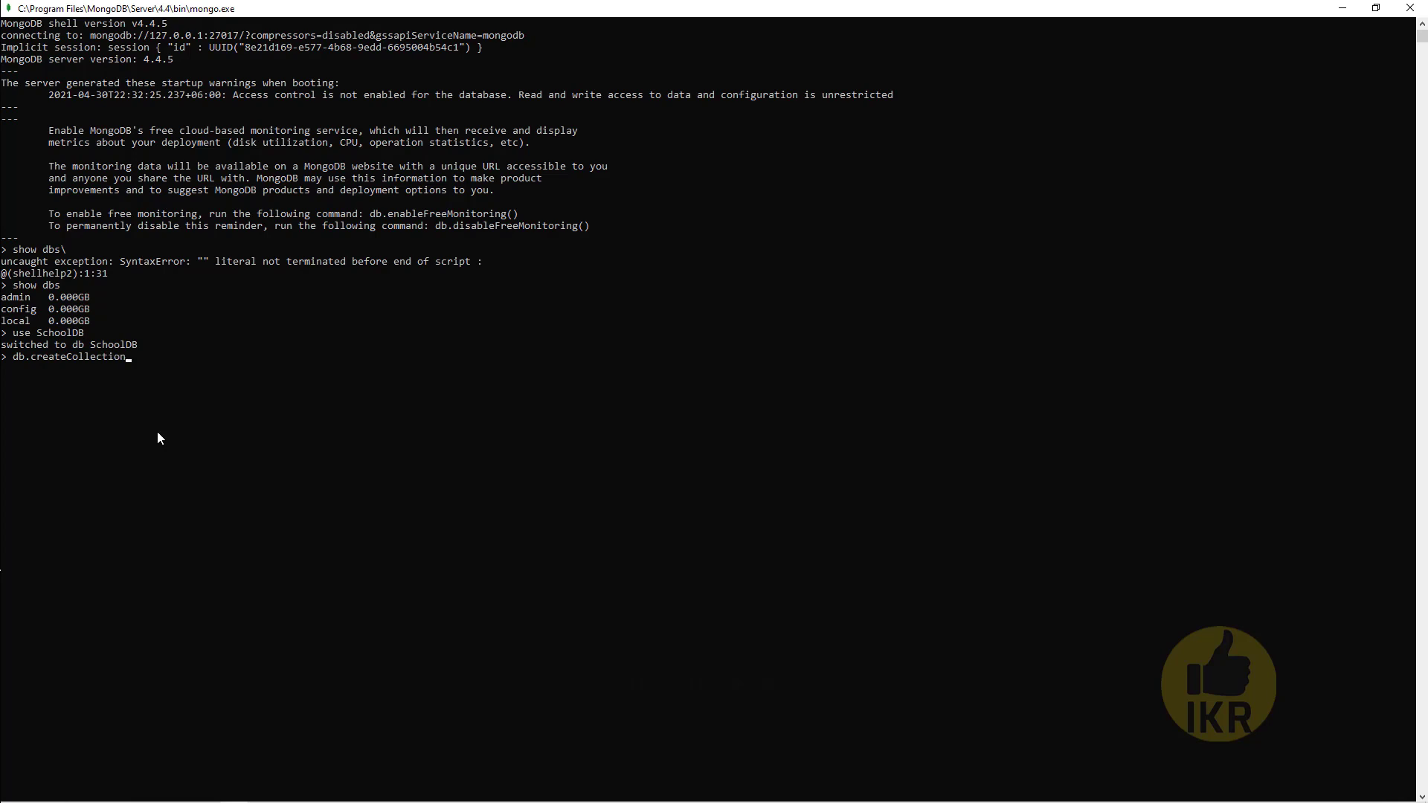
{"action": "type", "text": "("}
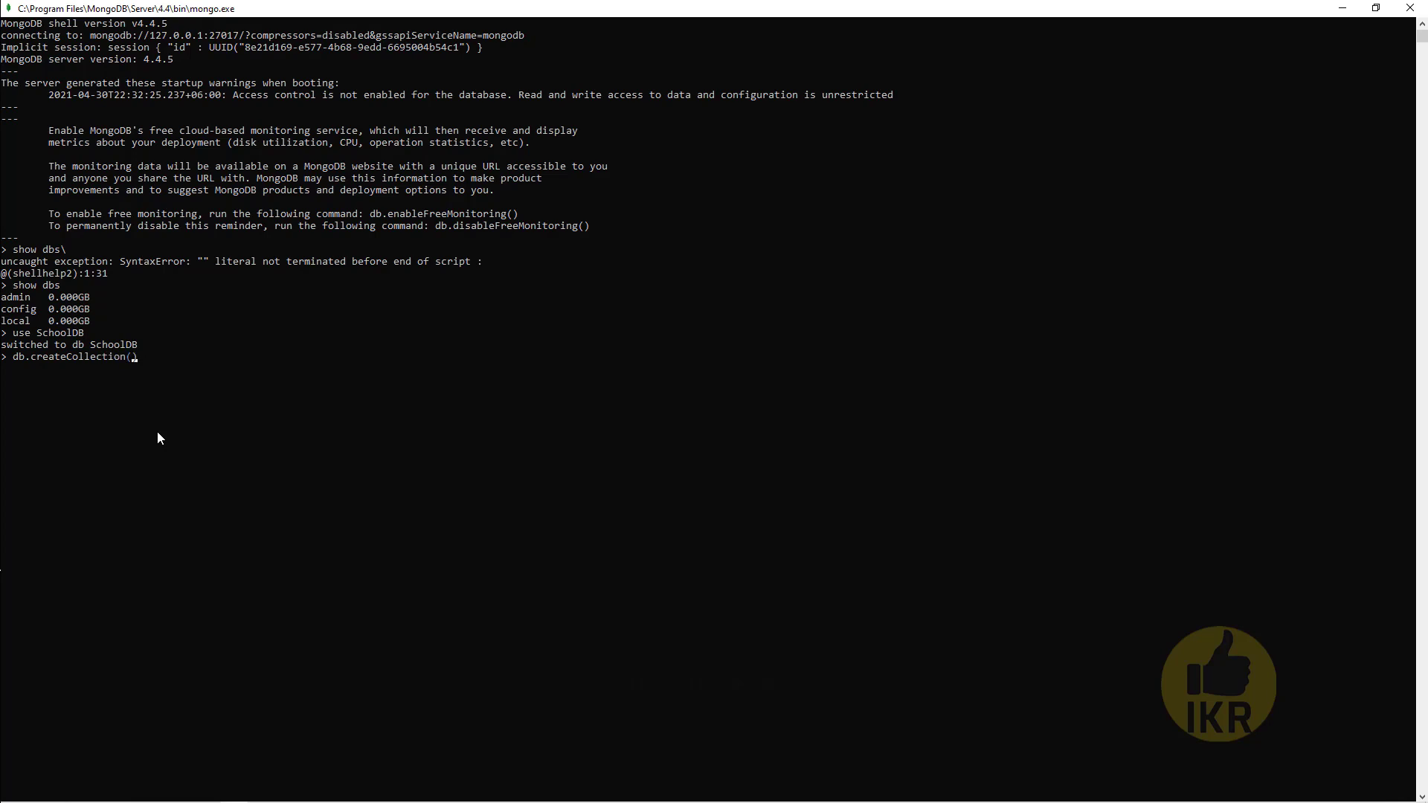
{"action": "type", "text": "\"\")"}
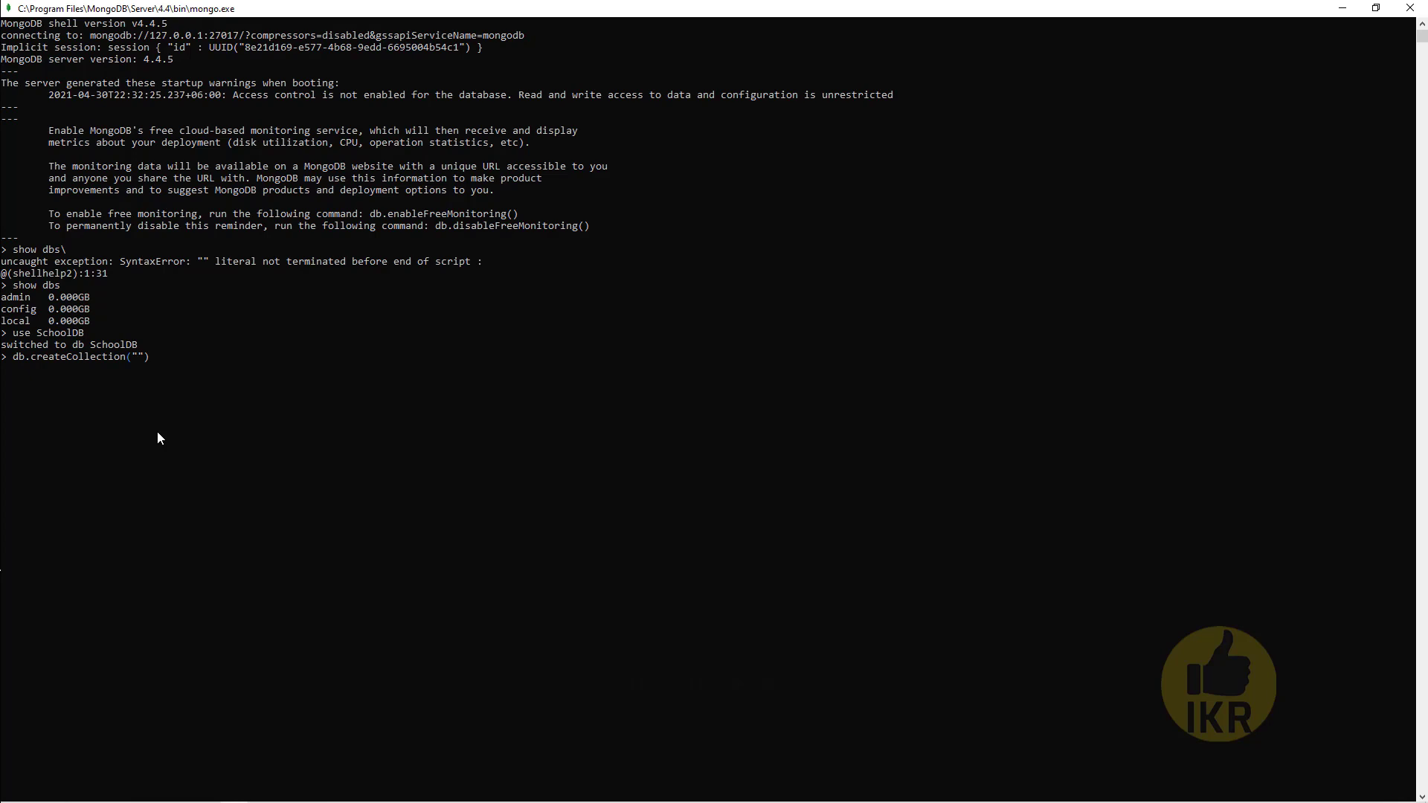
{"action": "type", "text": "Students"}
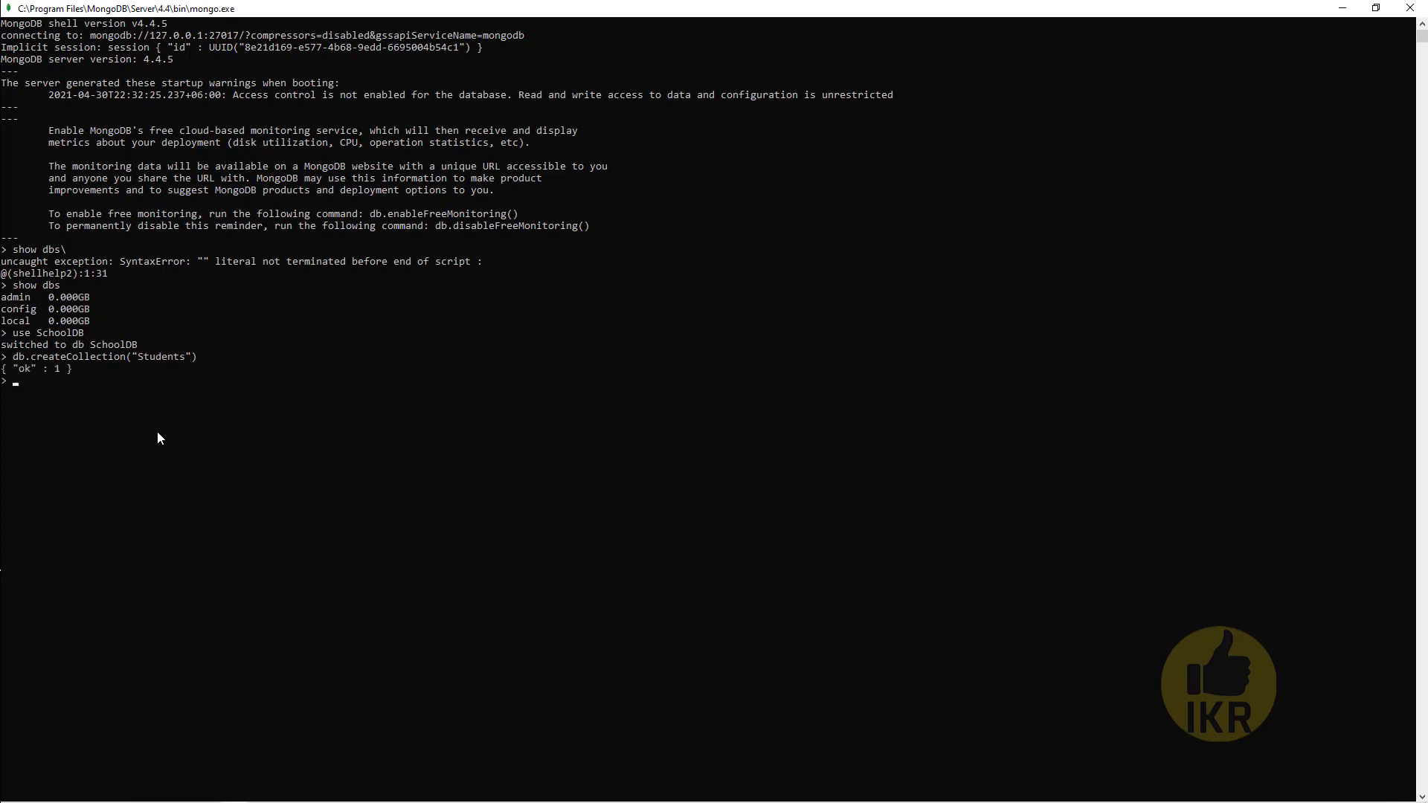
{"action": "mouse_move", "coordinate": [190, 415]}
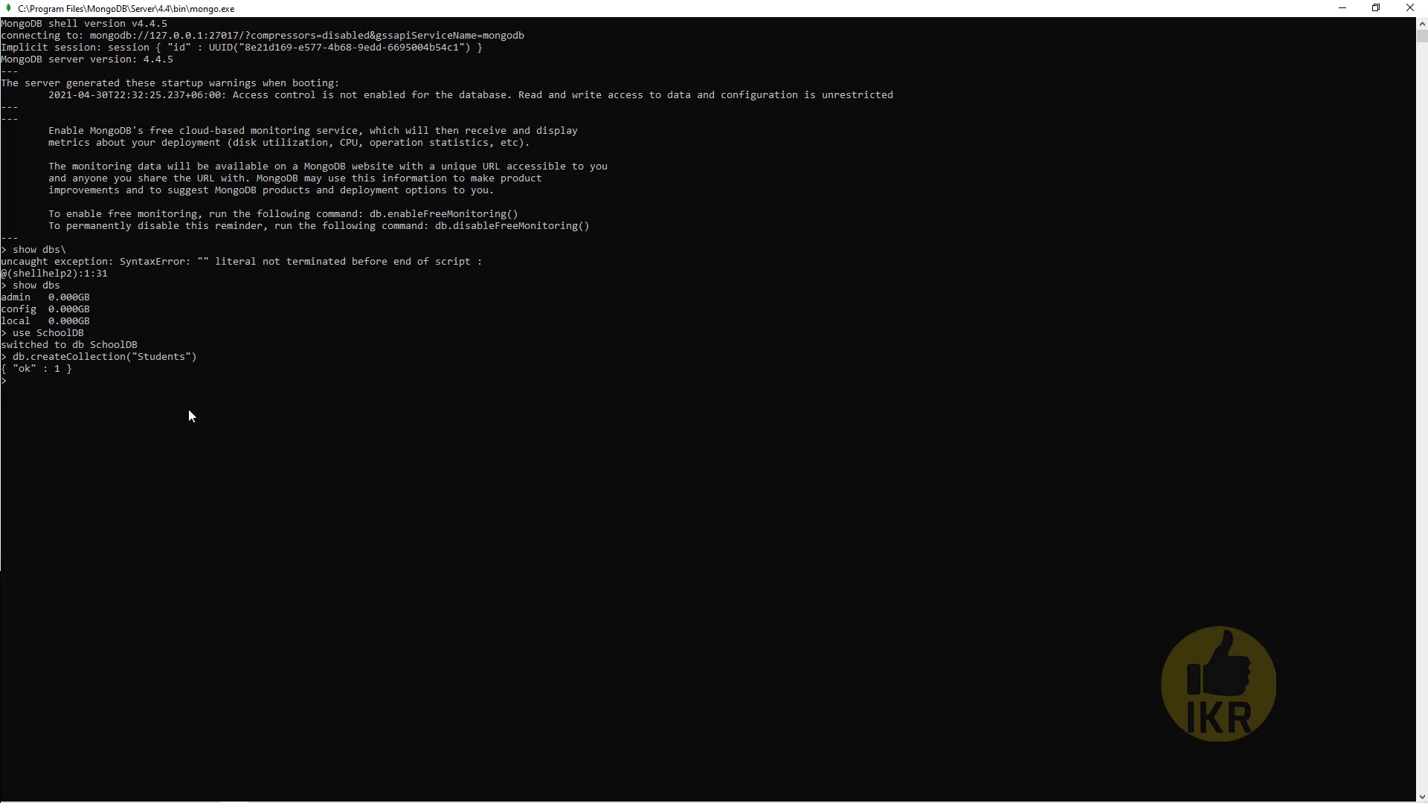
Insert Shakib's student document with Name, Roll and Age 22 into Students
{"action": "type", "text": "db.S"}
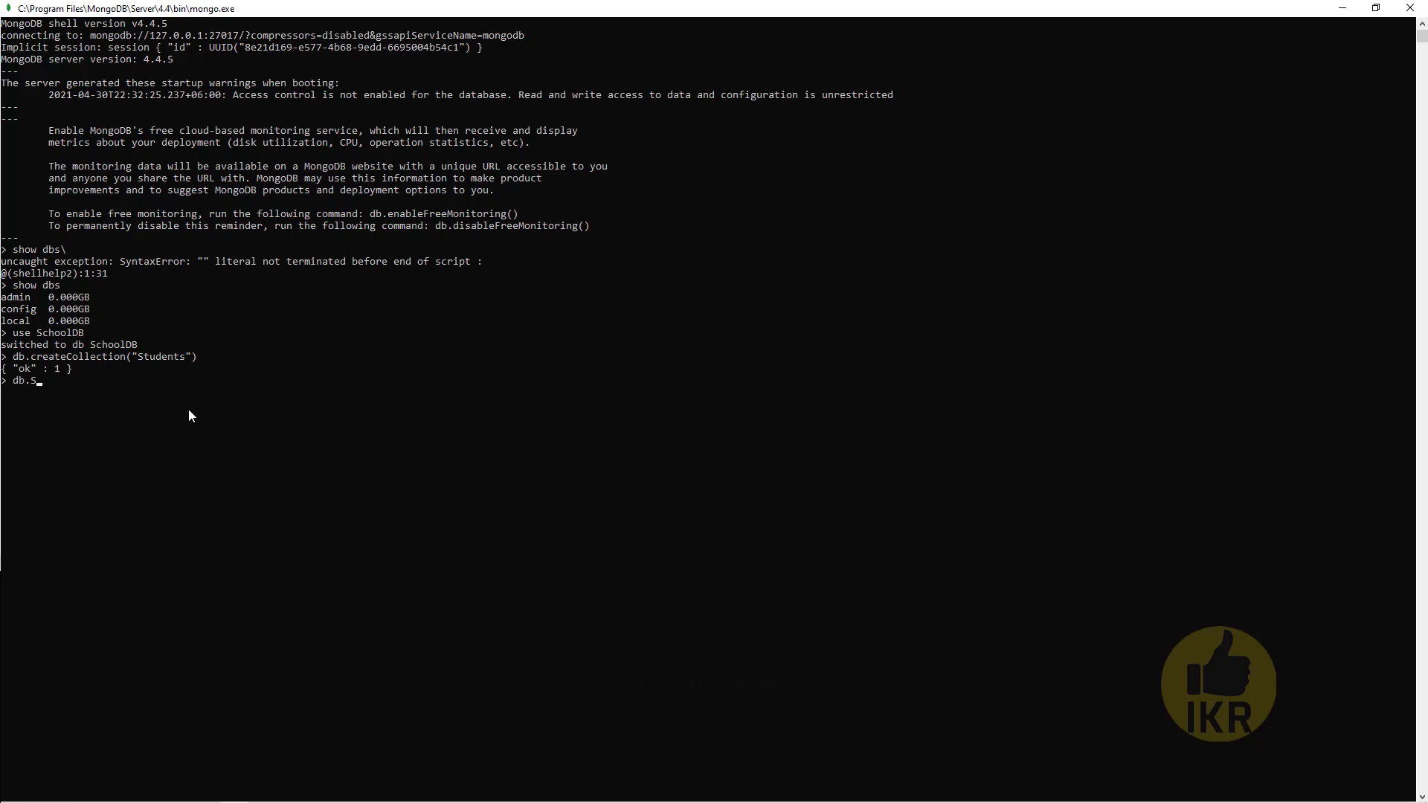
{"action": "type", "text": "tudents."}
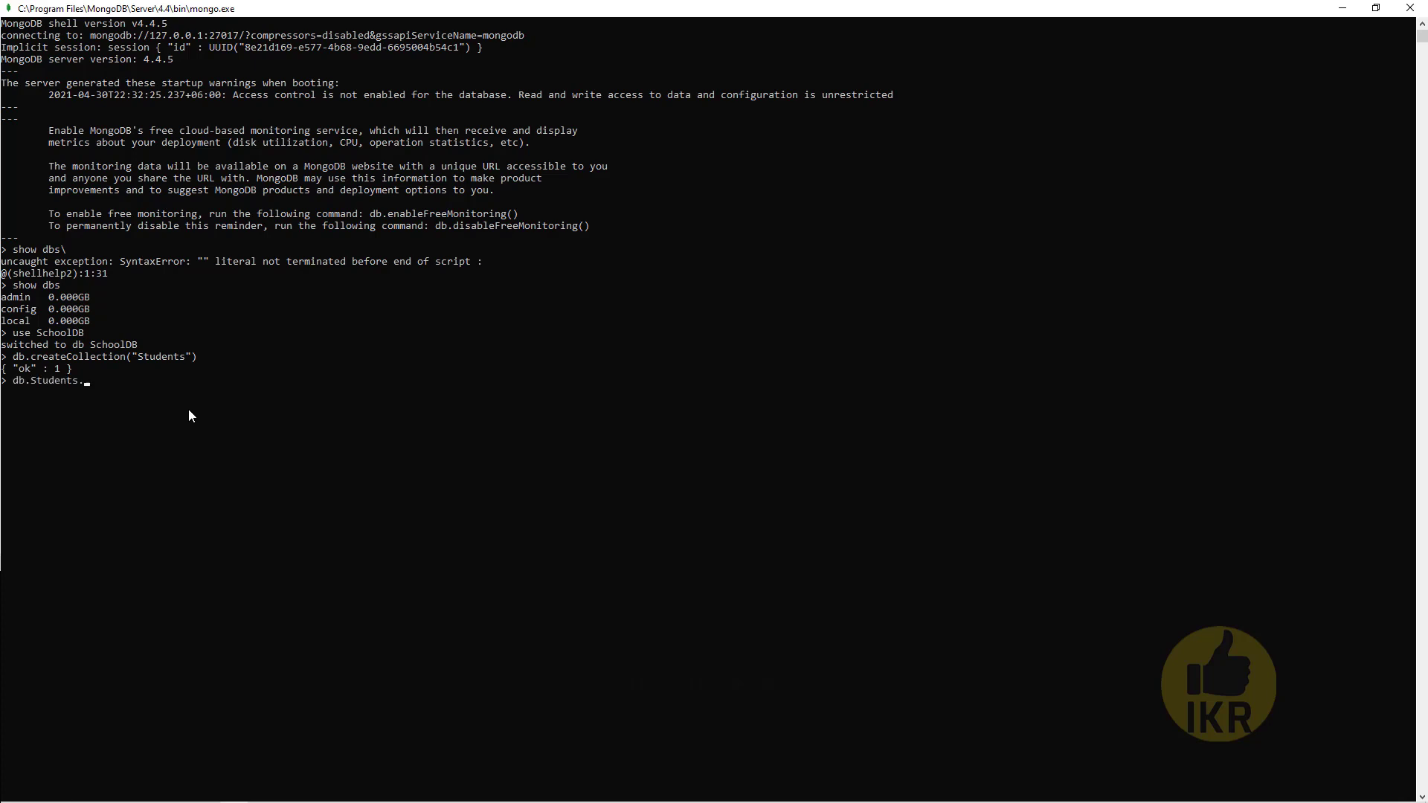
{"action": "type", "text": "inse"}
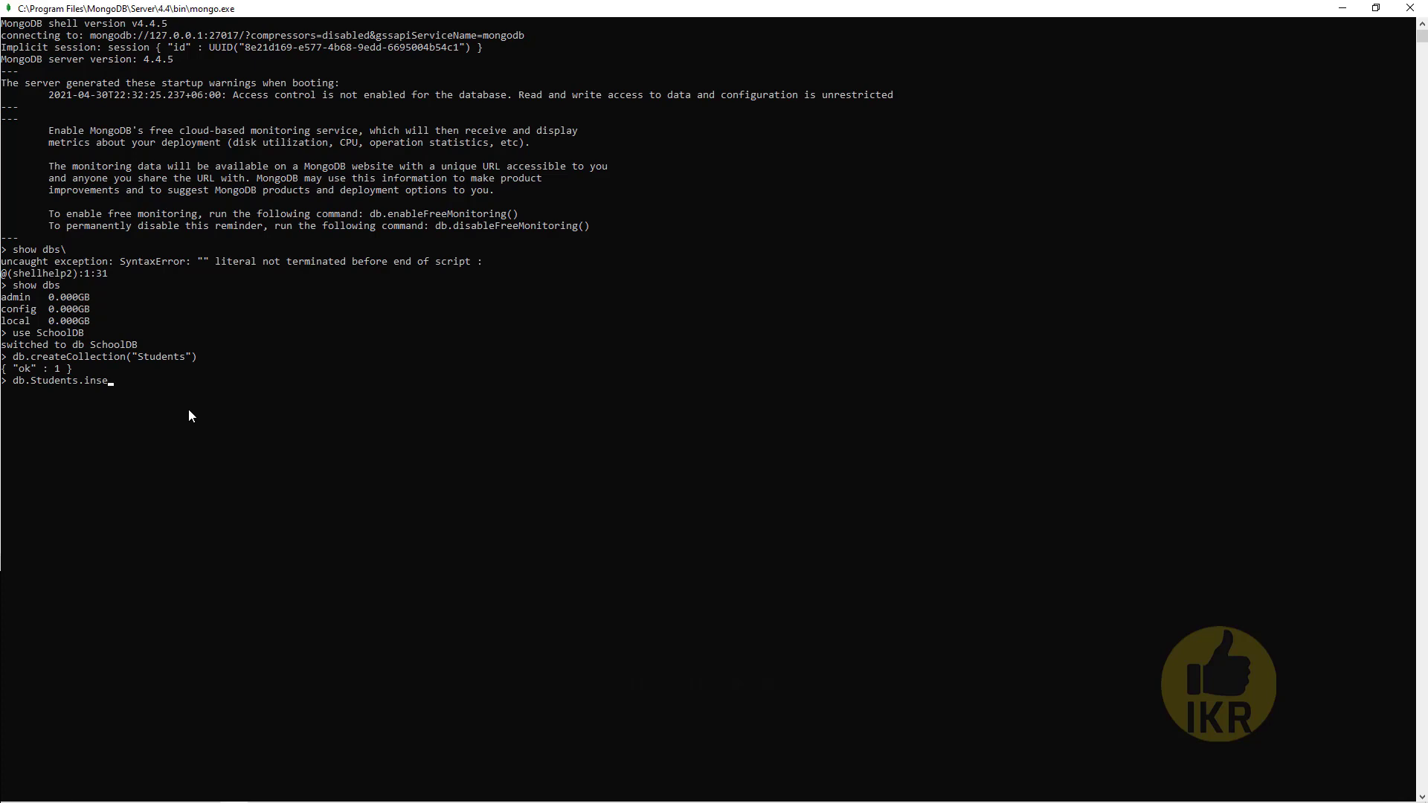
{"action": "type", "text": "rt("}
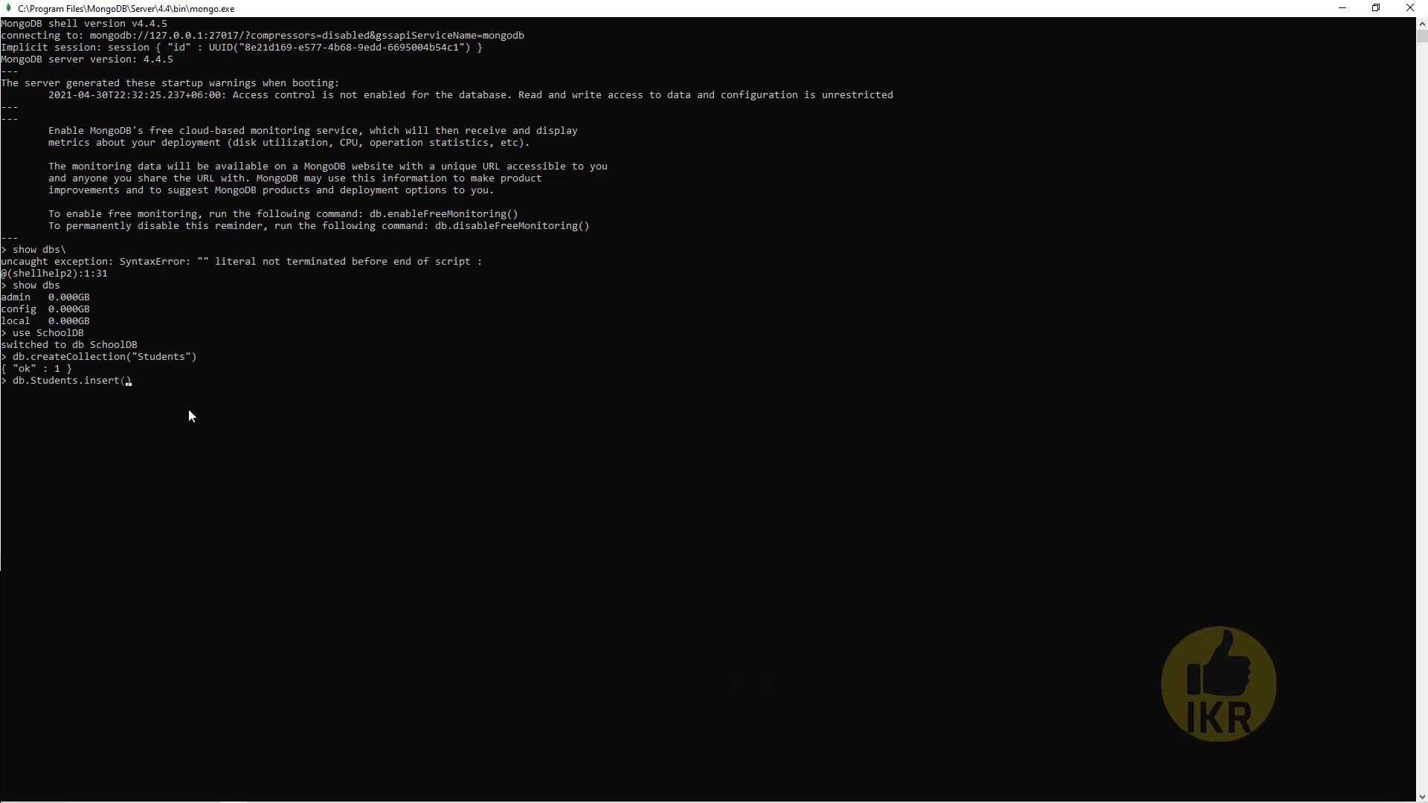
{"action": "type", "text": "{\"Name\":\""}
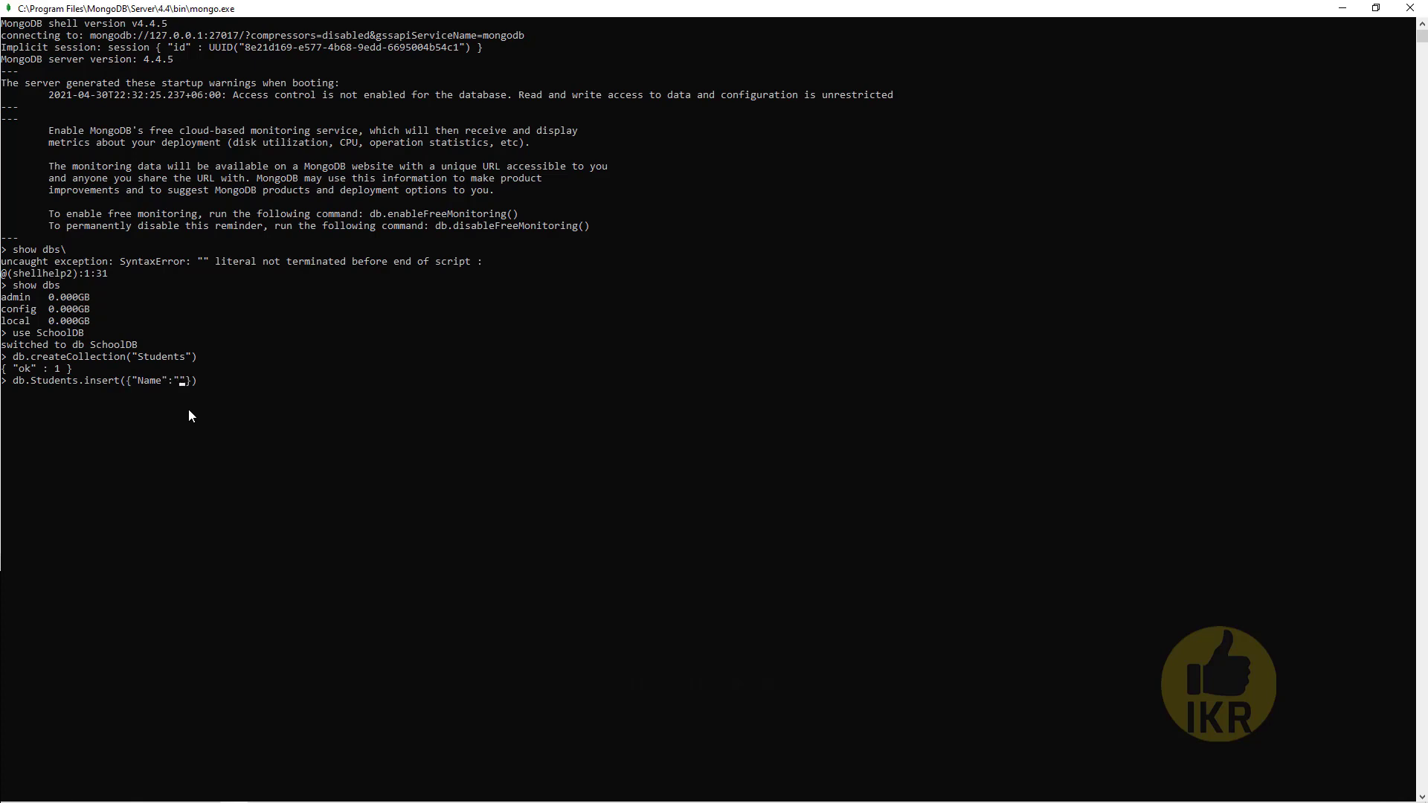
{"action": "type", "text": "Shakib\",\""}
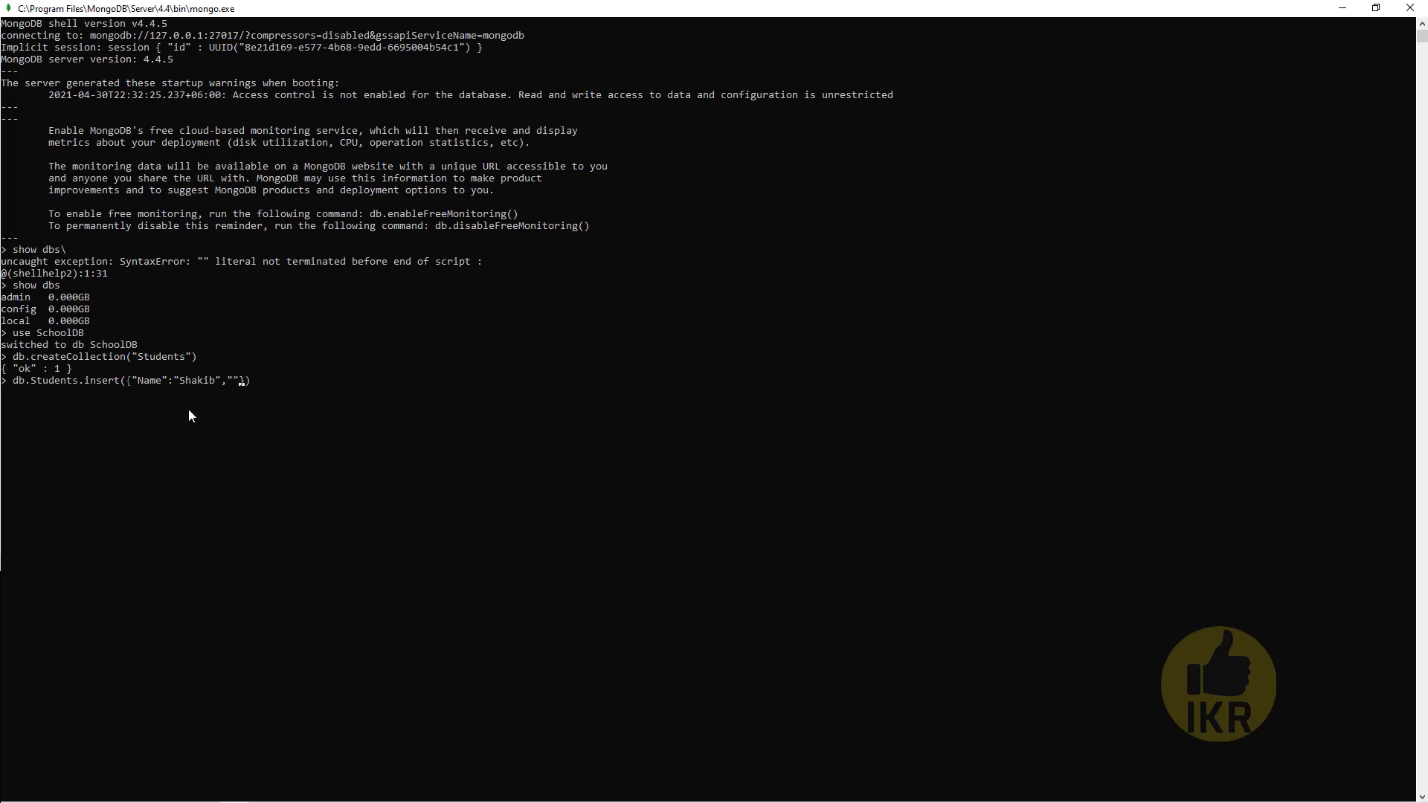
{"action": "type", "text": "Roll\":\"1001"}
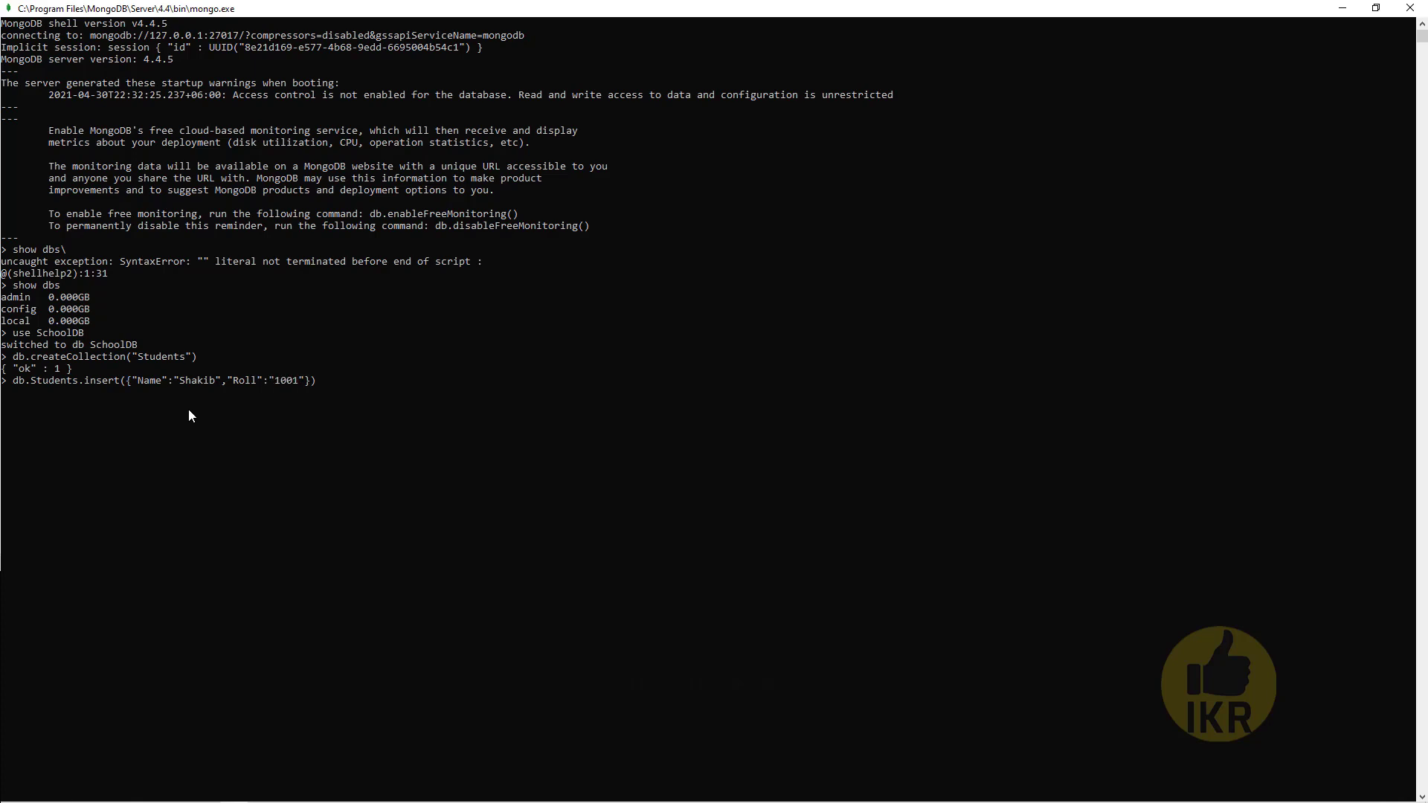
{"action": "type", "text": ",\"\""}
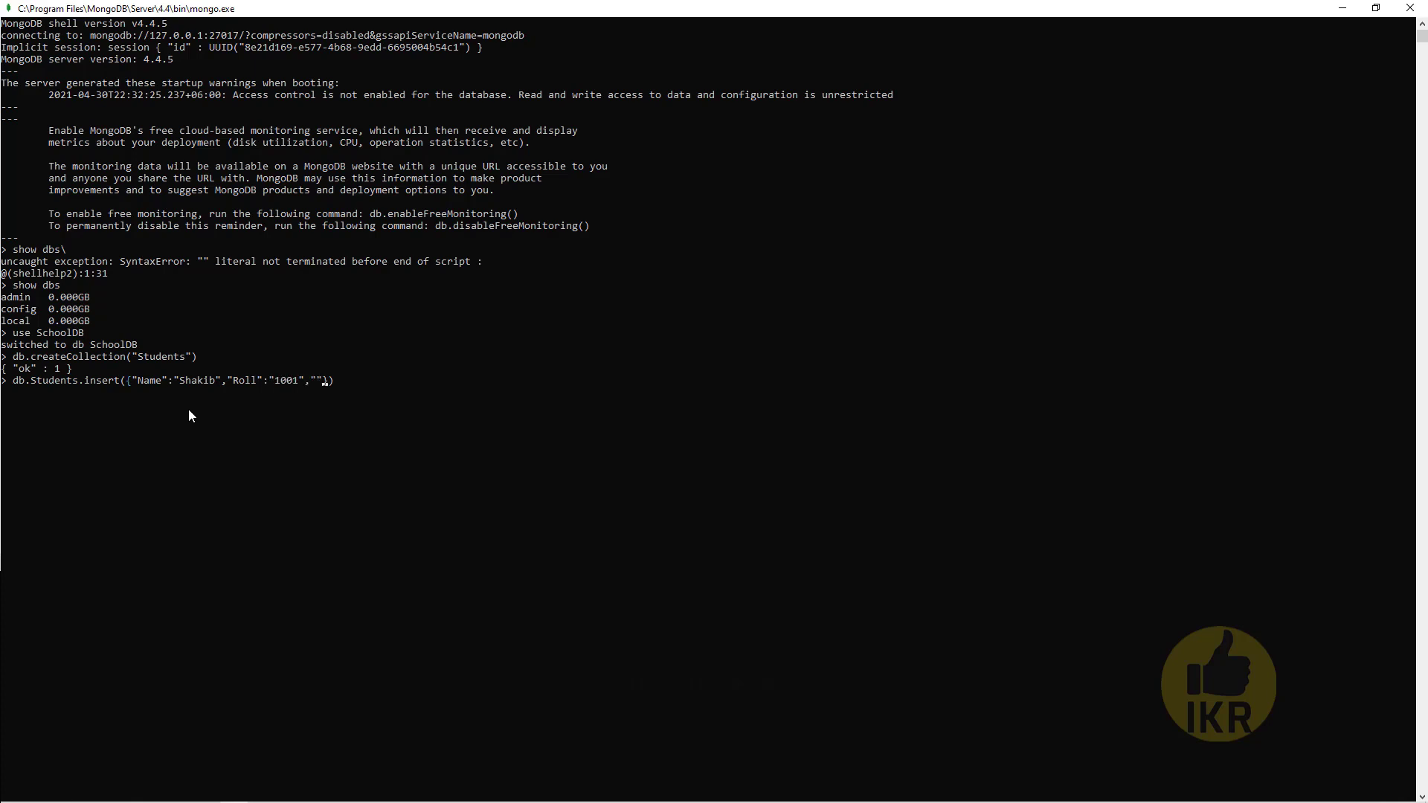
{"action": "type", "text": "Age"}
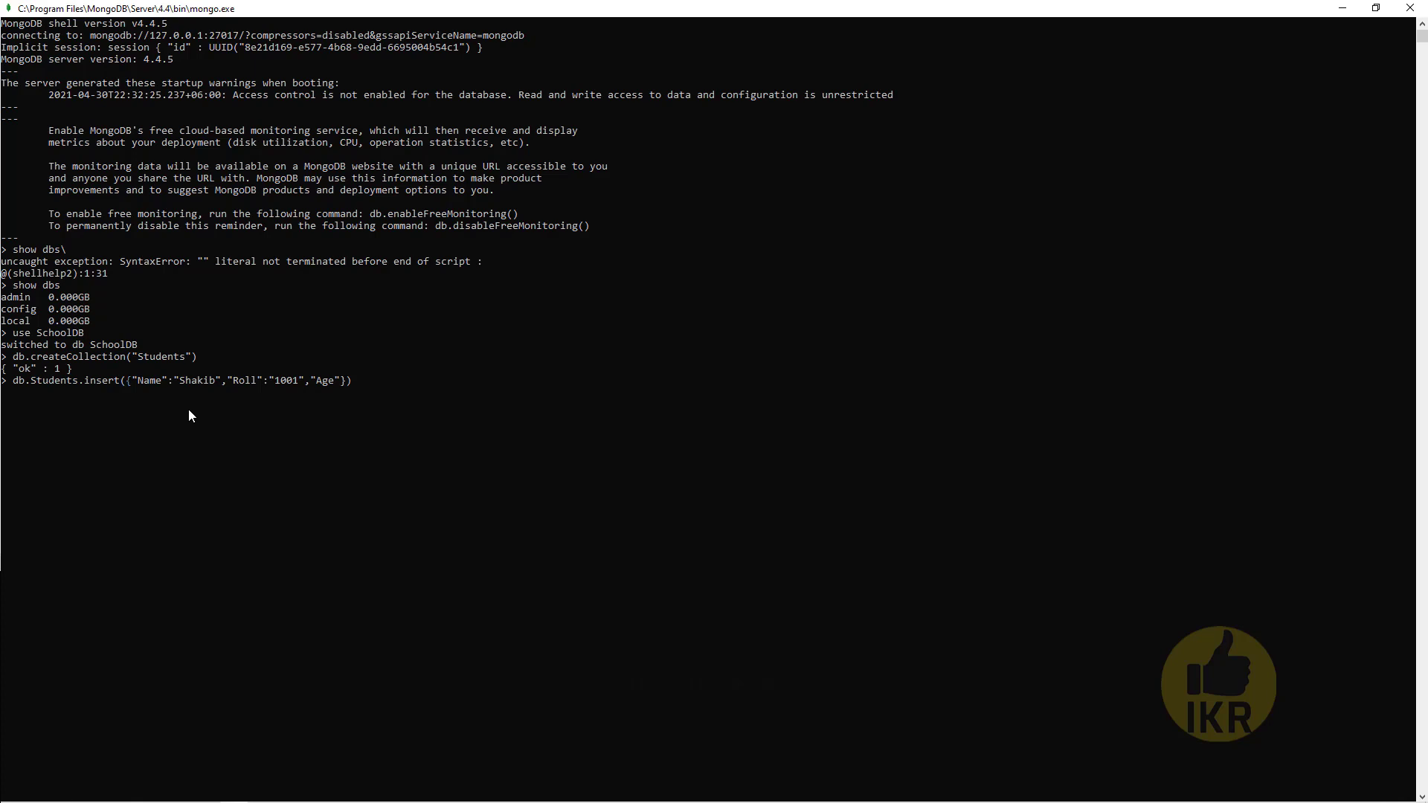
{"action": "type", "text": "22"}
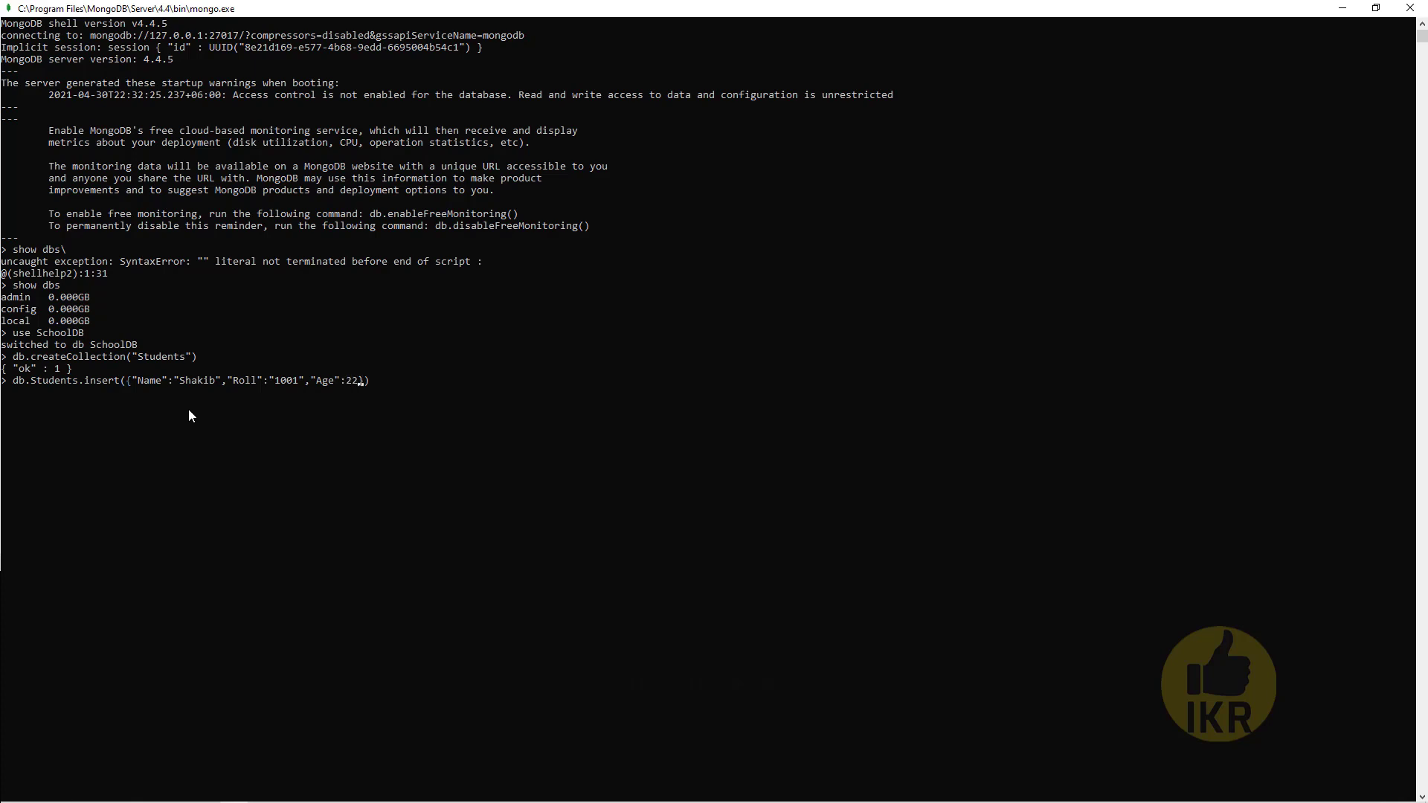
{"action": "key", "text": "enter"}
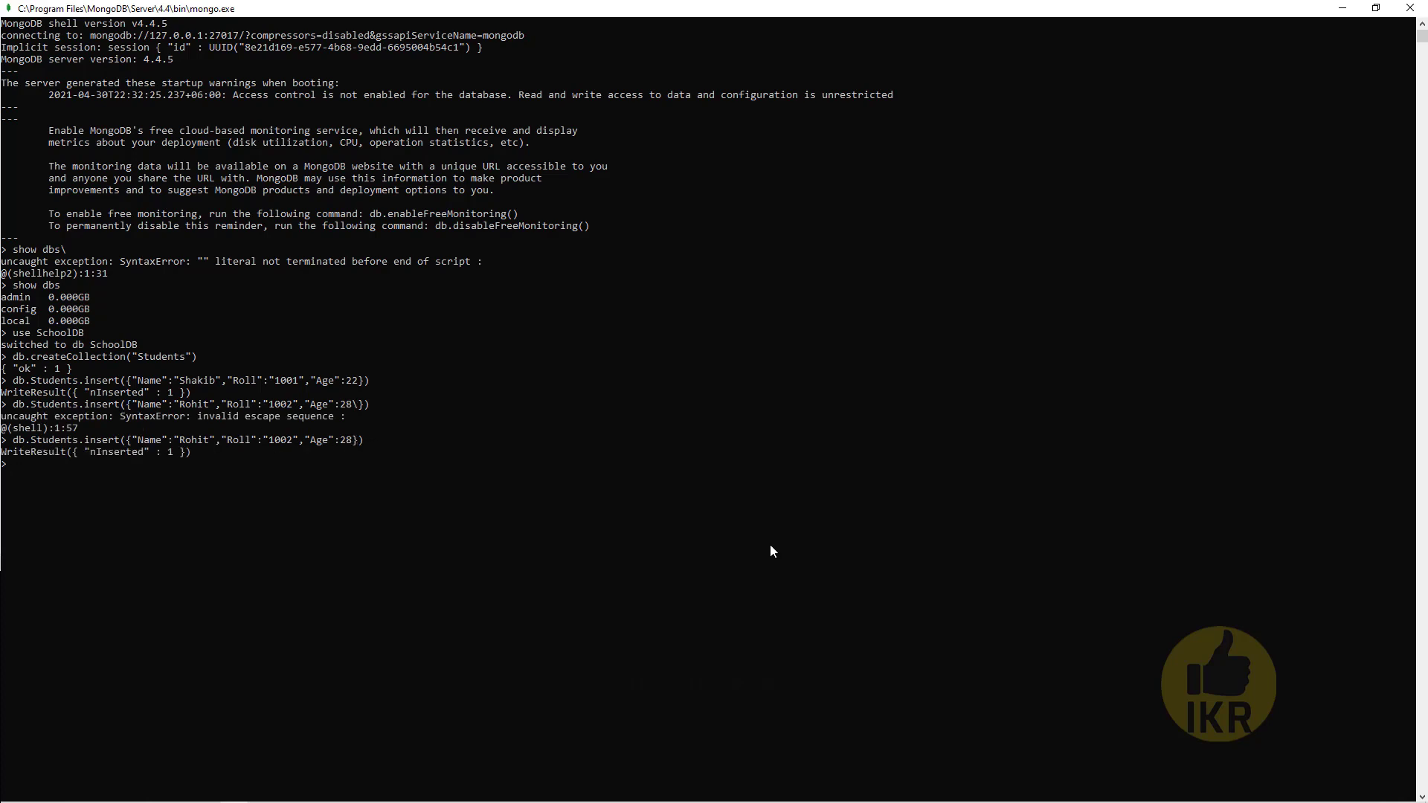
Insert the Rohit (Roll 1002, Age 28), Russel, Musfiq and second Russel documents
{"action": "type", "text": "db.Students.insert({\"Name\":\"Rohit\",\"Roll\":\"1002\",\"Age\":28})"}
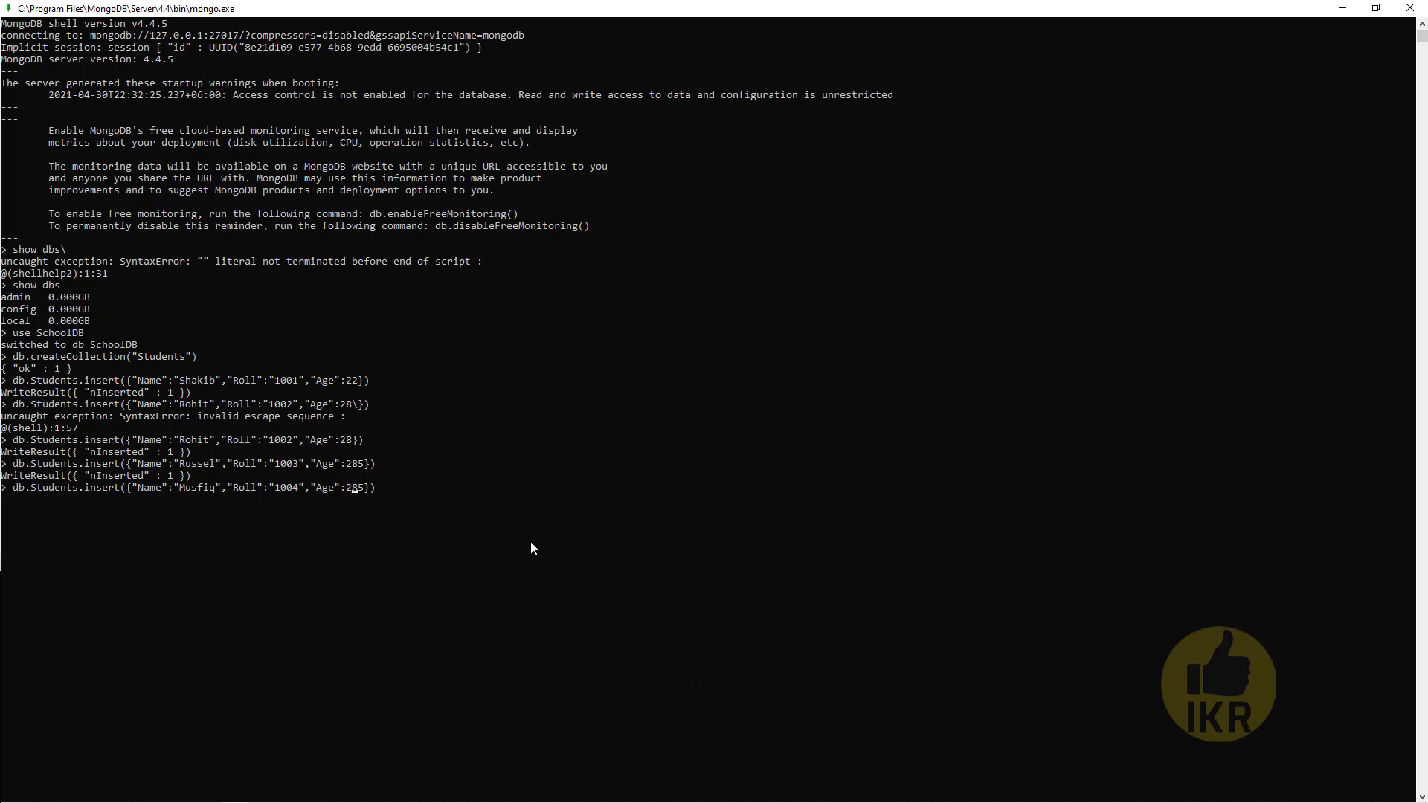
{"action": "type", "text": "313"}
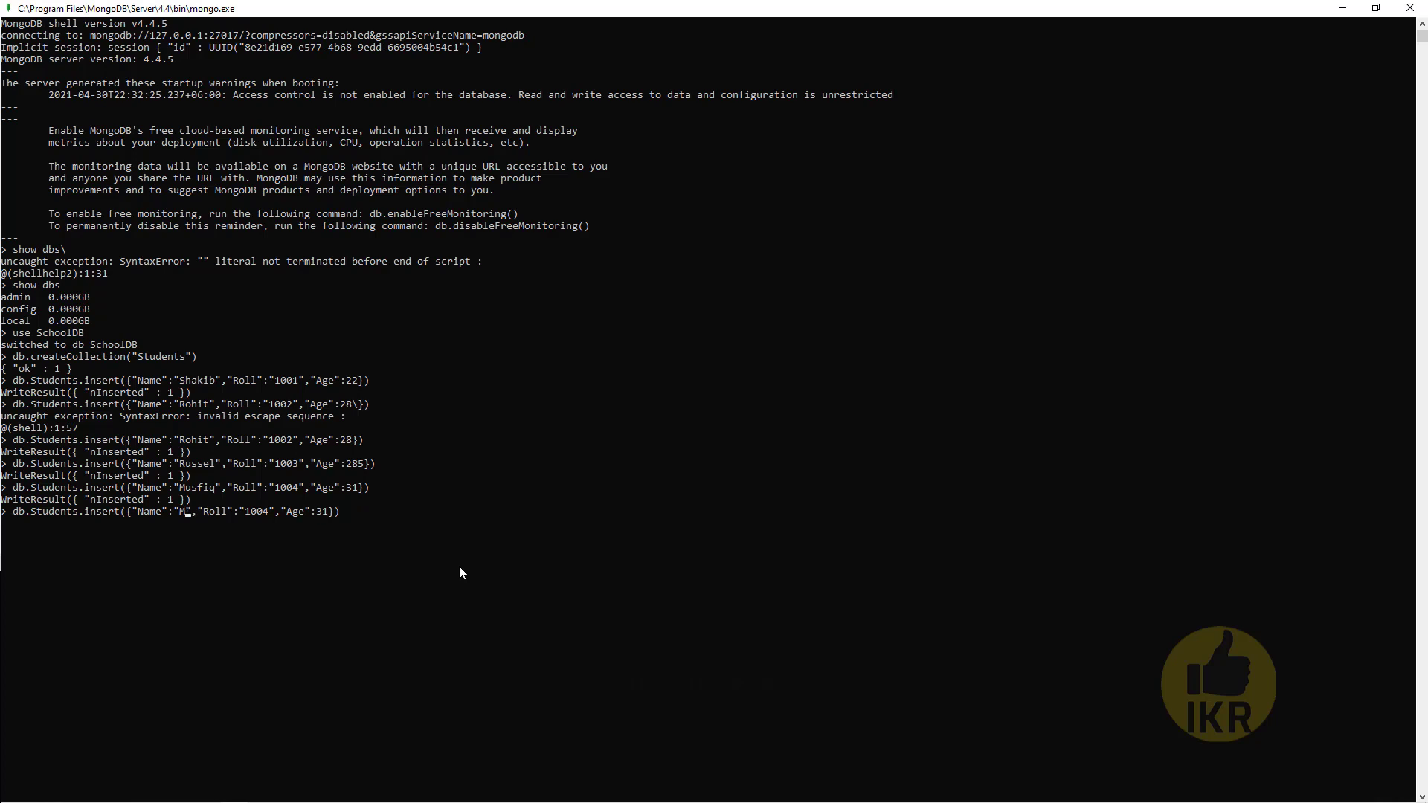
{"action": "type", "text": "ussel"}
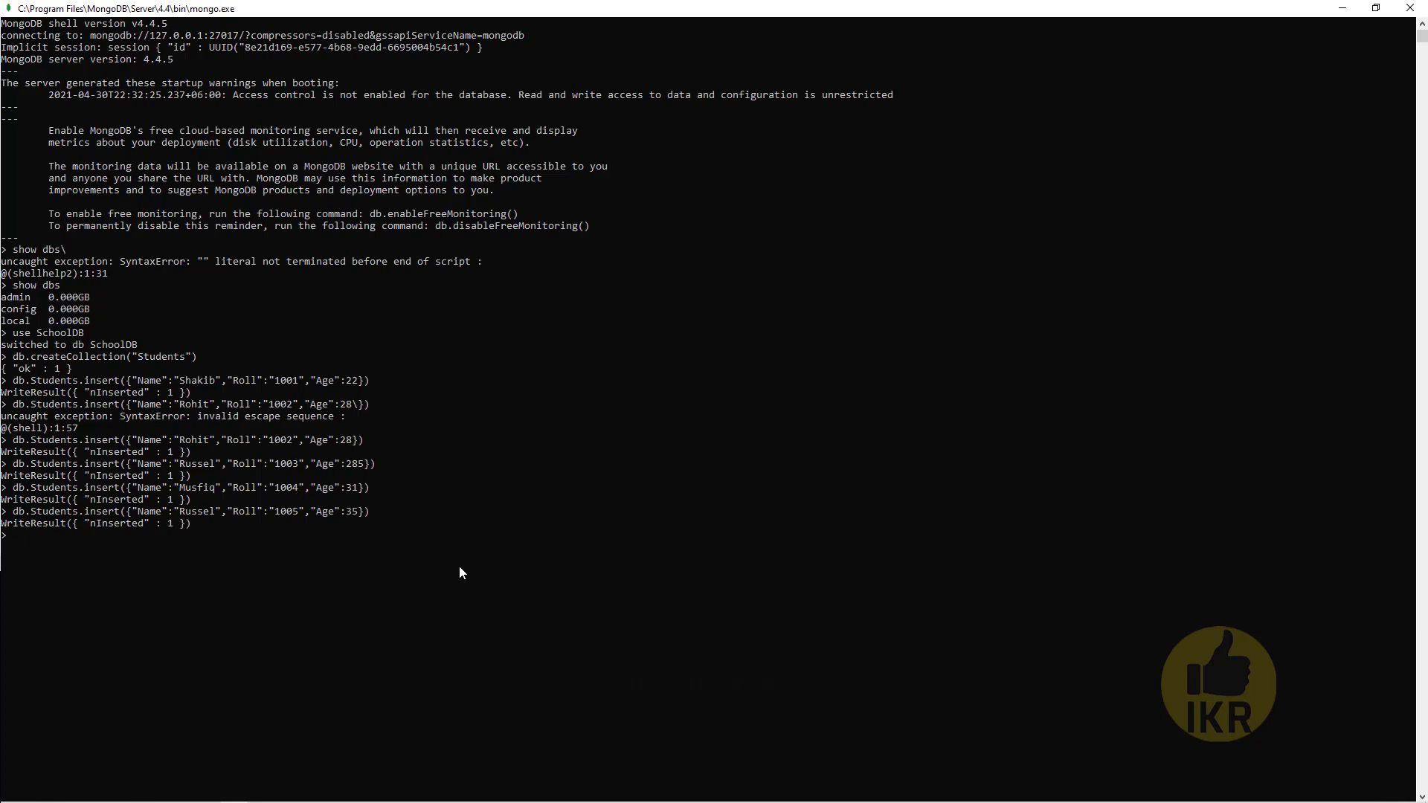
{"action": "type", "text": "db.Student"}
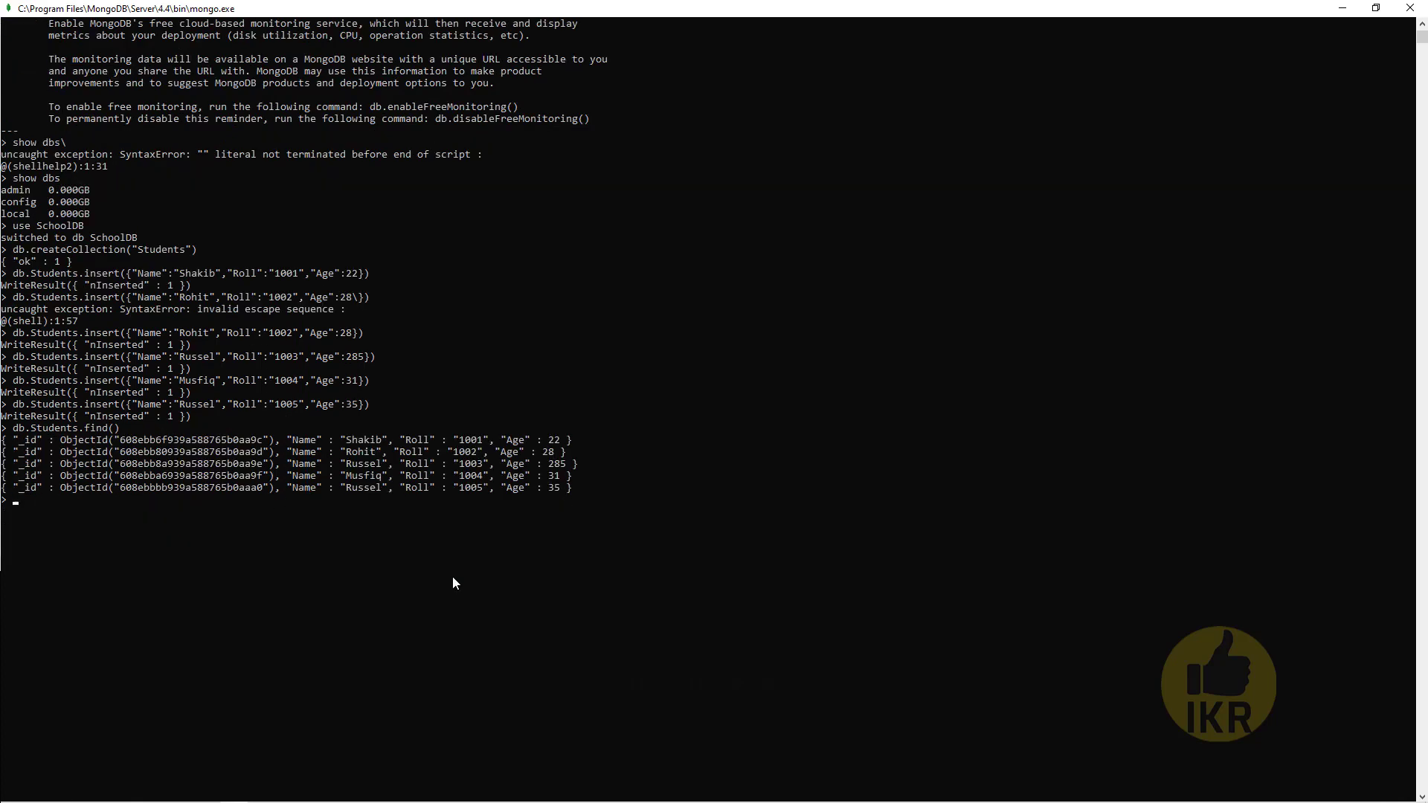
Review the find() output, highlighting Rohit's name and Shakib's Name key
{"action": "scroll", "scroll_direction": "down", "scroll_amount": 3}
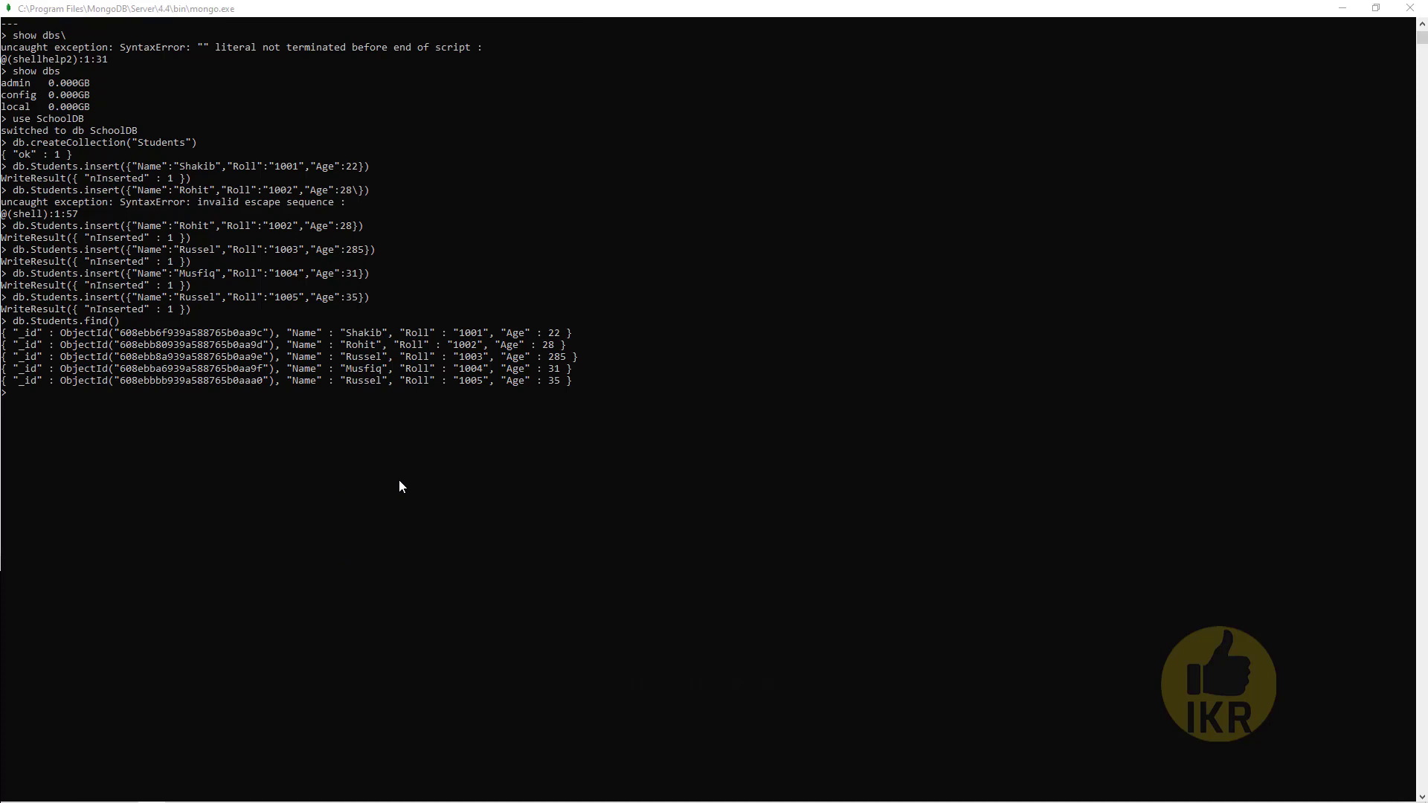
{"action": "mouse_move", "coordinate": [132, 416]}
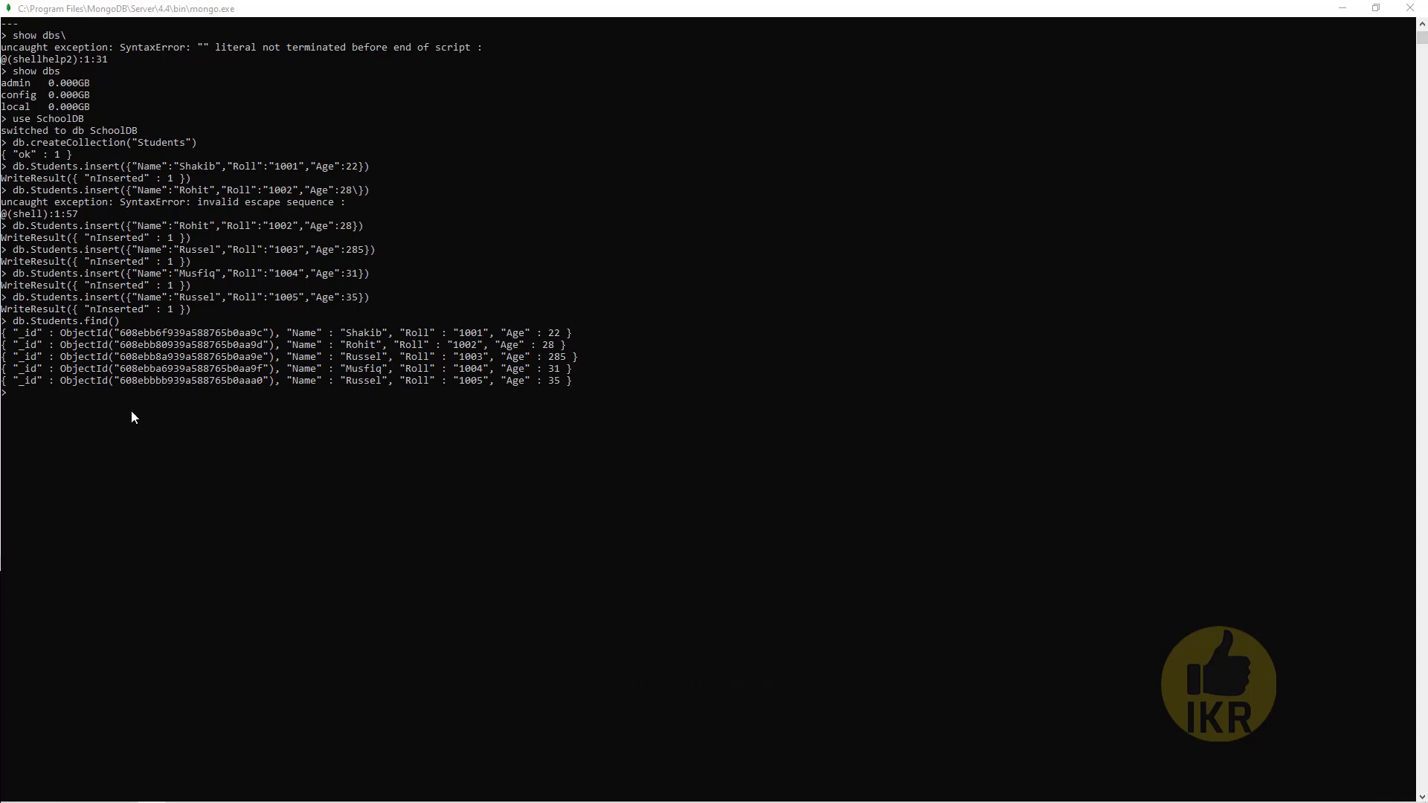
{"action": "mouse_move", "coordinate": [232, 360]}
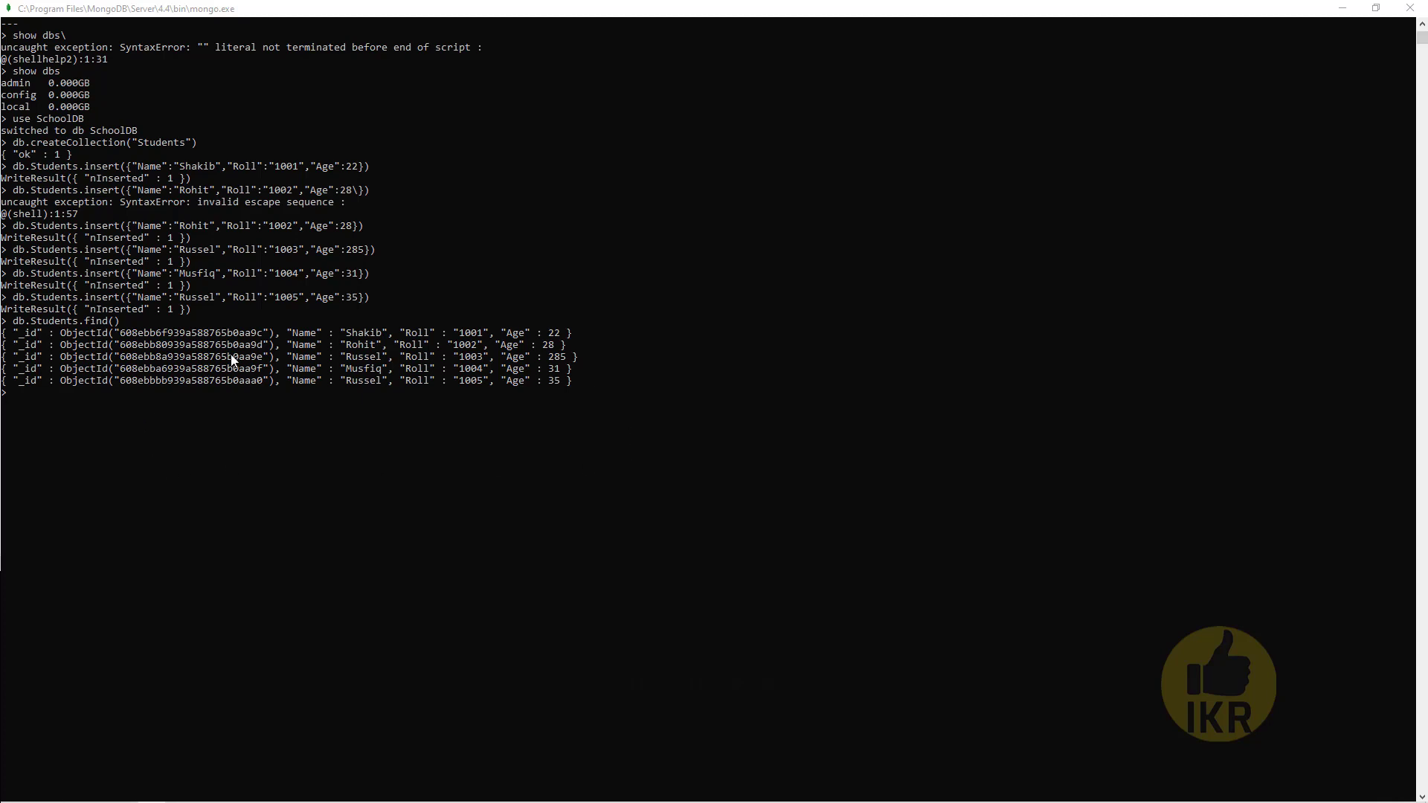
{"action": "mouse_move", "coordinate": [488, 354]}
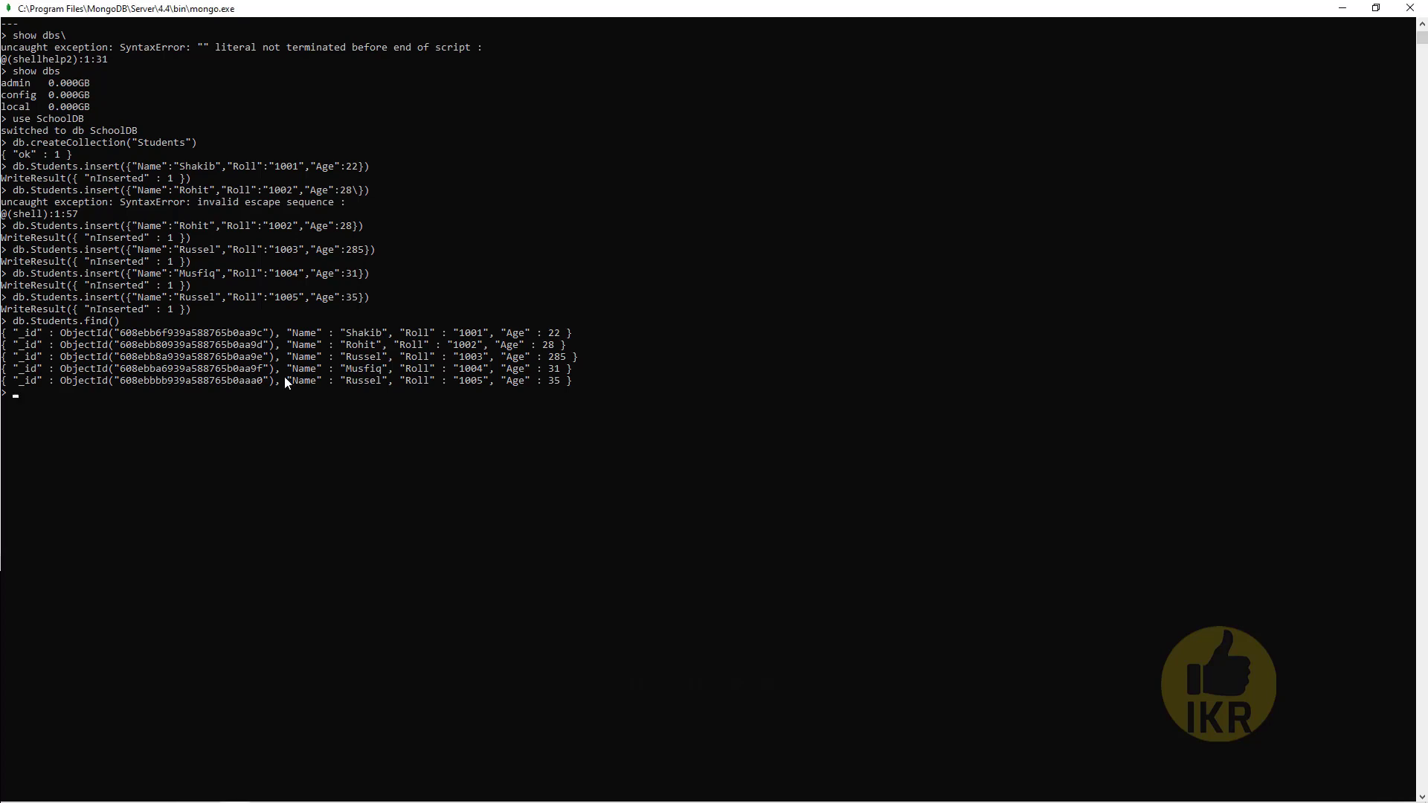
{"action": "double_click", "coordinate": [417, 332]}
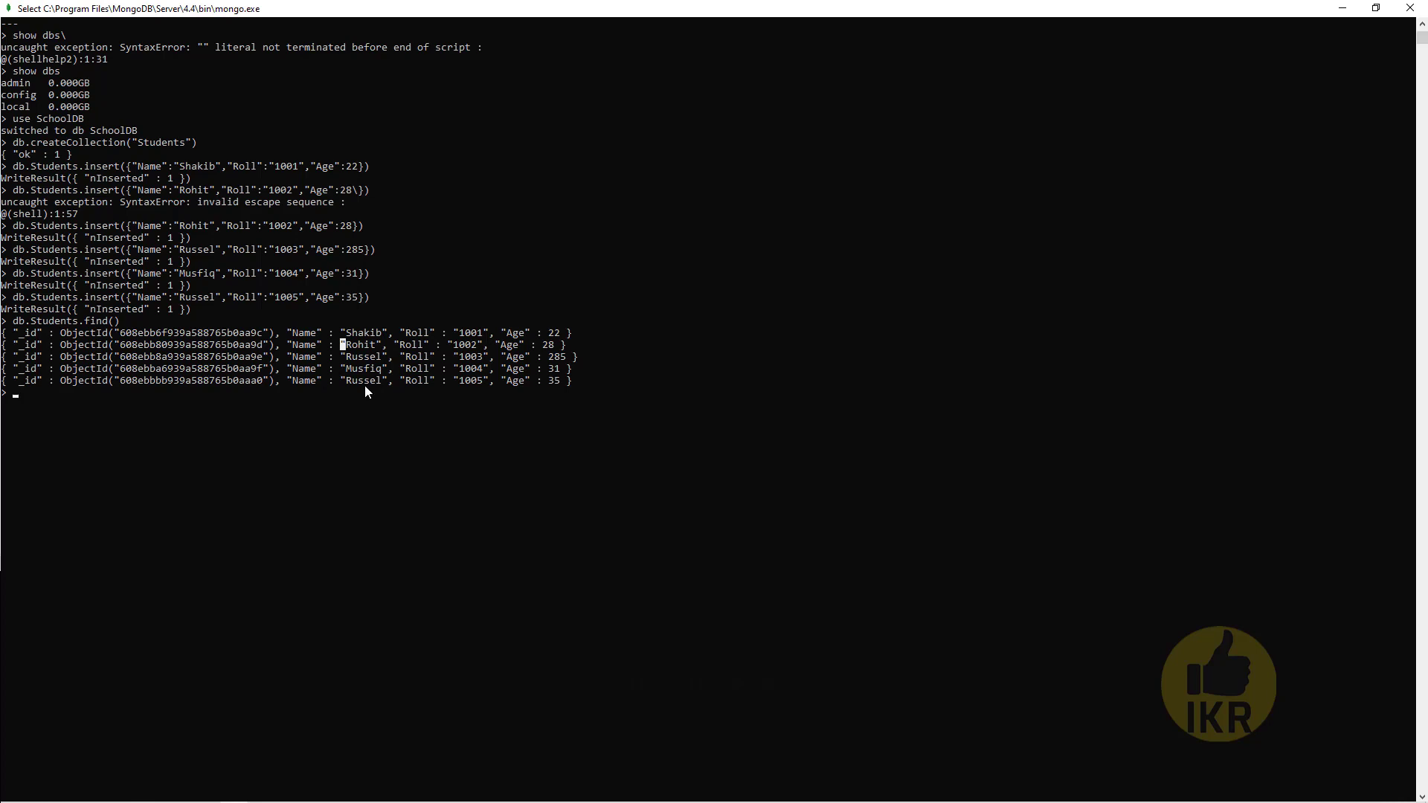
{"action": "double_click", "coordinate": [305, 331]}
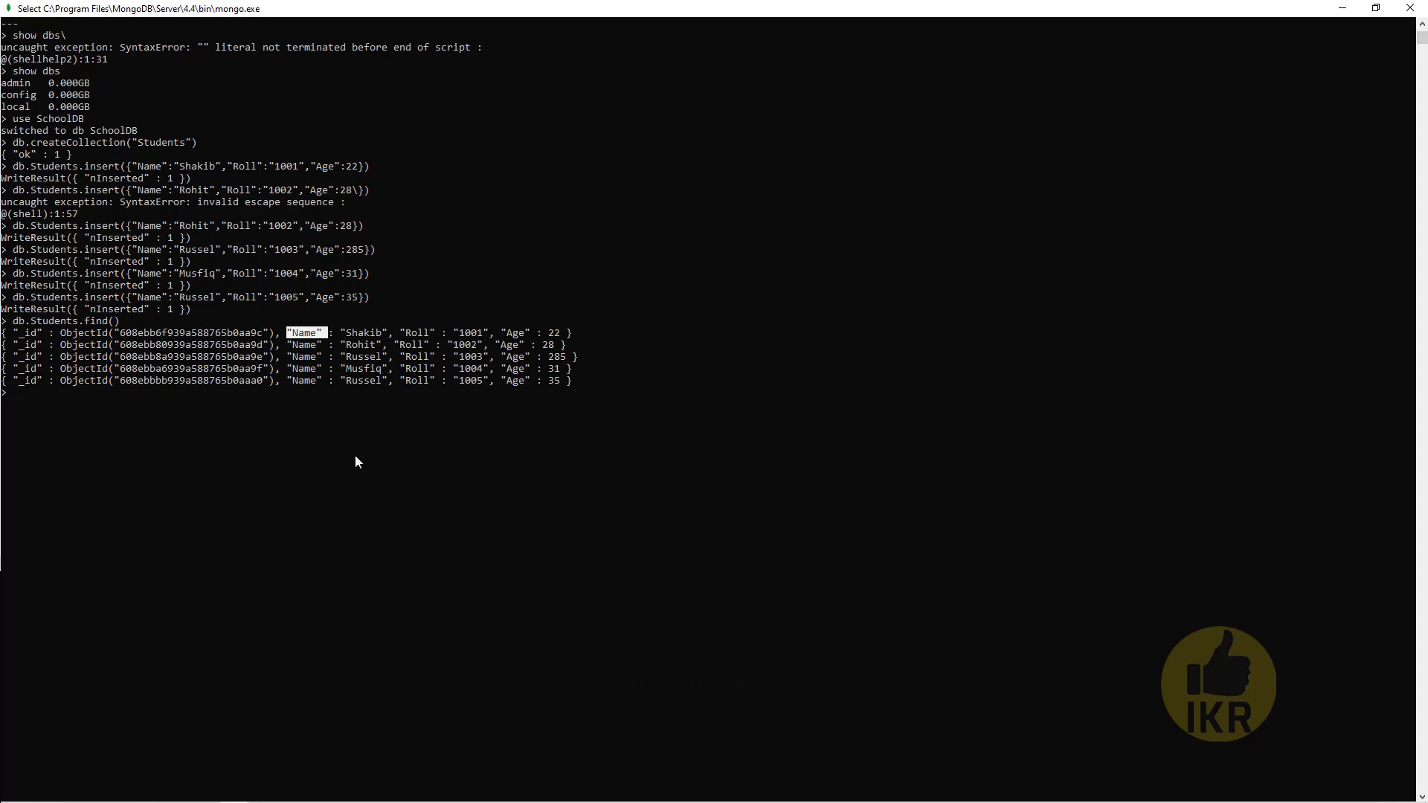
Run db.Students.find({},{"Name":1}) to list only names with ids
{"action": "type", "text": "db.Students.find()"}
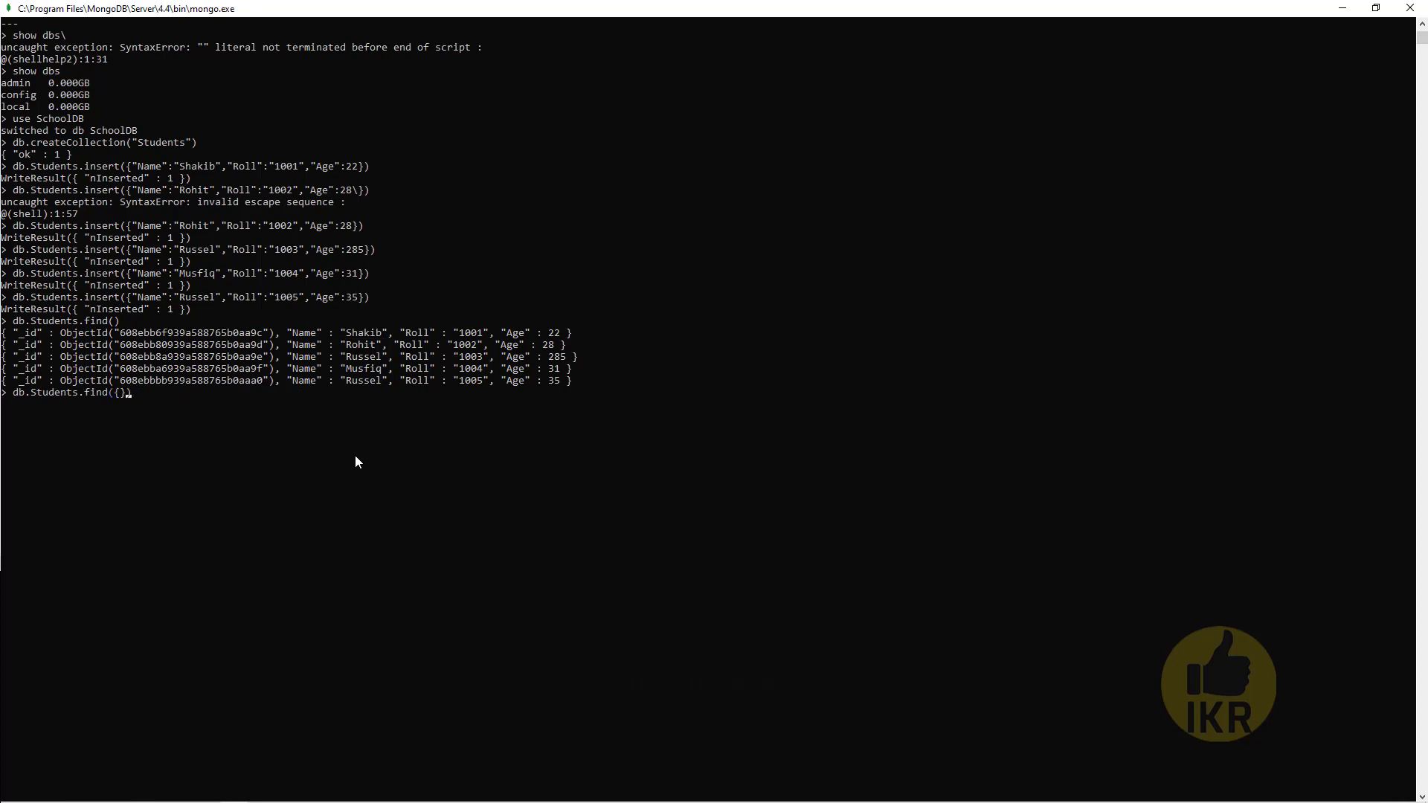
{"action": "type", "text": ",{}"}
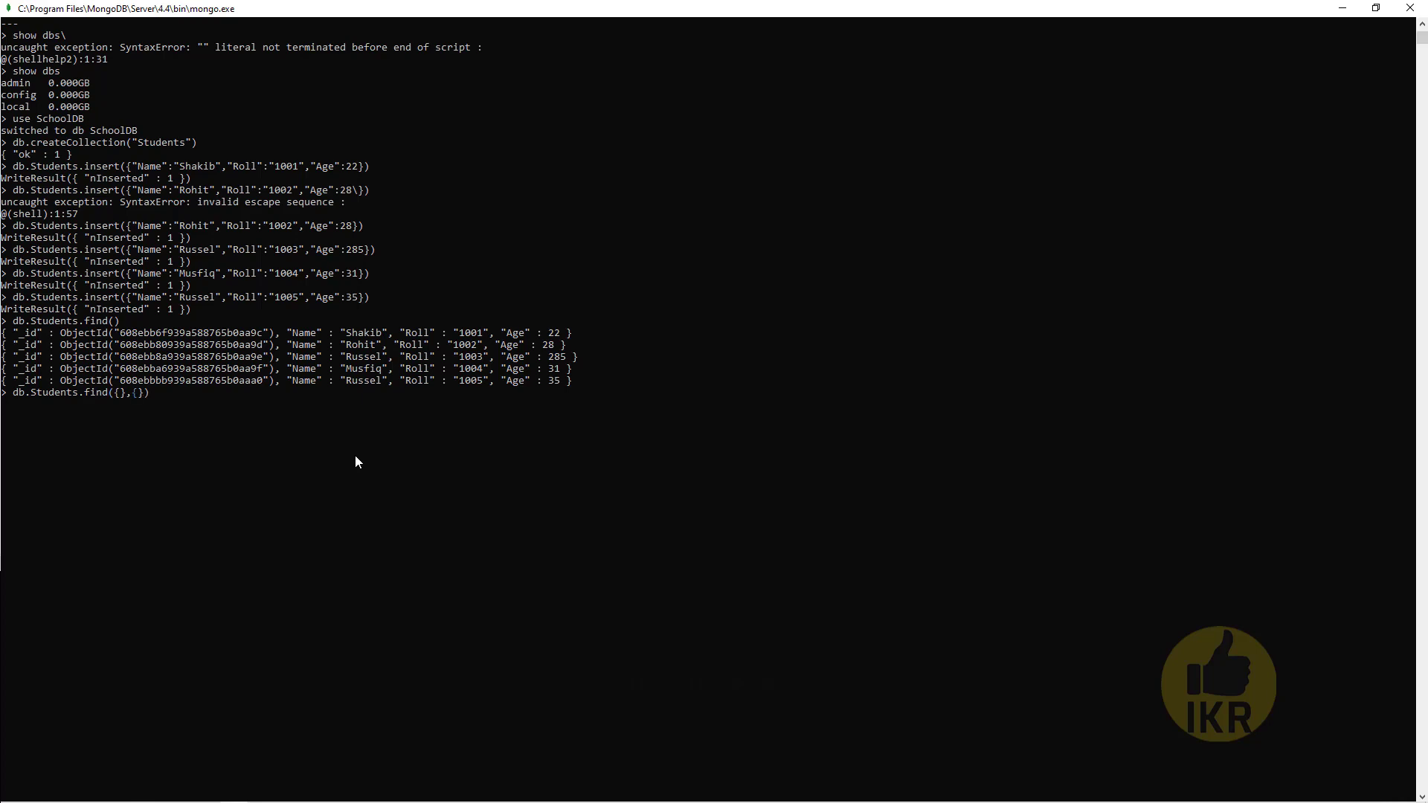
{"action": "type", "text": "\""}
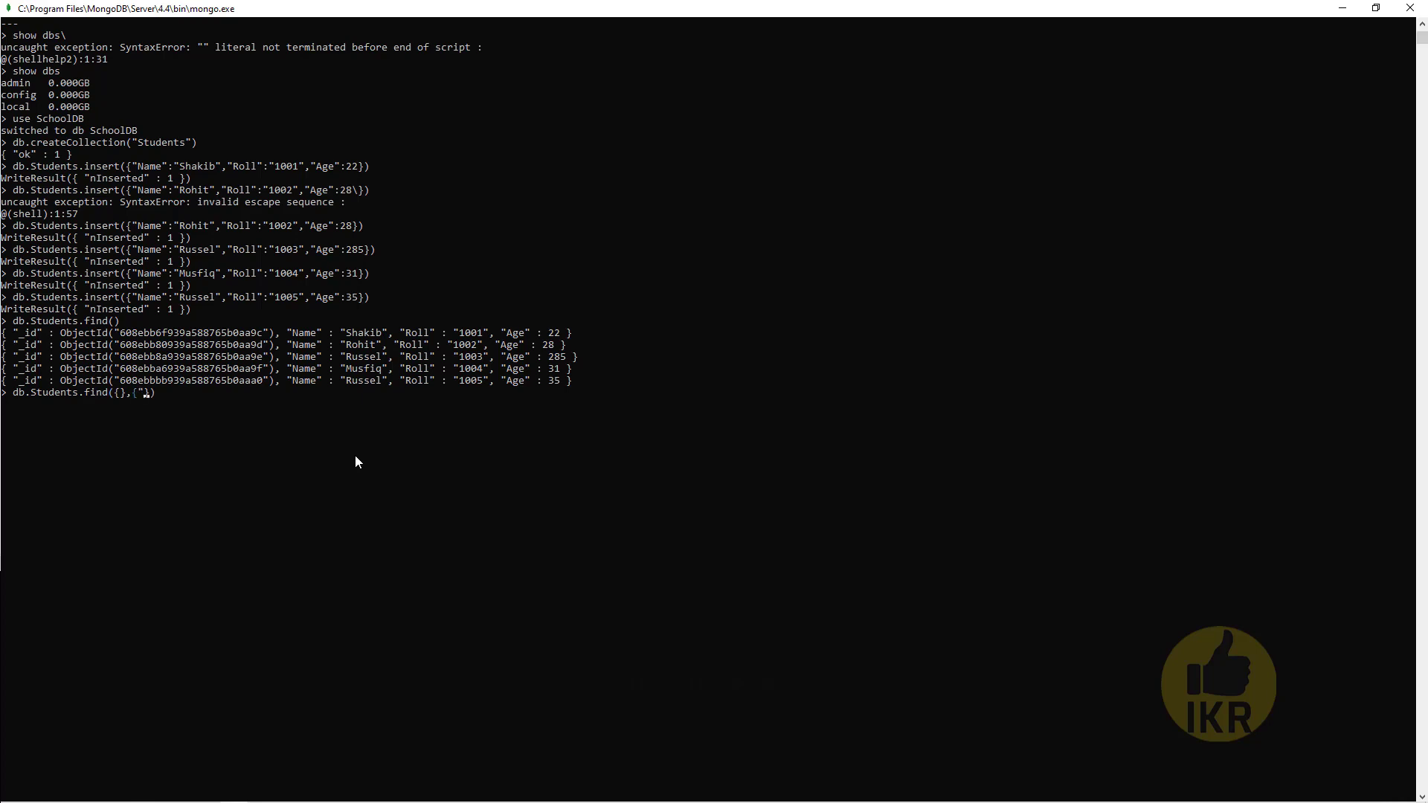
{"action": "type", "text": "Name\":"}
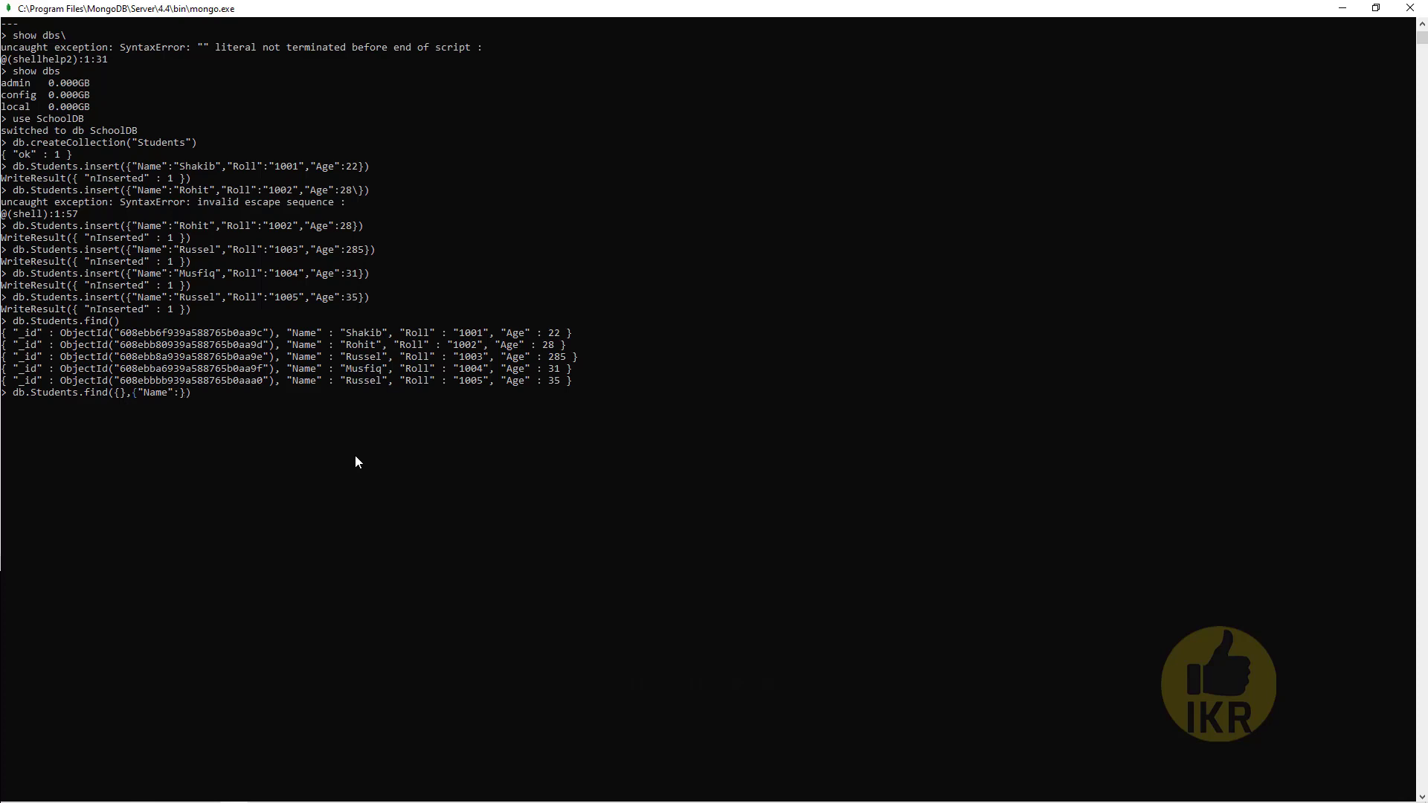
{"action": "type", "text": "1"}
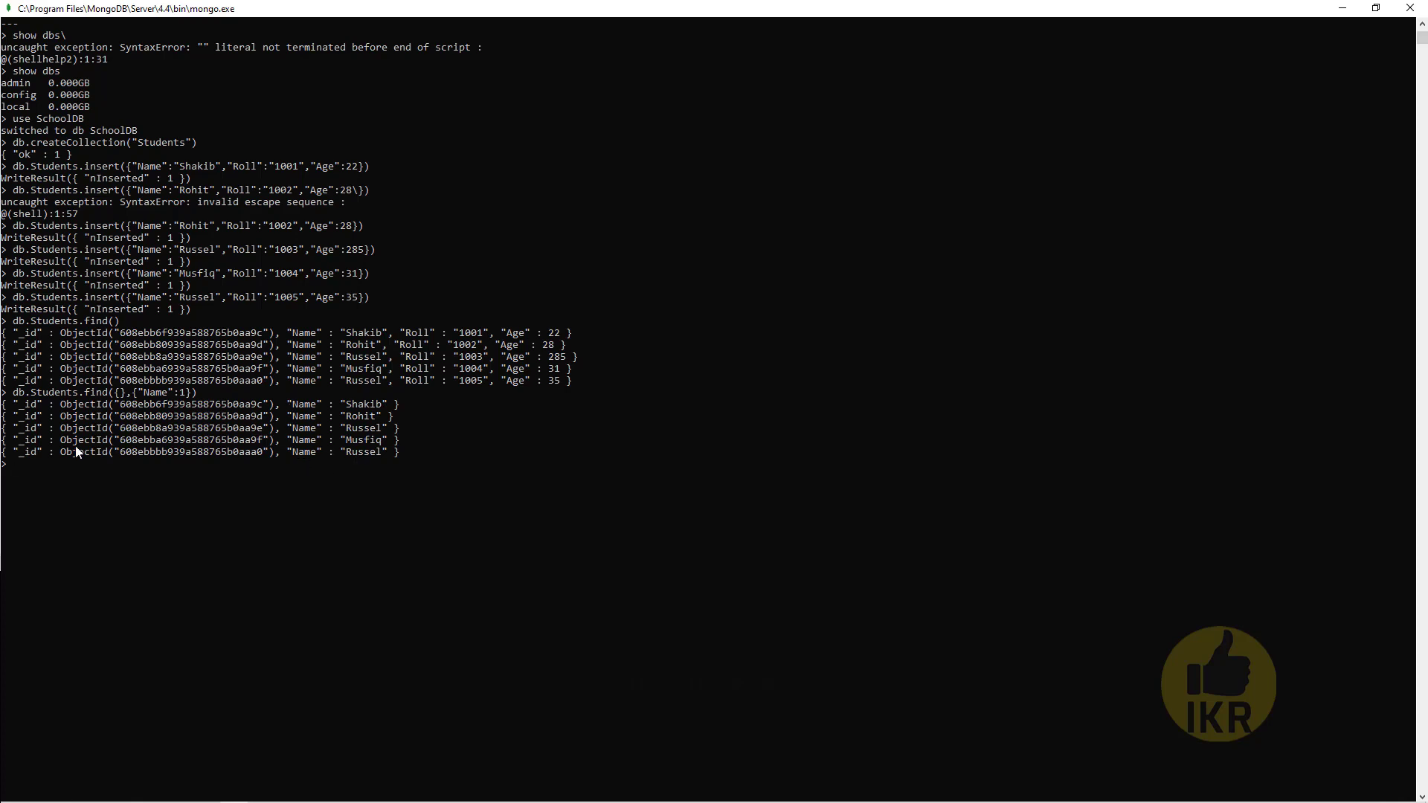
{"action": "mouse_move", "coordinate": [31, 408]}
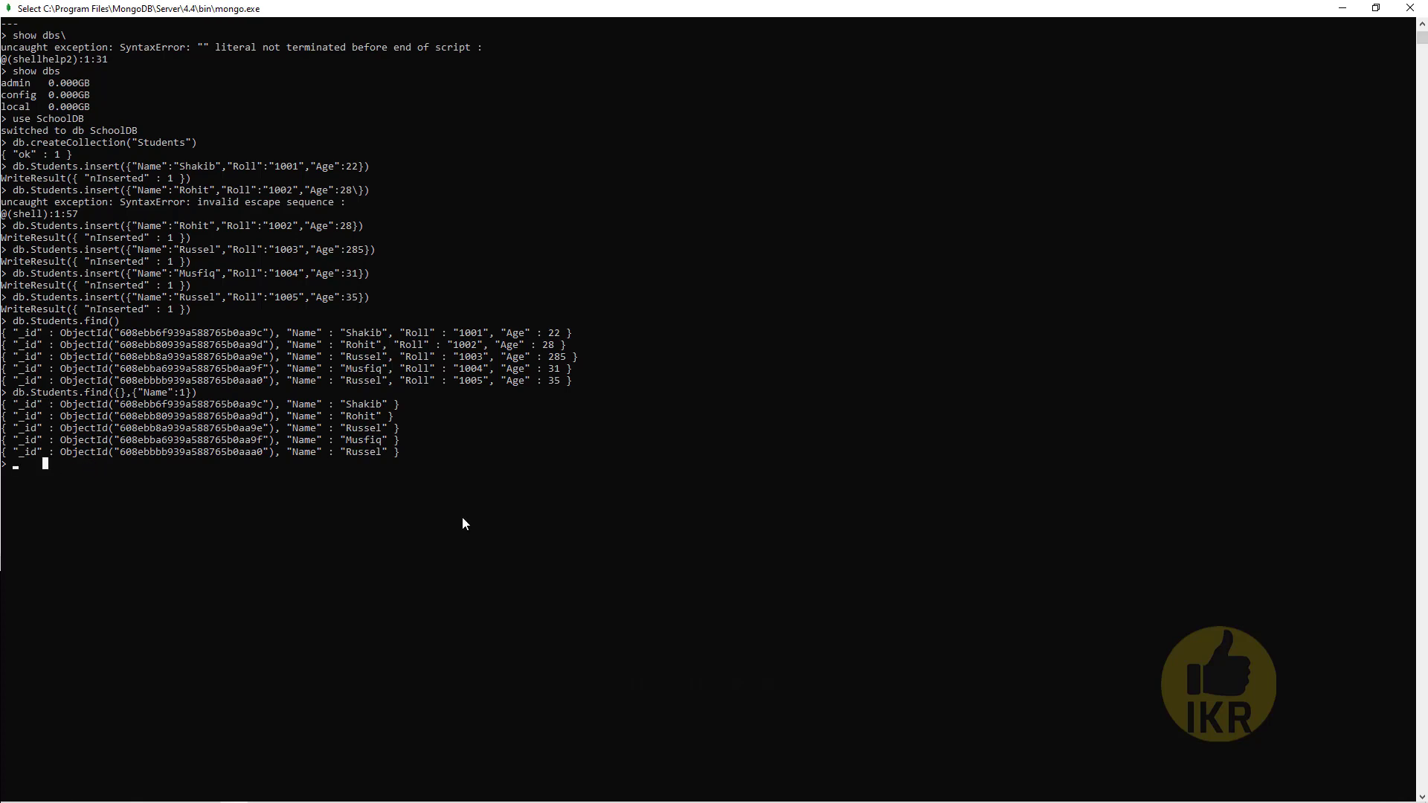
Run the projection again with "_id":0 to list names without ids
{"action": "type", "text": "db.Students.find({},{\"Name\":1})"}
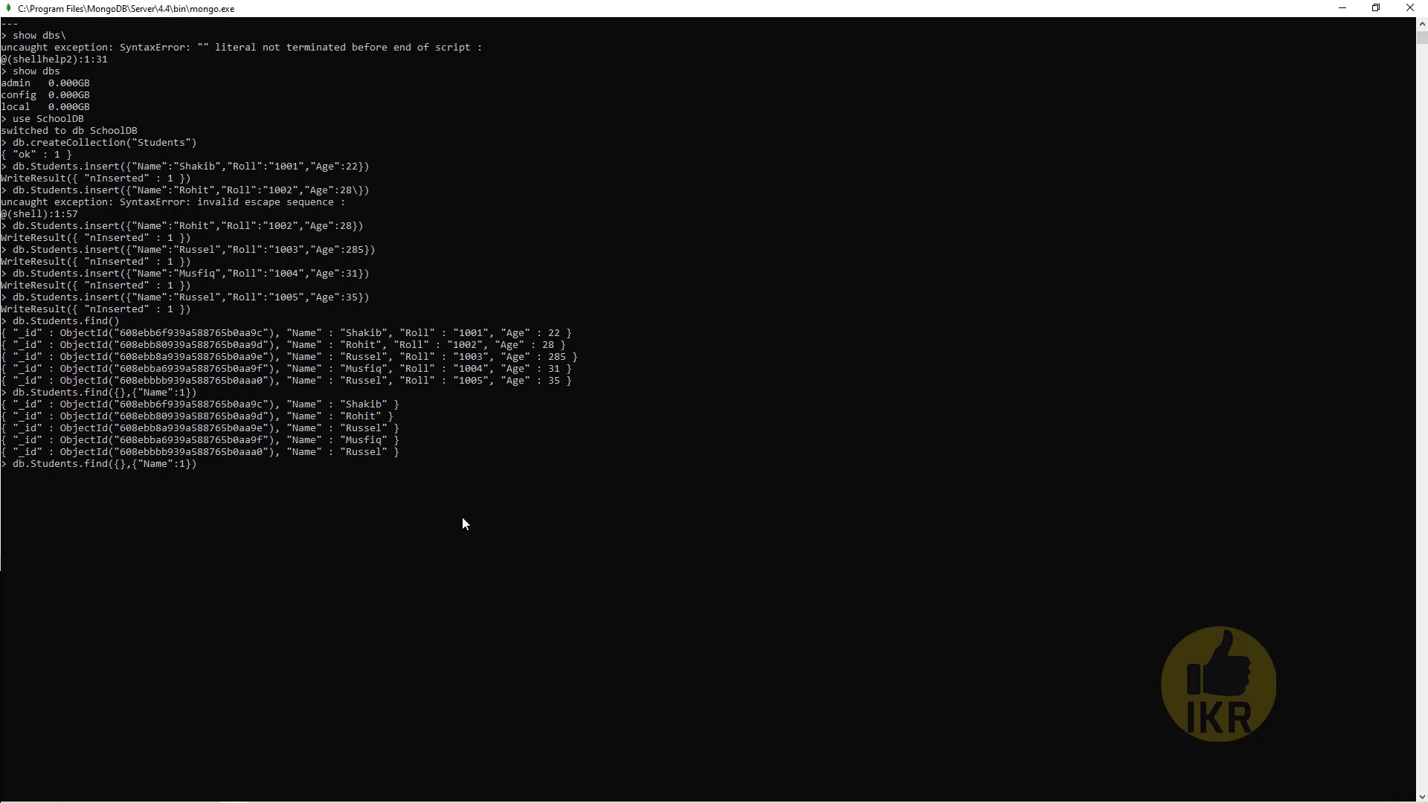
{"action": "type", "text": ",\""}
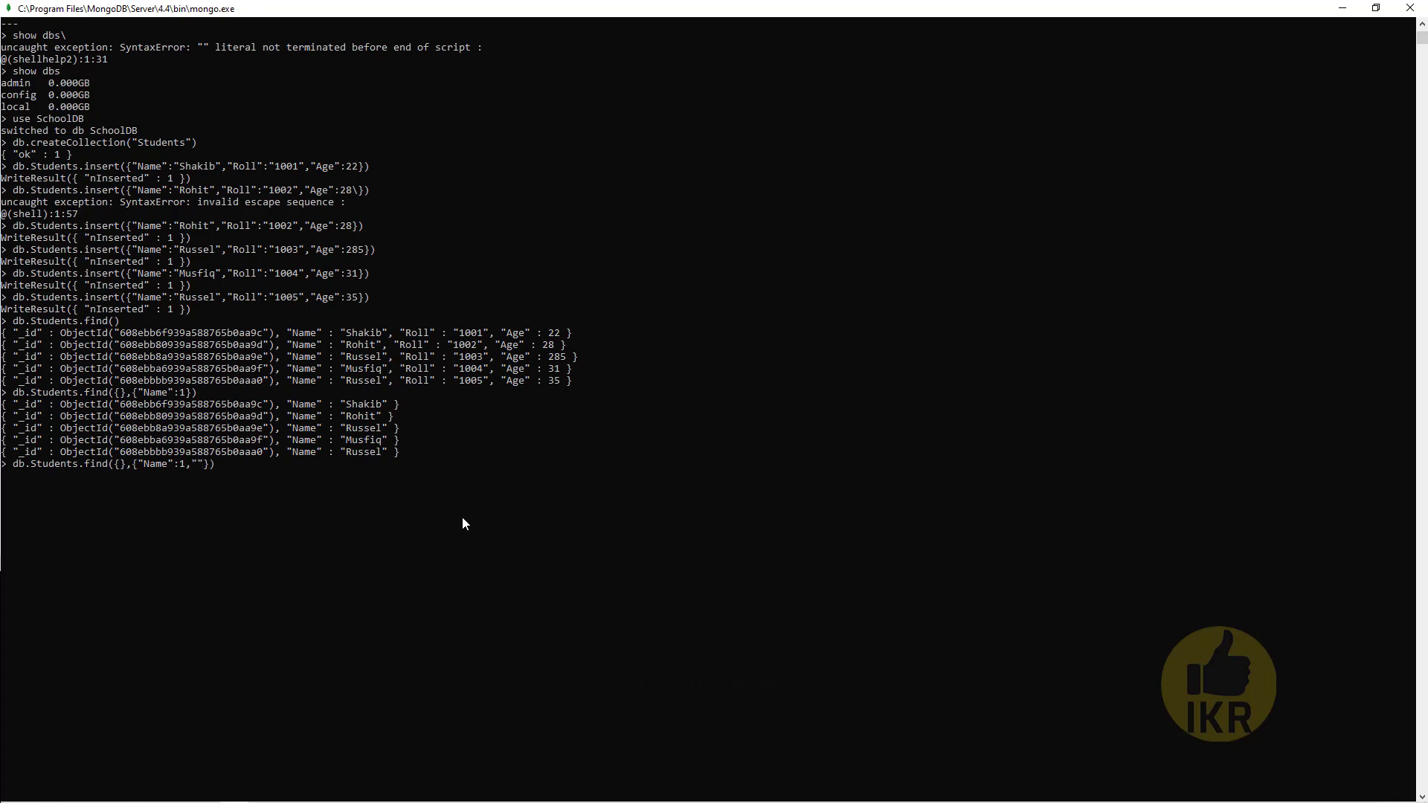
{"action": "type", "text": "_id"}
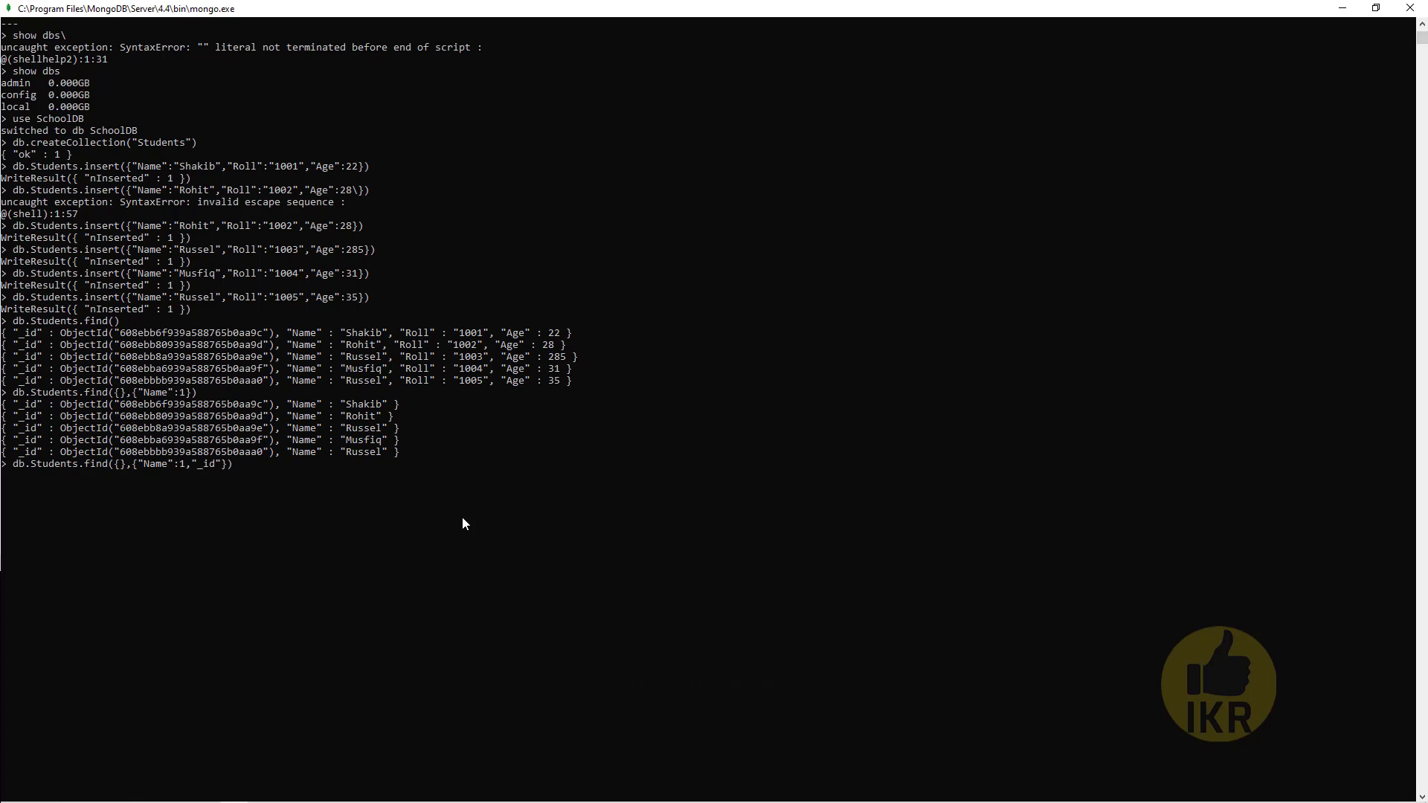
{"action": "type", "text": ":0"}
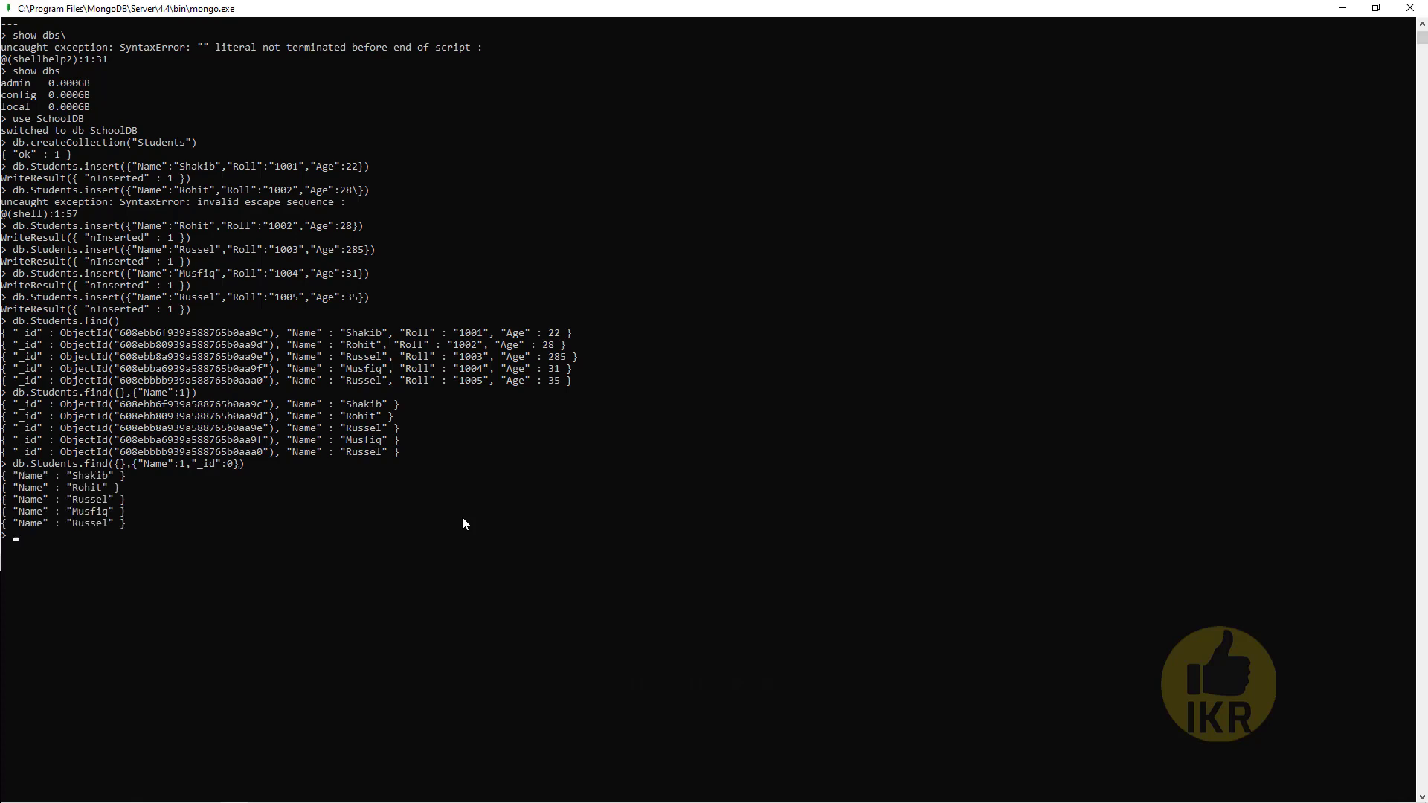
Run a find filtered to Name "Russel" showing only Name and Age, returning ages 285 and 35
{"action": "type", "text": "db.Students.find({},{\"Name\":1,\"_id\":0})"}
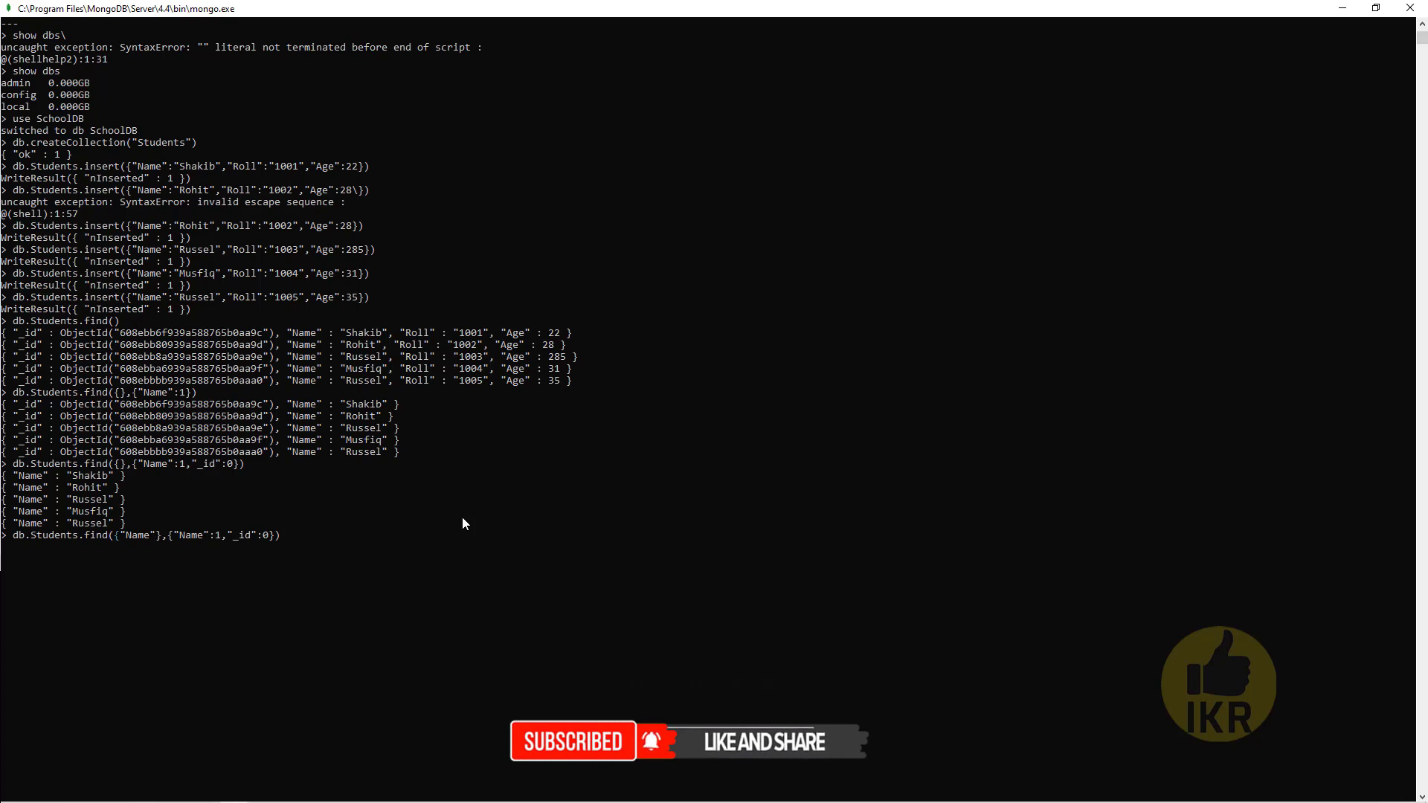
{"action": "type", "text": ":\"\""}
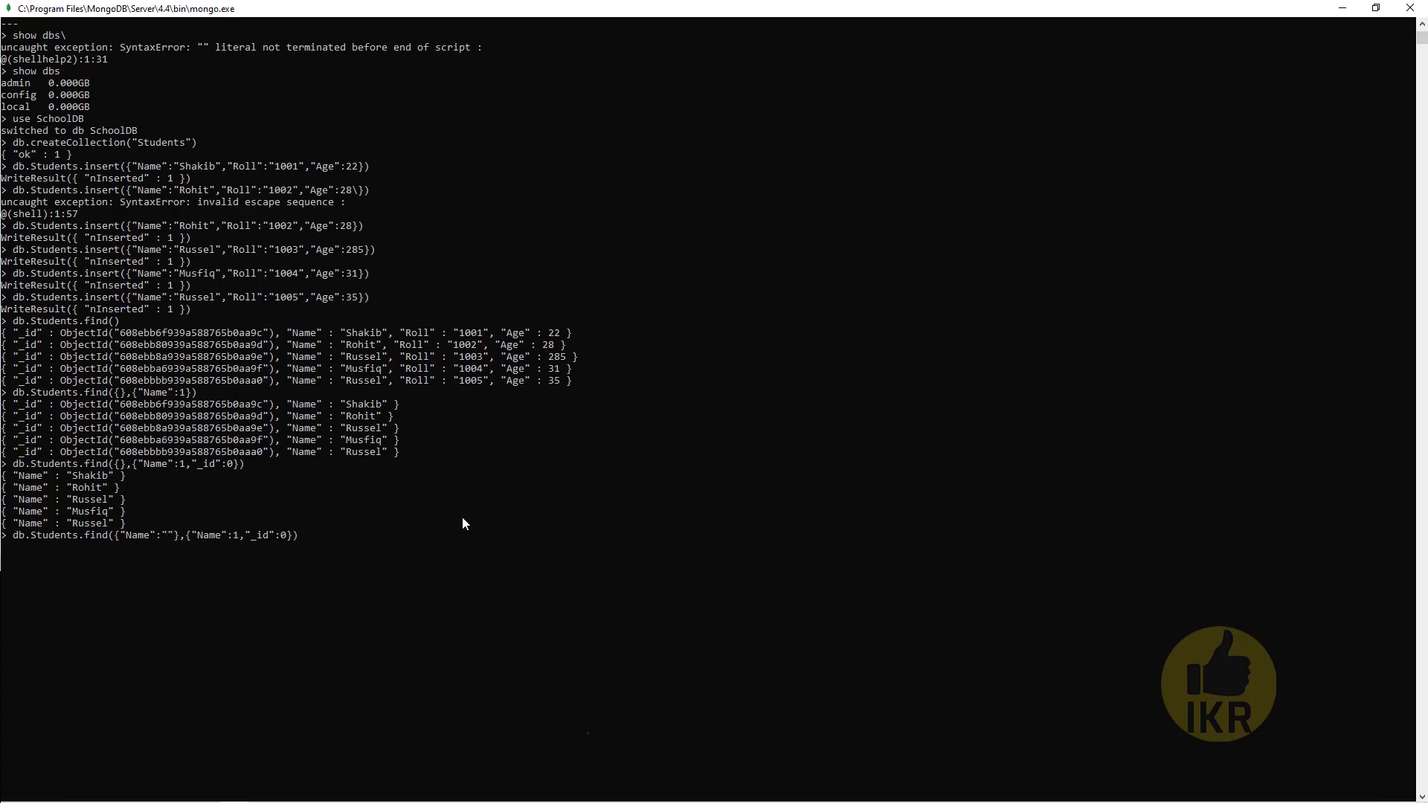
{"action": "type", "text": "Russel"}
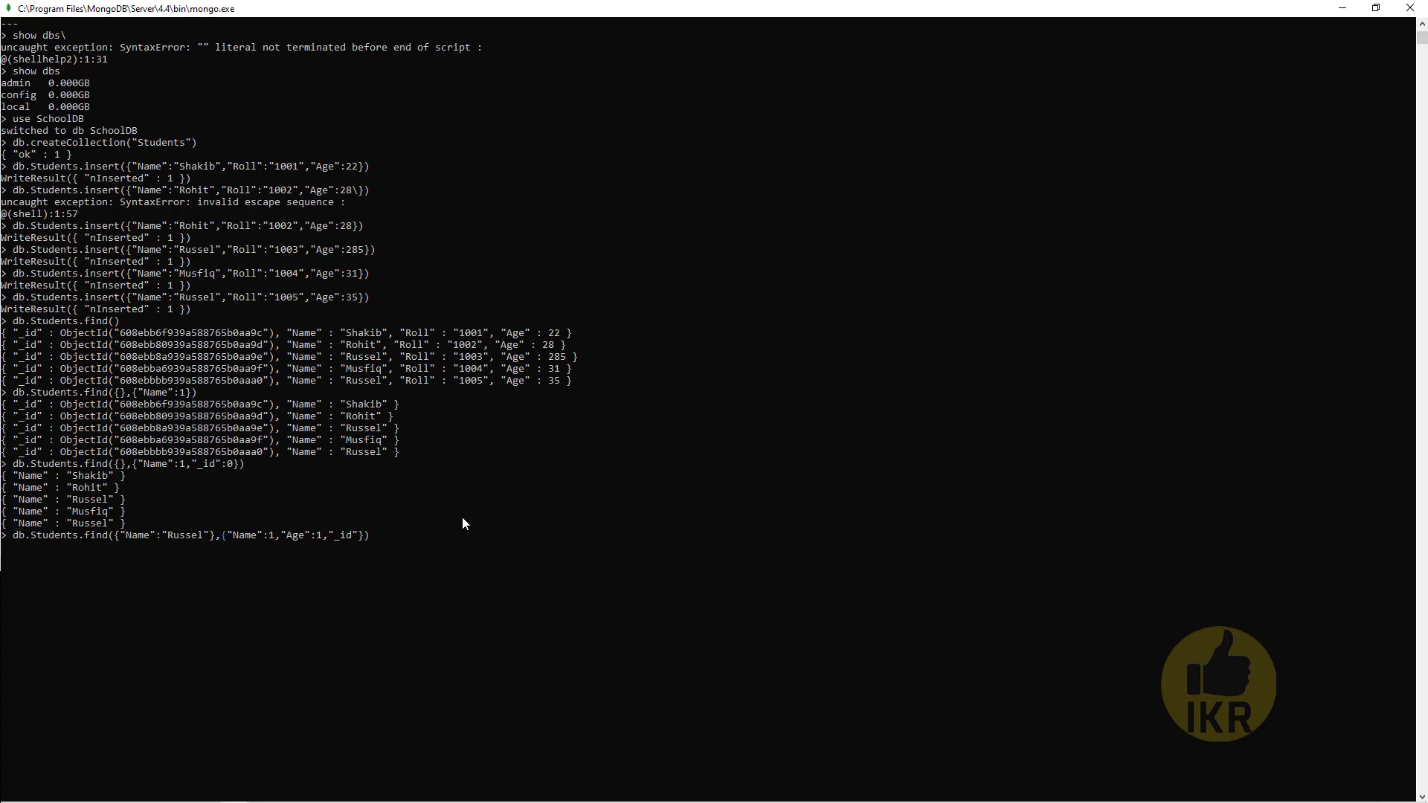
{"action": "type", "text": ":0"}
{"action": "key", "text": "enter"}
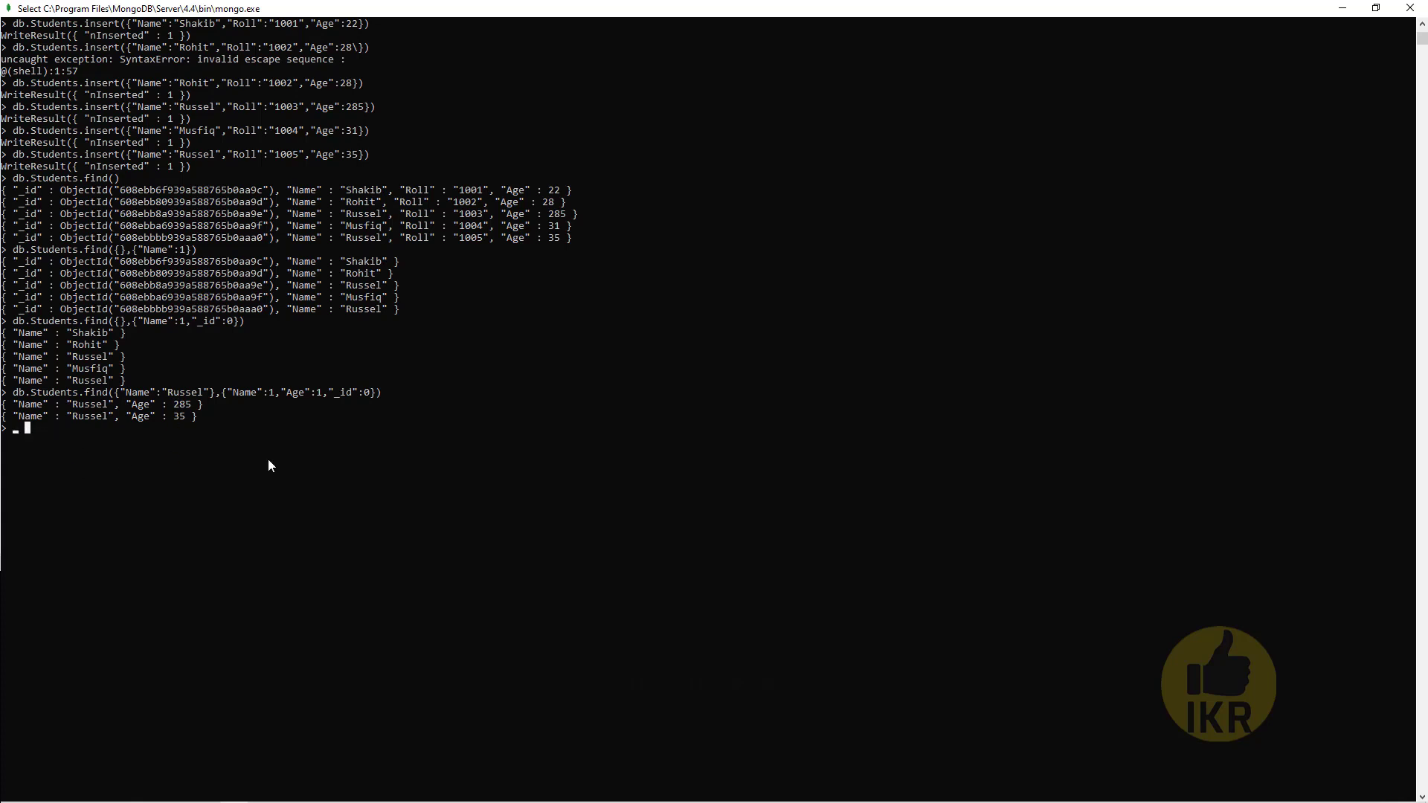
Run db.Students.find().limit(2), then recall it and extend it with .skip(1)
{"action": "type", "text": "db.Students.find({},{\"Name\":1,\"_id\":0})"}
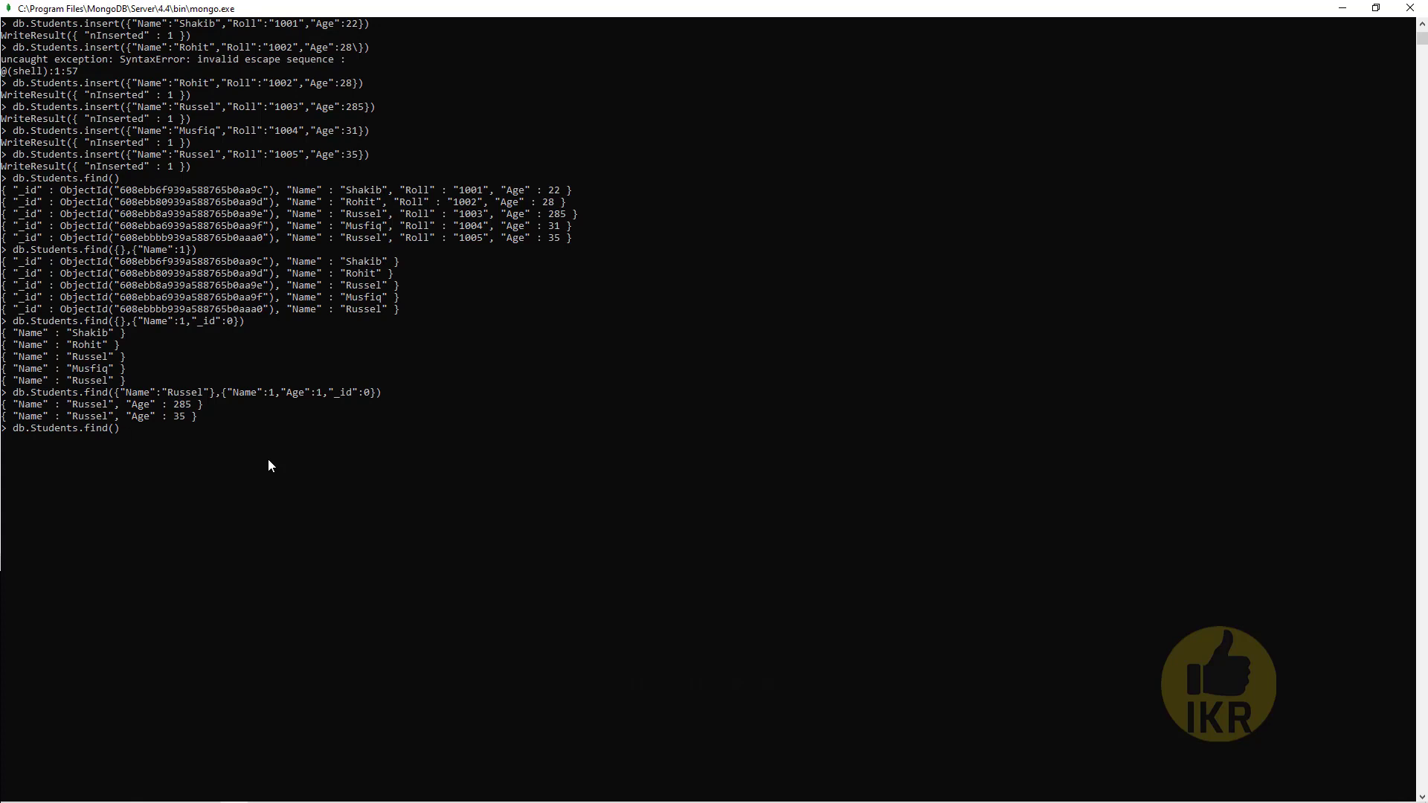
{"action": "type", "text": ".limit"}
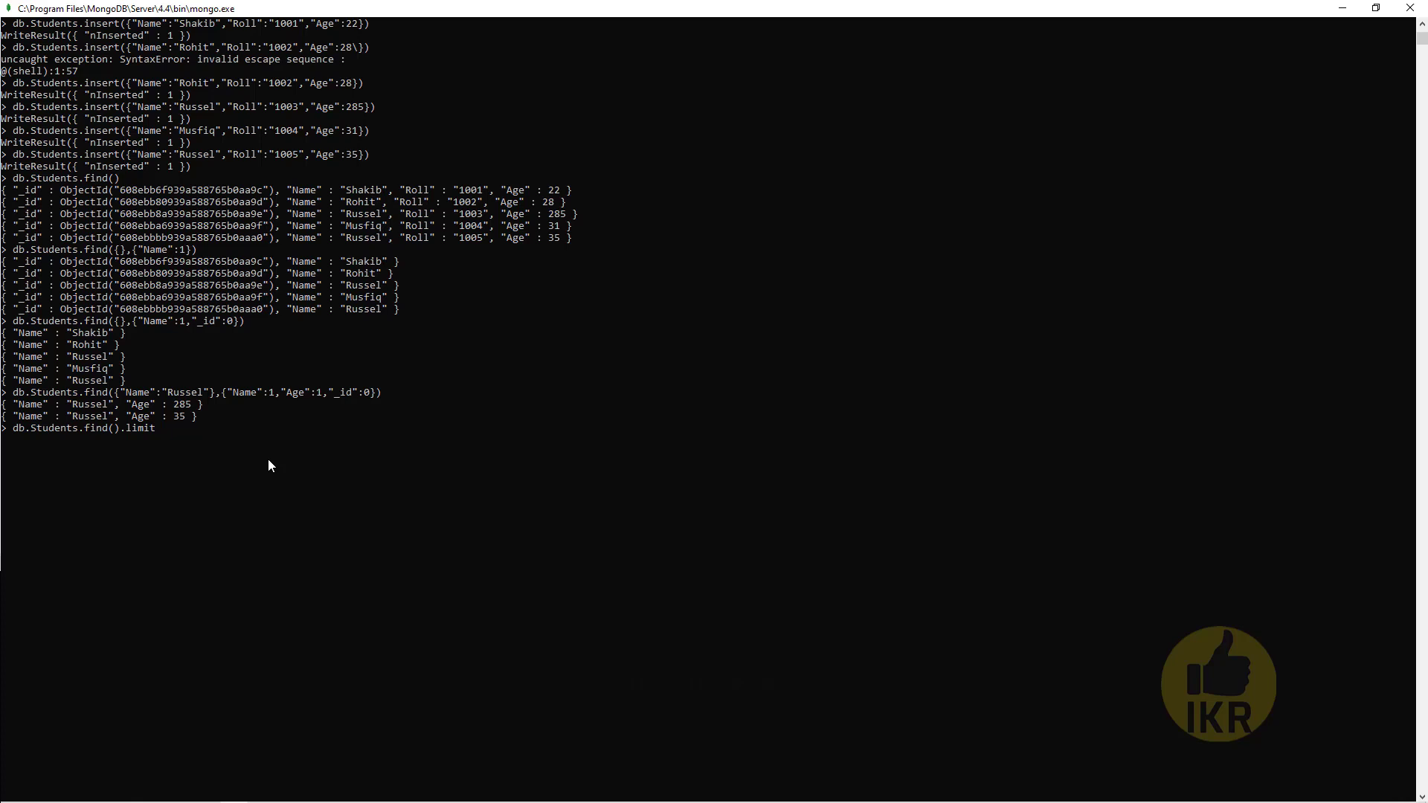
{"action": "type", "text": "(2)"}
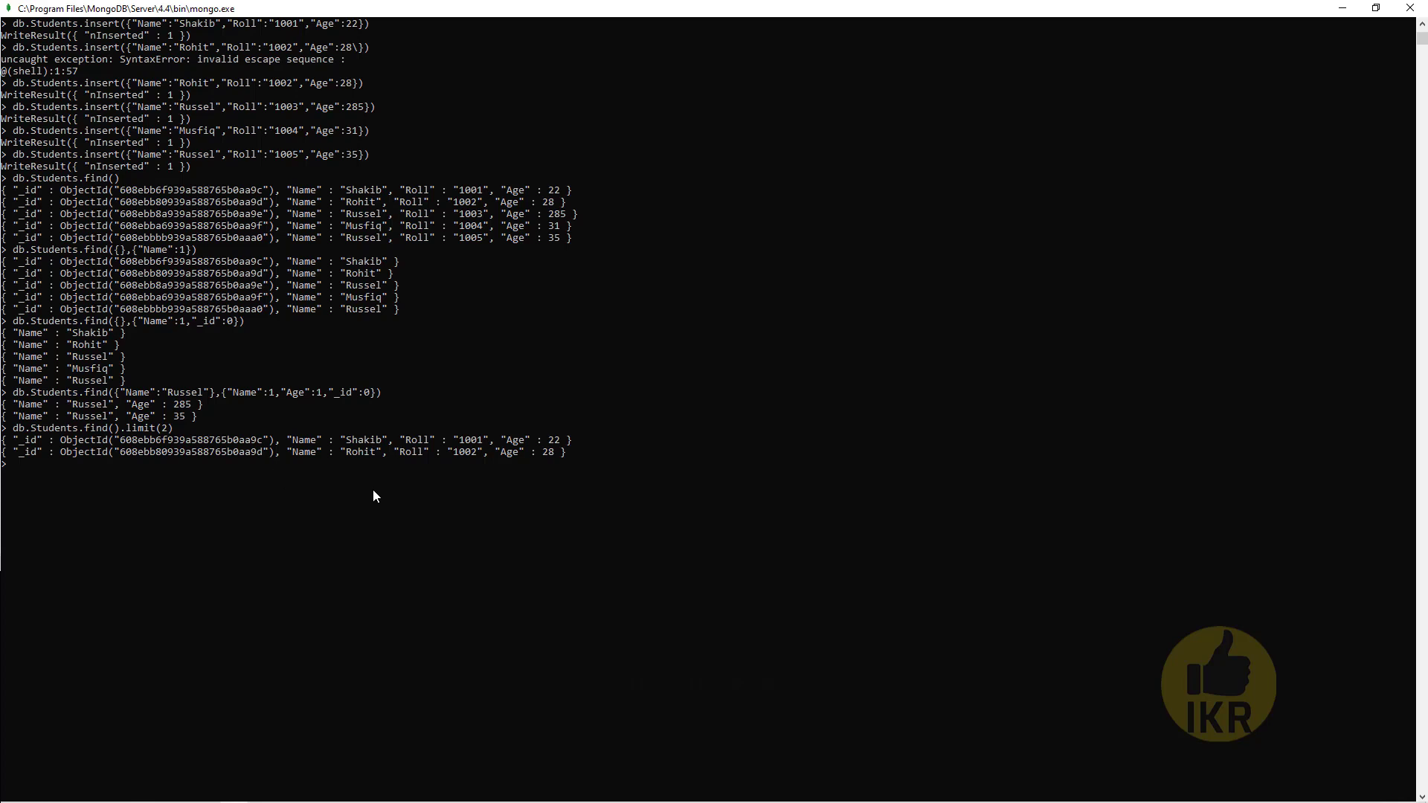
{"action": "double_click", "coordinate": [361, 452]}
{"action": "type", "text": "db.Students.find().limit(2"}
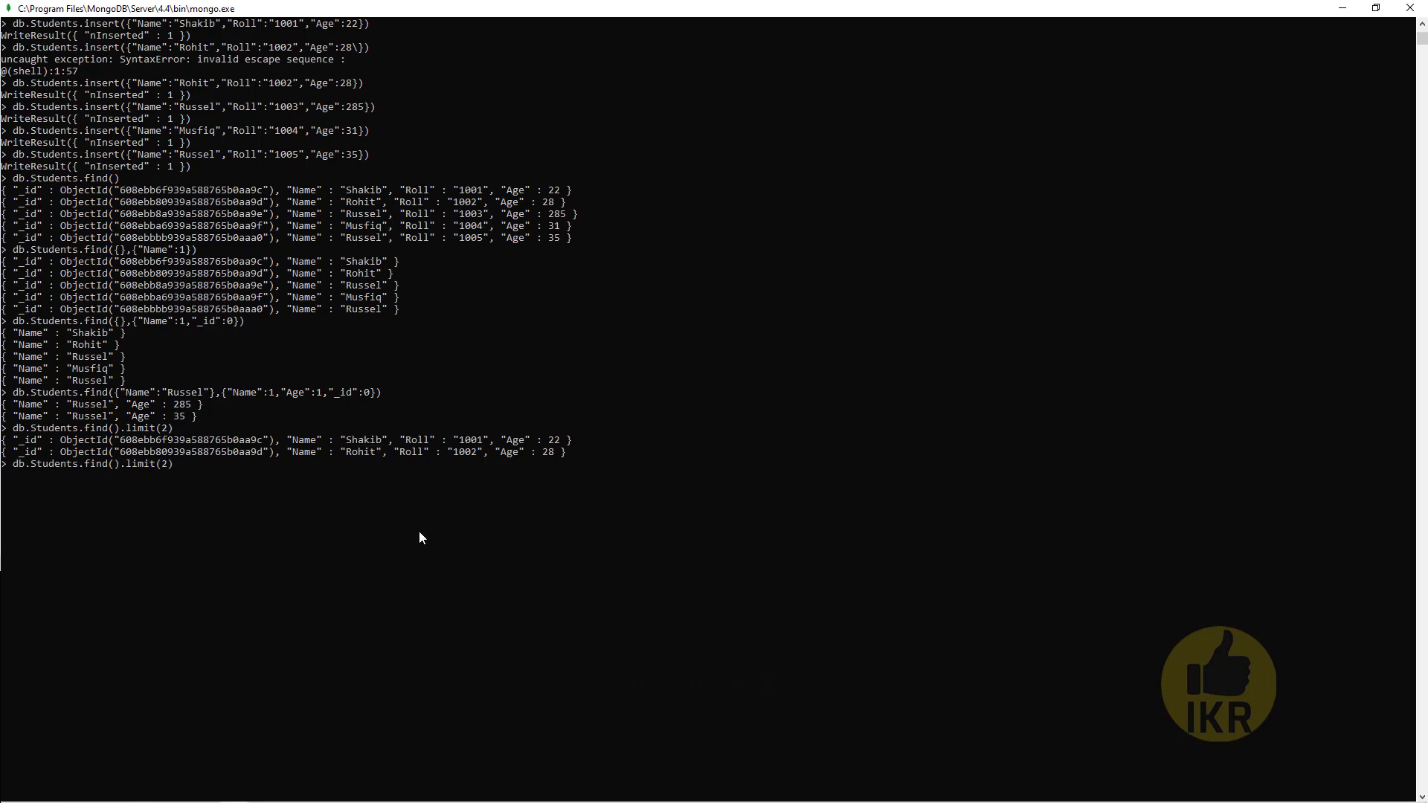
{"action": "type", "text": ".skip(1"}
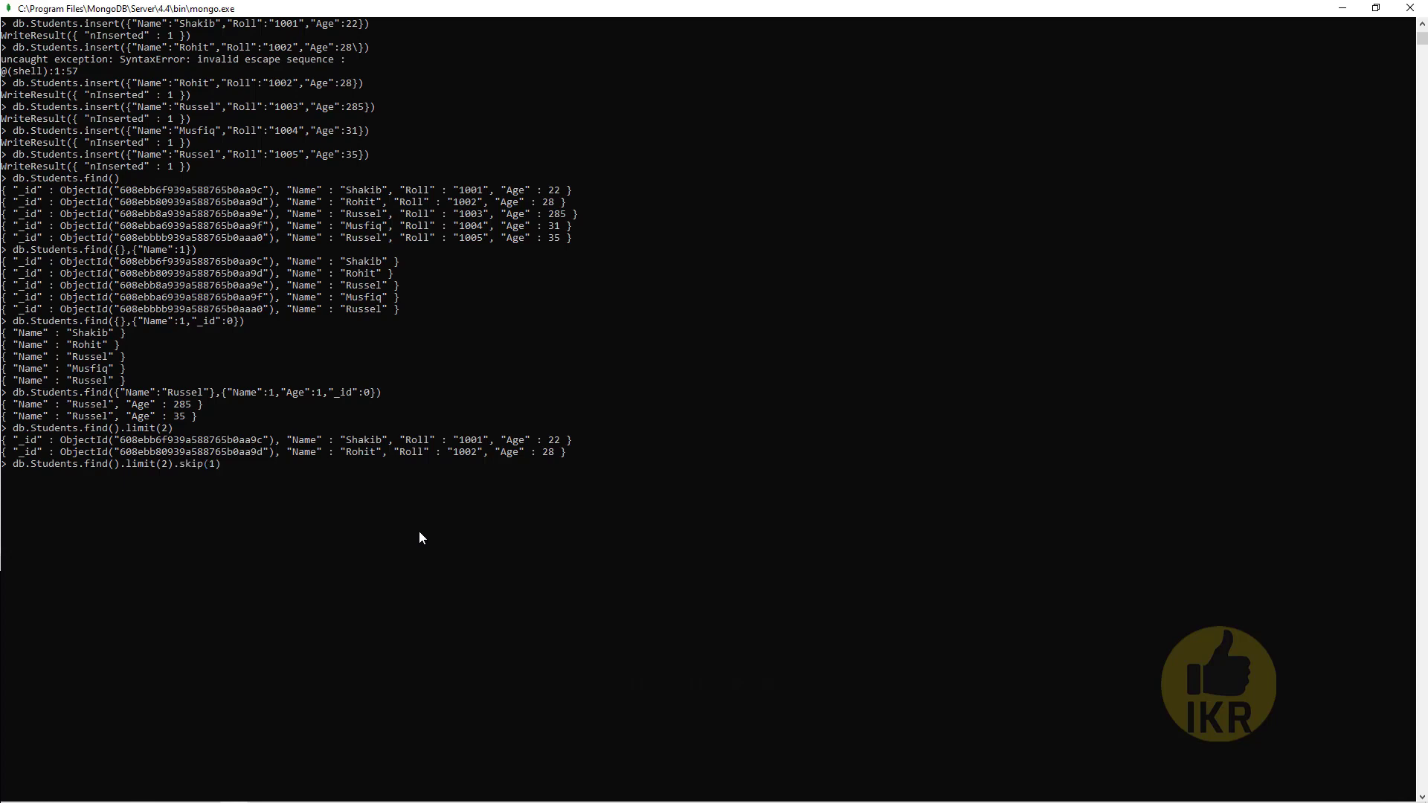
{"action": "mouse_move", "coordinate": [228, 469]}
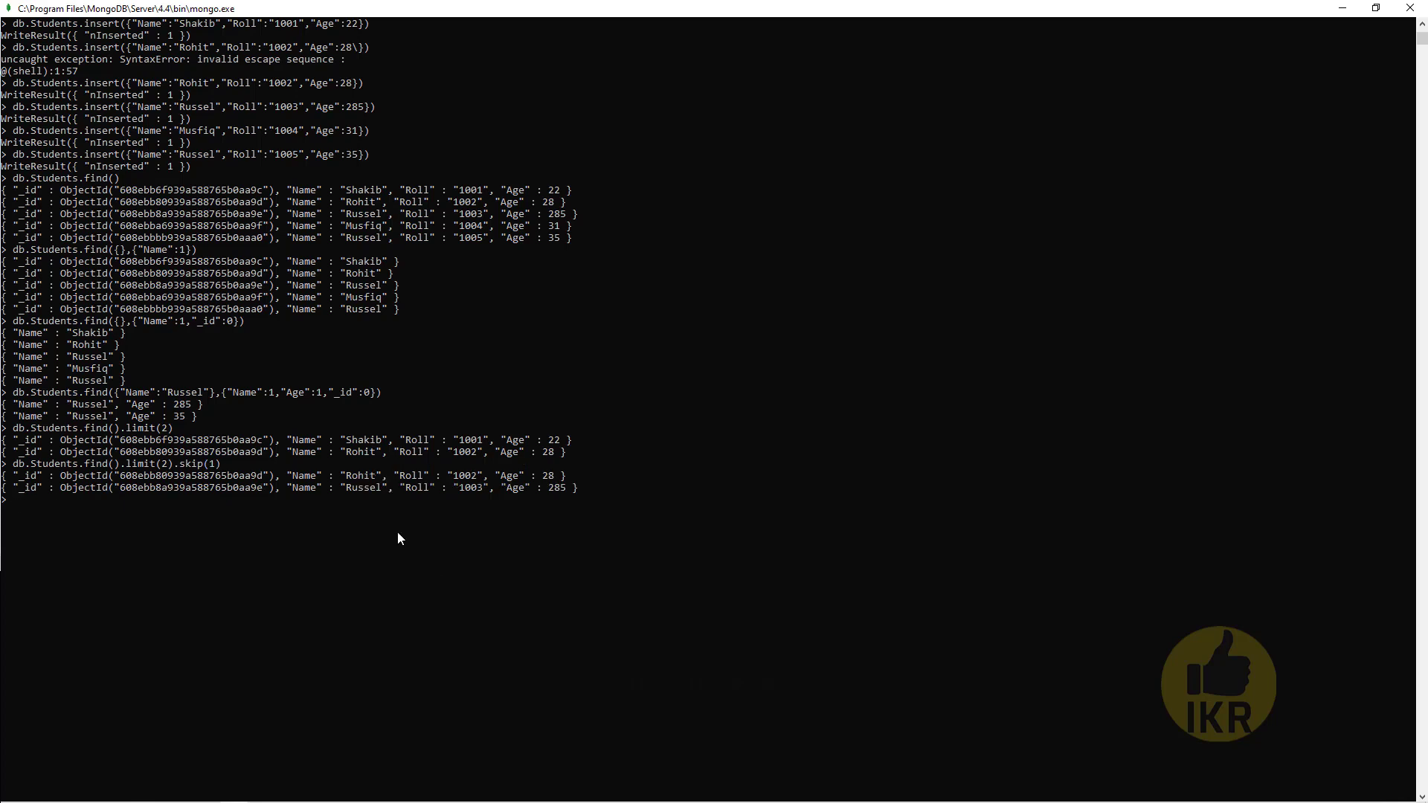
Run the Russel-filtered limit(2).skip(1) query returning Roll 1005, then minimize the shell
{"action": "double_click", "coordinate": [363, 475]}
{"action": "type", "text": "db.Students.find({}).limit(2).skip(1"}
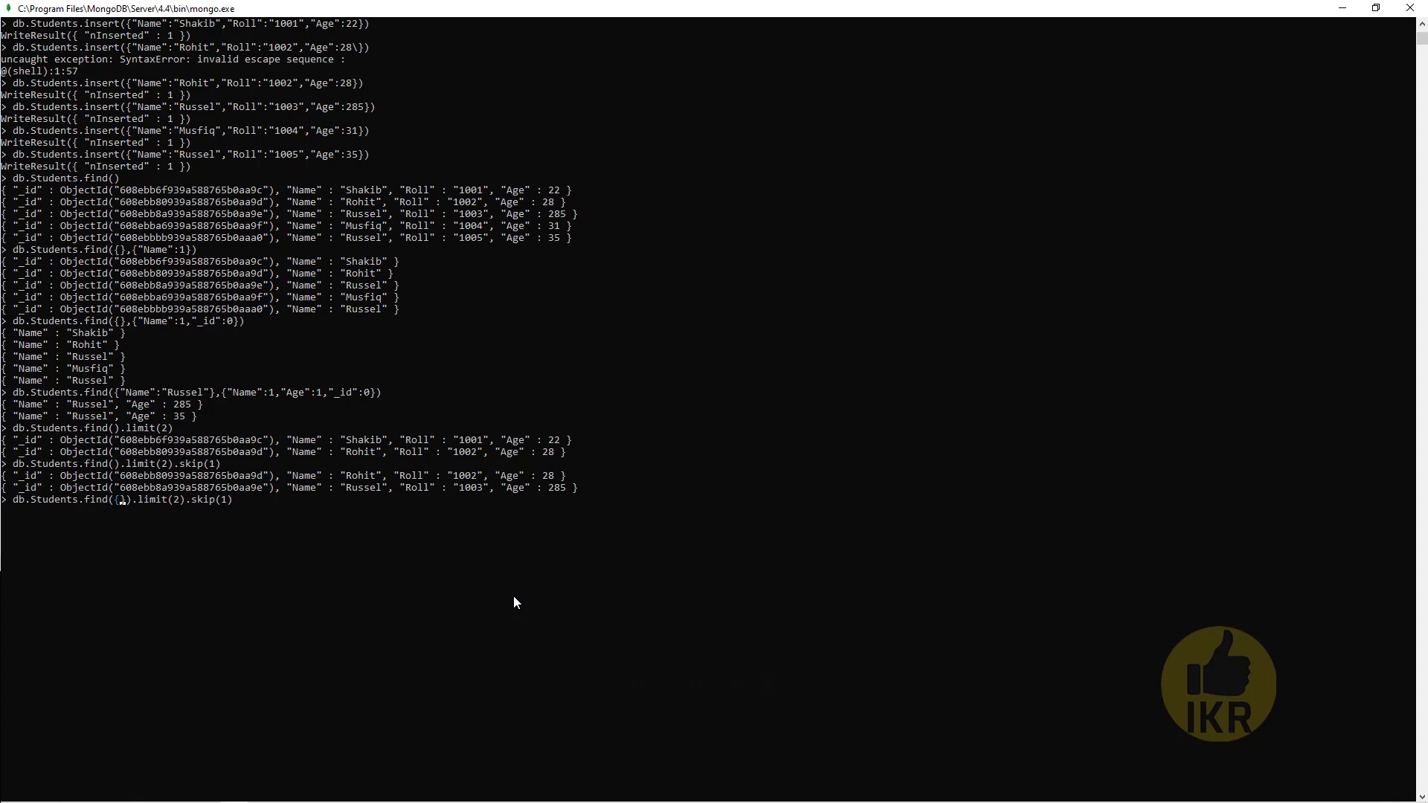
{"action": "type", "text": "{\"Name\":\"Russel"}
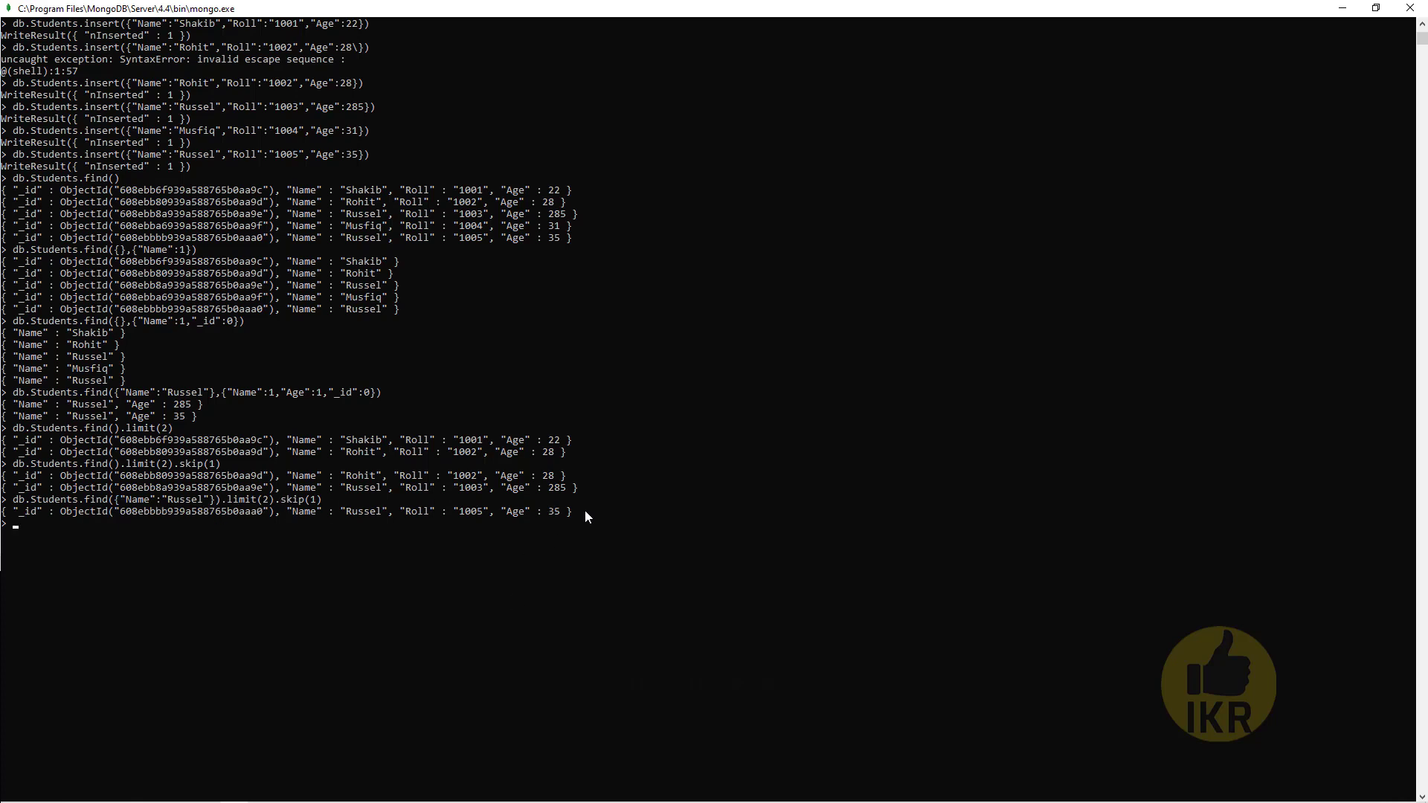
{"action": "left_click_drag", "start_coordinate": [400, 510], "coordinate": [589, 510]}
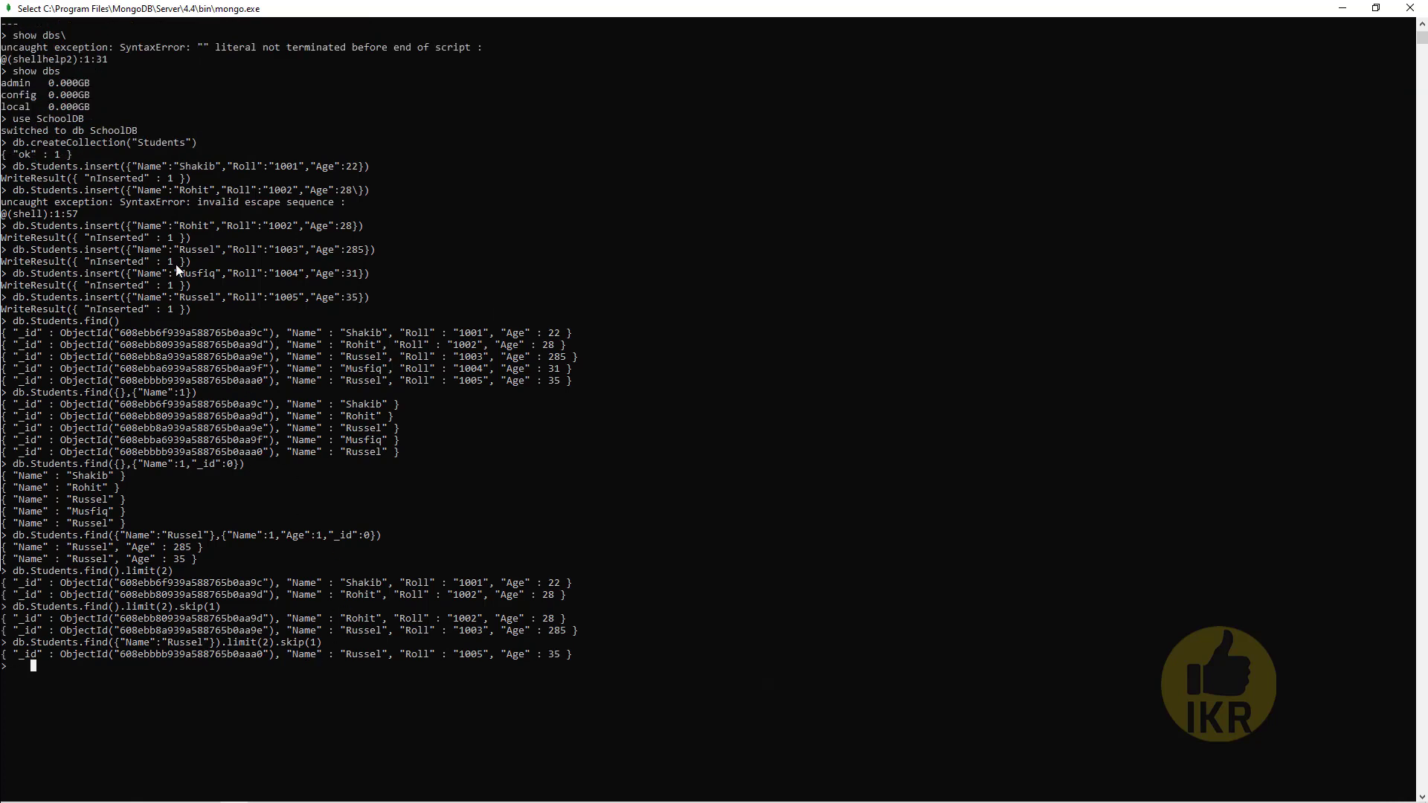
{"action": "mouse_move", "coordinate": [131, 143]}
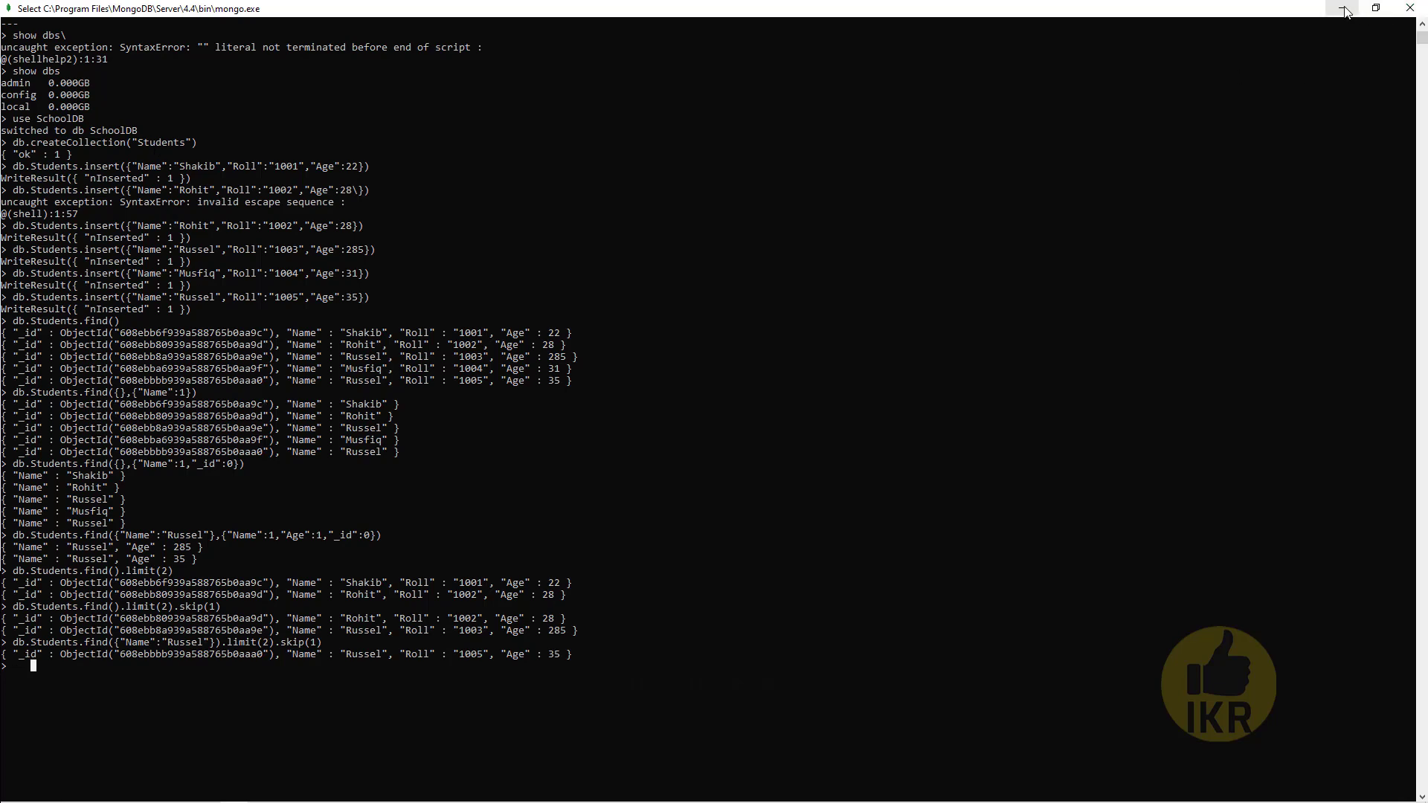
{"action": "left_click", "coordinate": [1410, 9]}
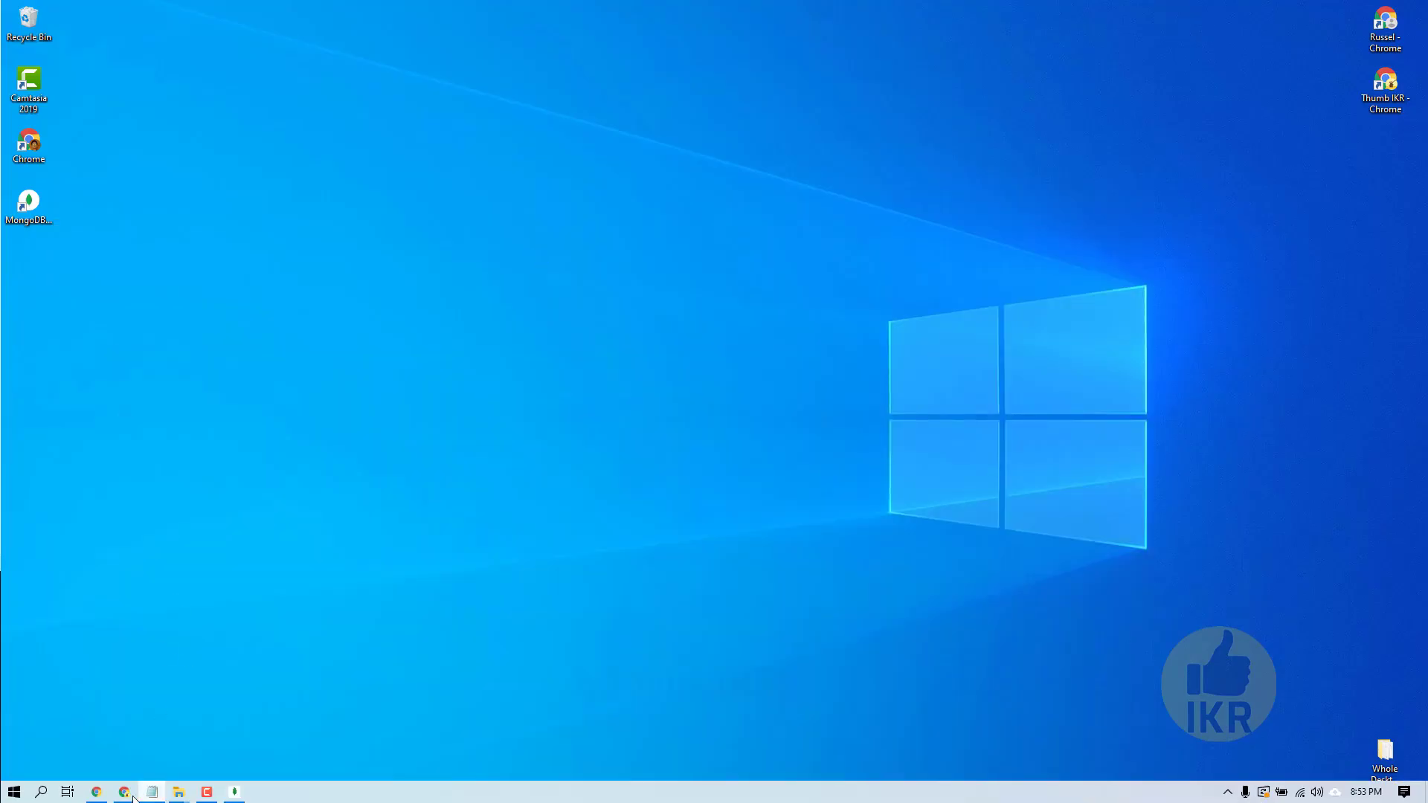
In a new Chrome tab, search for MongoDB Compass and reach its download page
{"action": "left_click", "coordinate": [125, 791]}
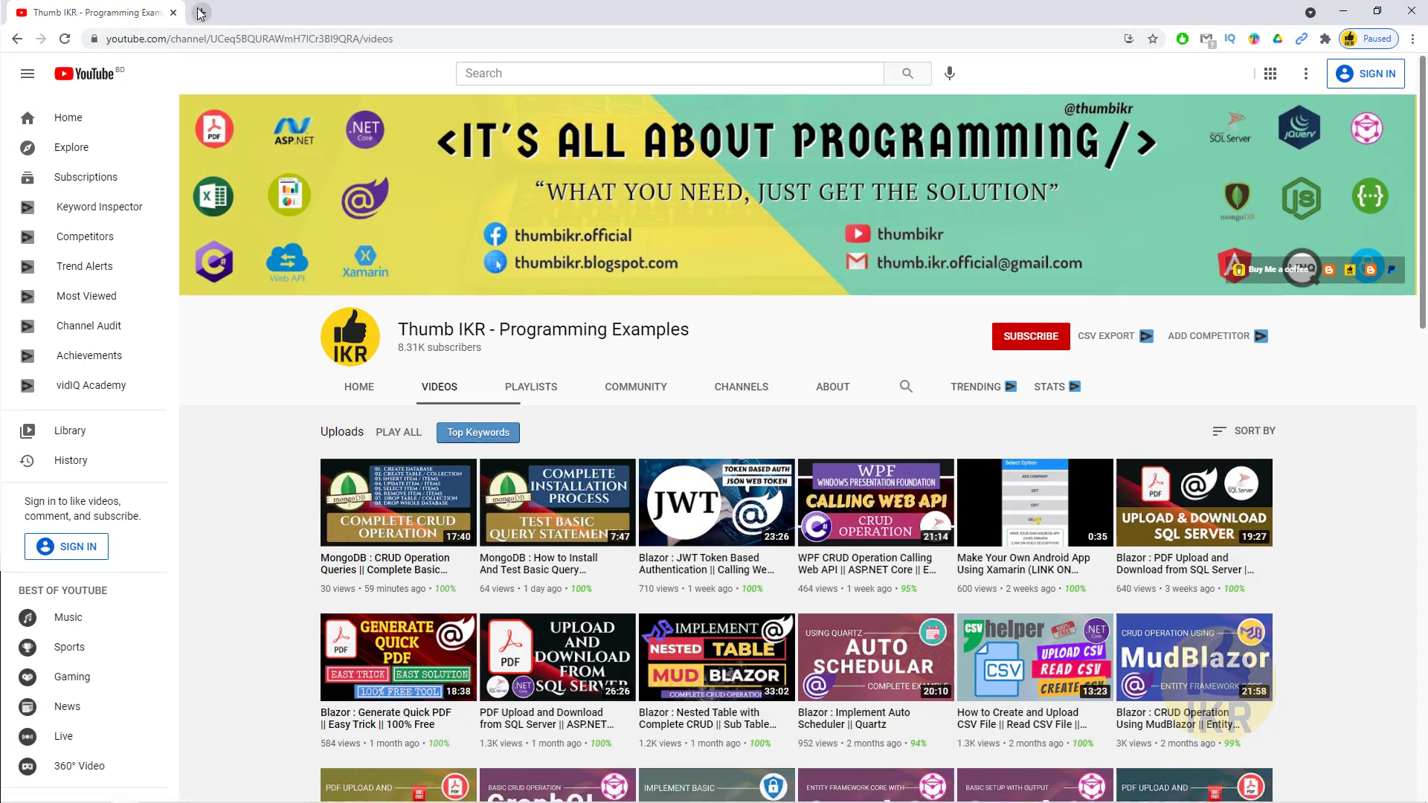
{"action": "left_click", "coordinate": [199, 12]}
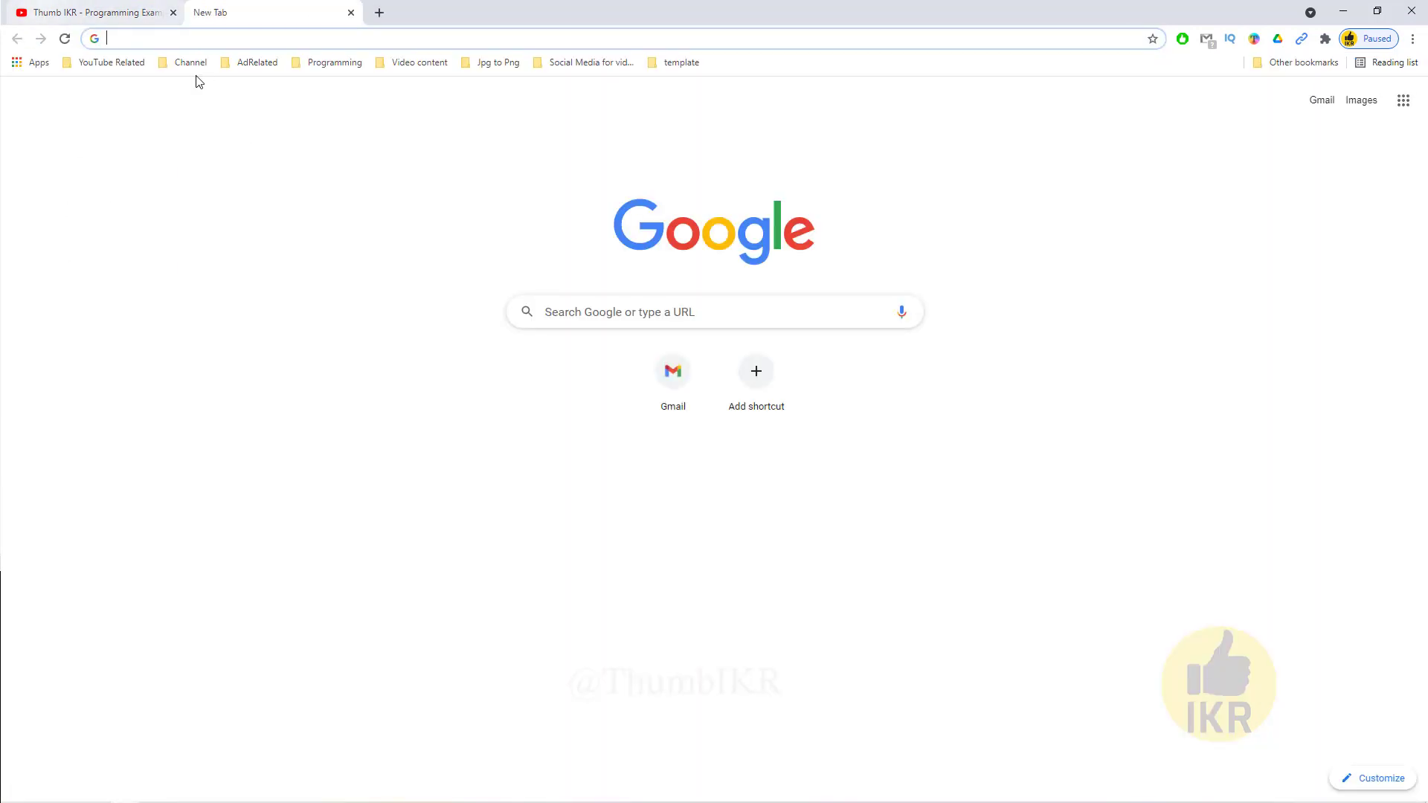
{"action": "type", "text": "Mongodb CRUD thumbikr"}
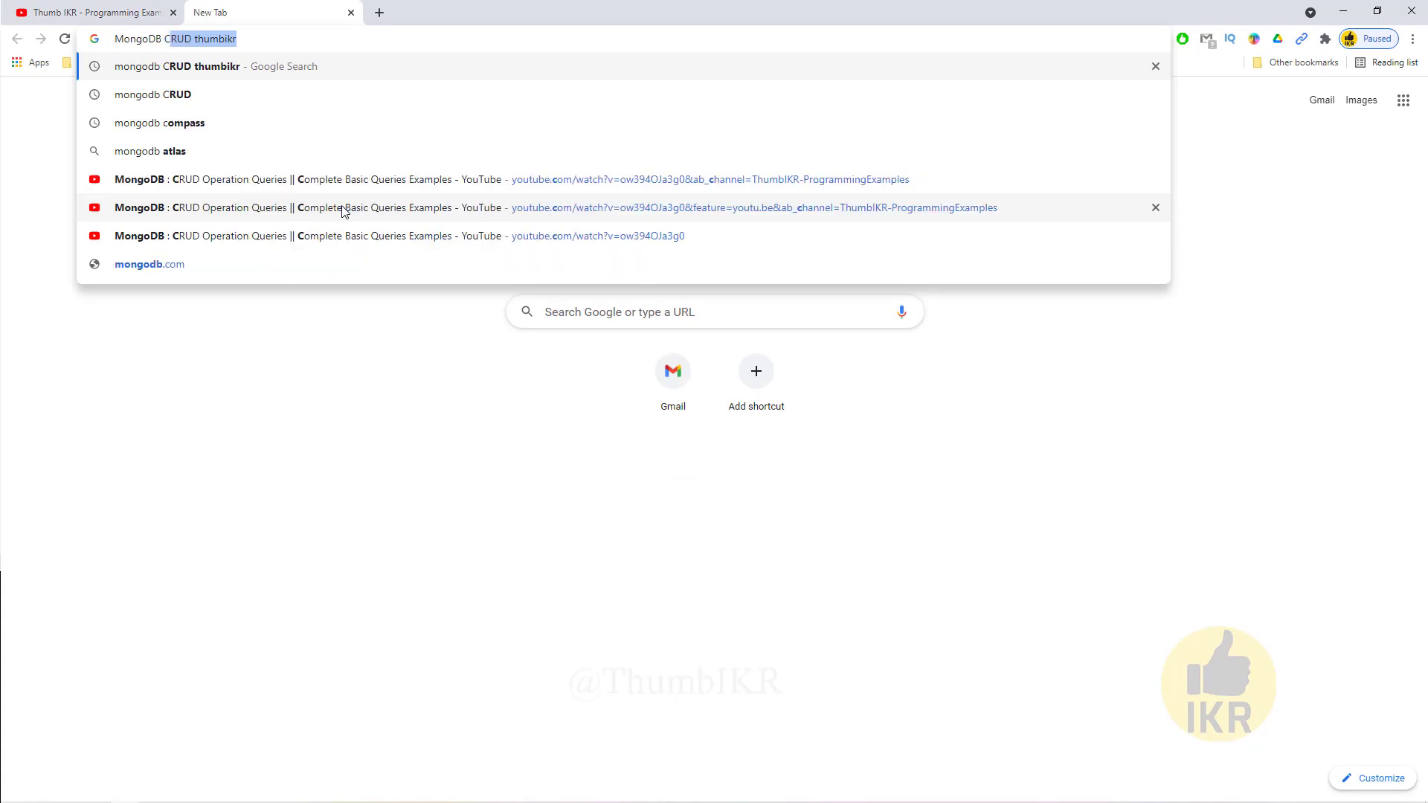
{"action": "type", "text": "MongoDB Compass"}
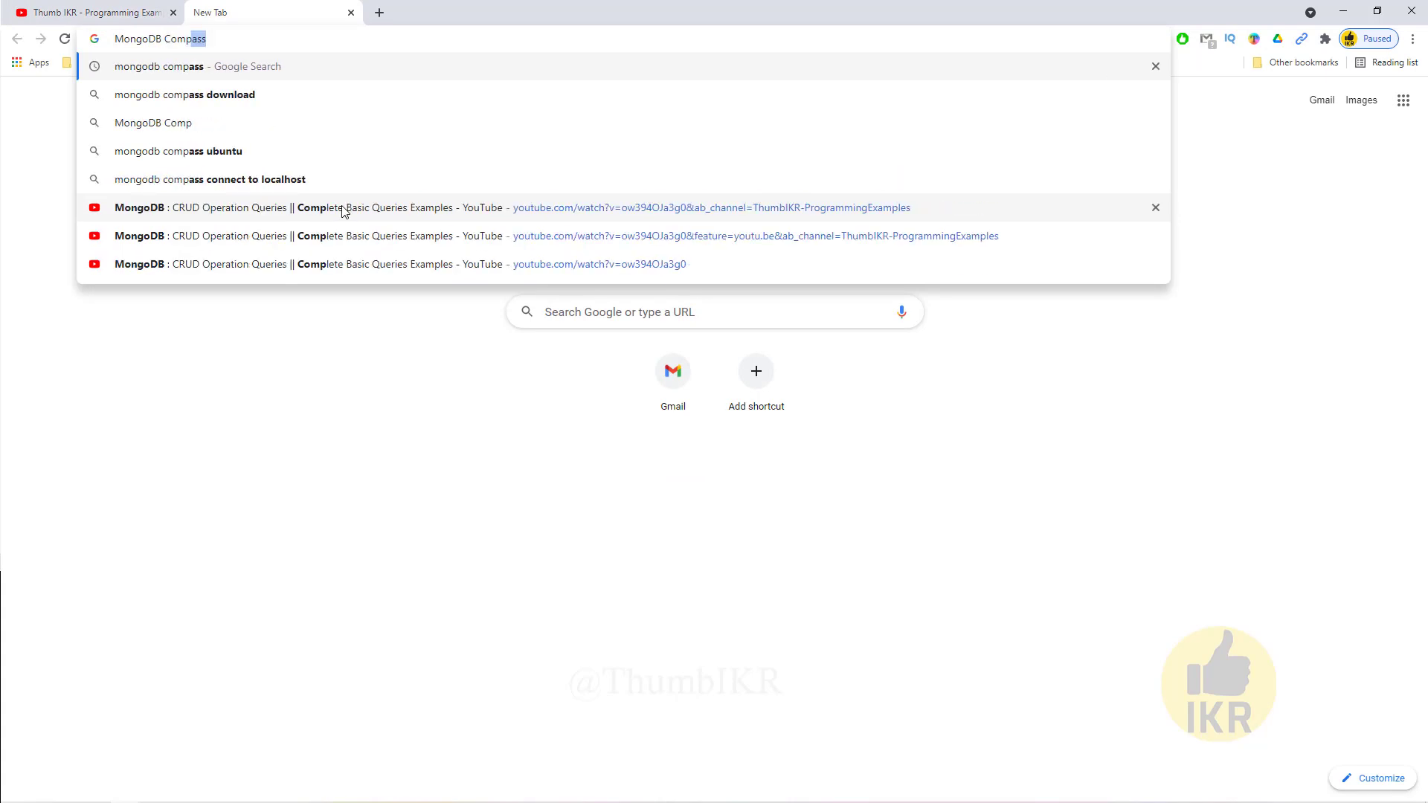
{"action": "left_click", "coordinate": [194, 93]}
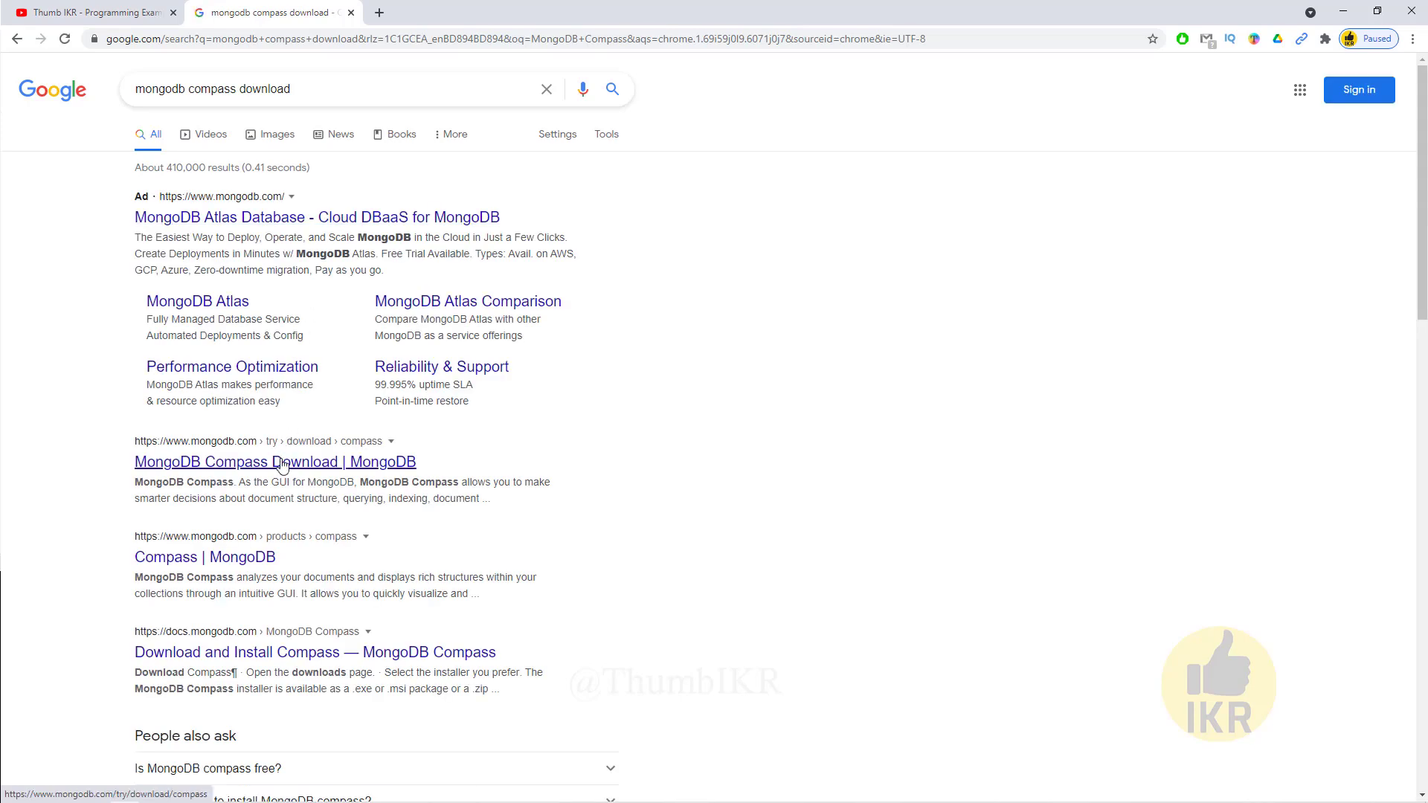
{"action": "left_click", "coordinate": [275, 462]}
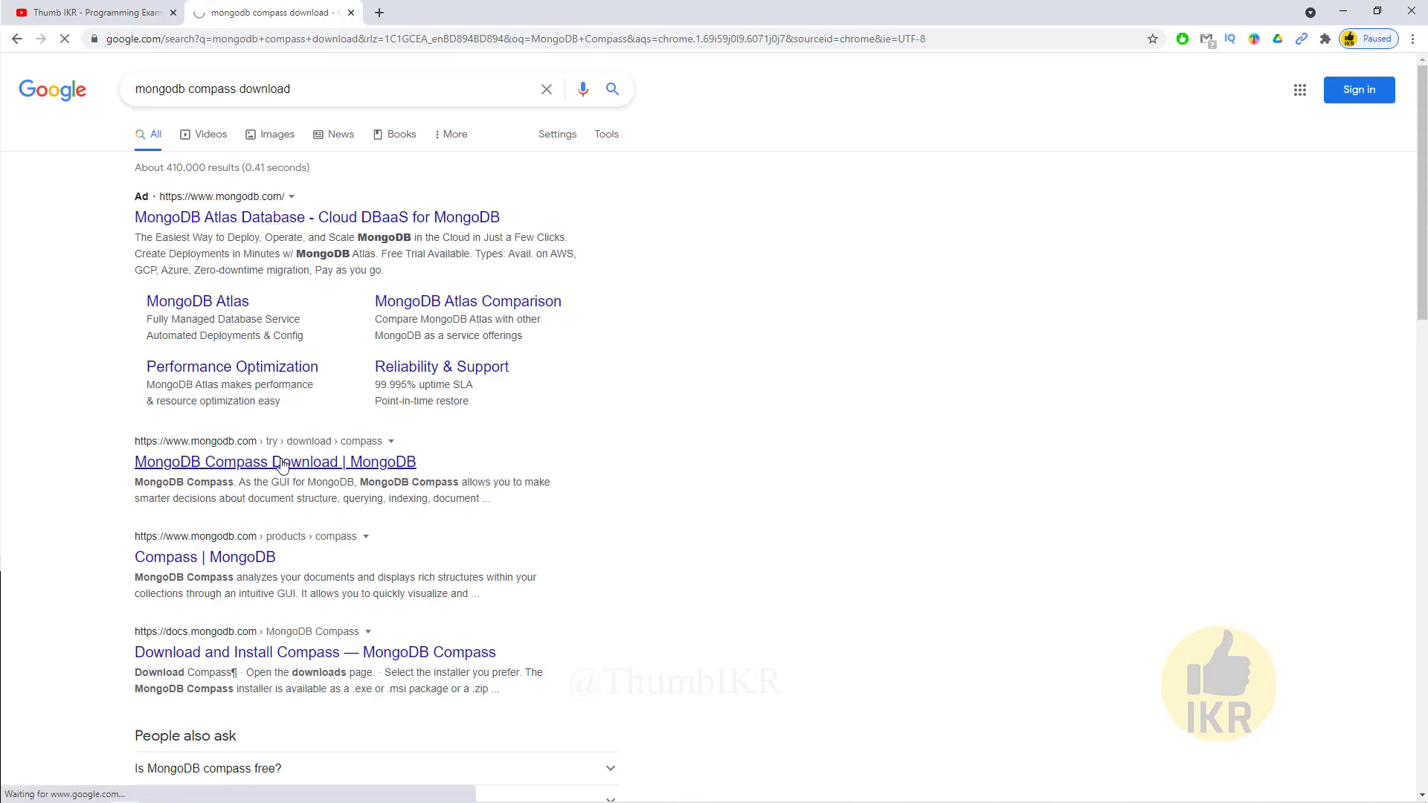
{"action": "left_click", "coordinate": [275, 461]}
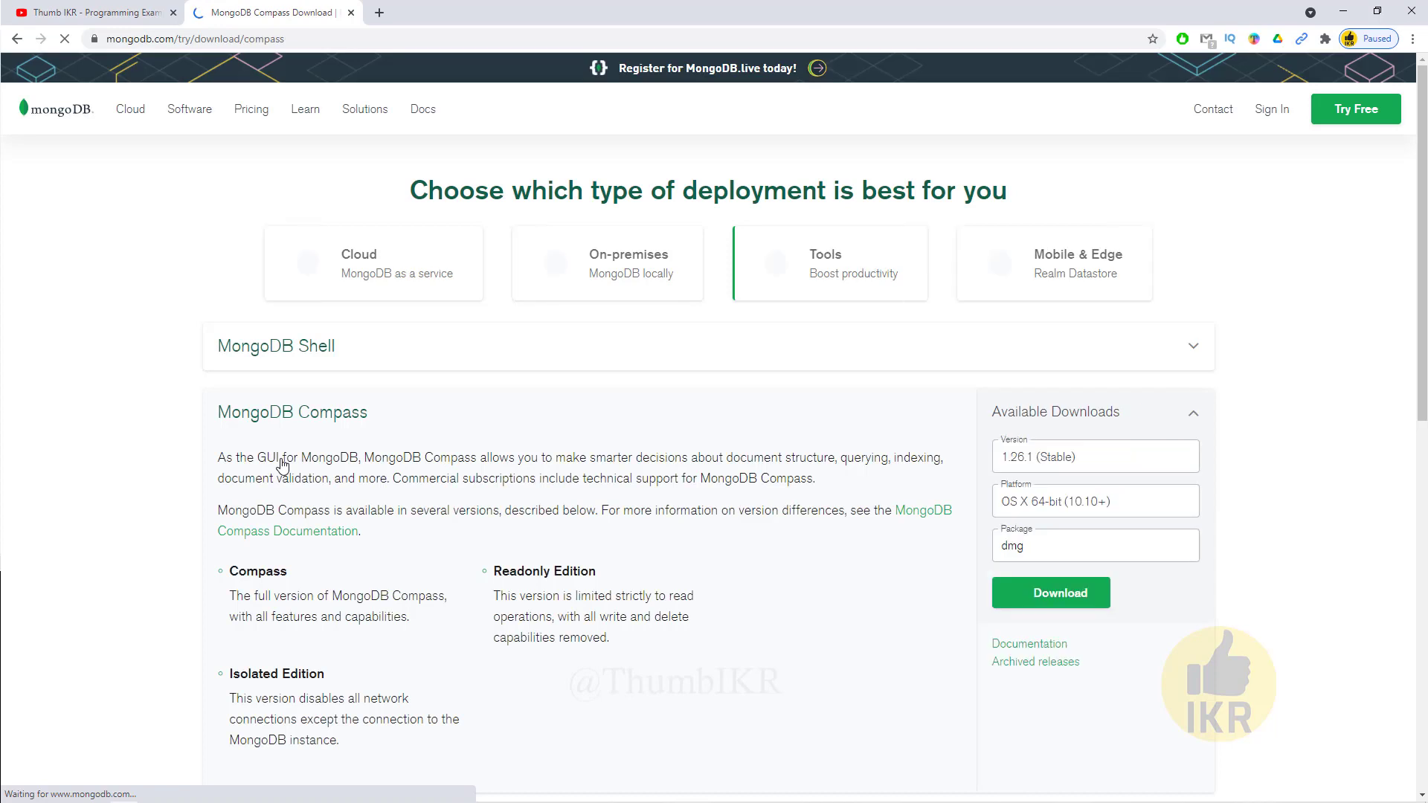
Start downloading the Compass Windows installer and show the full downloads list
{"action": "scroll", "scroll_direction": "down", "scroll_amount": 3}
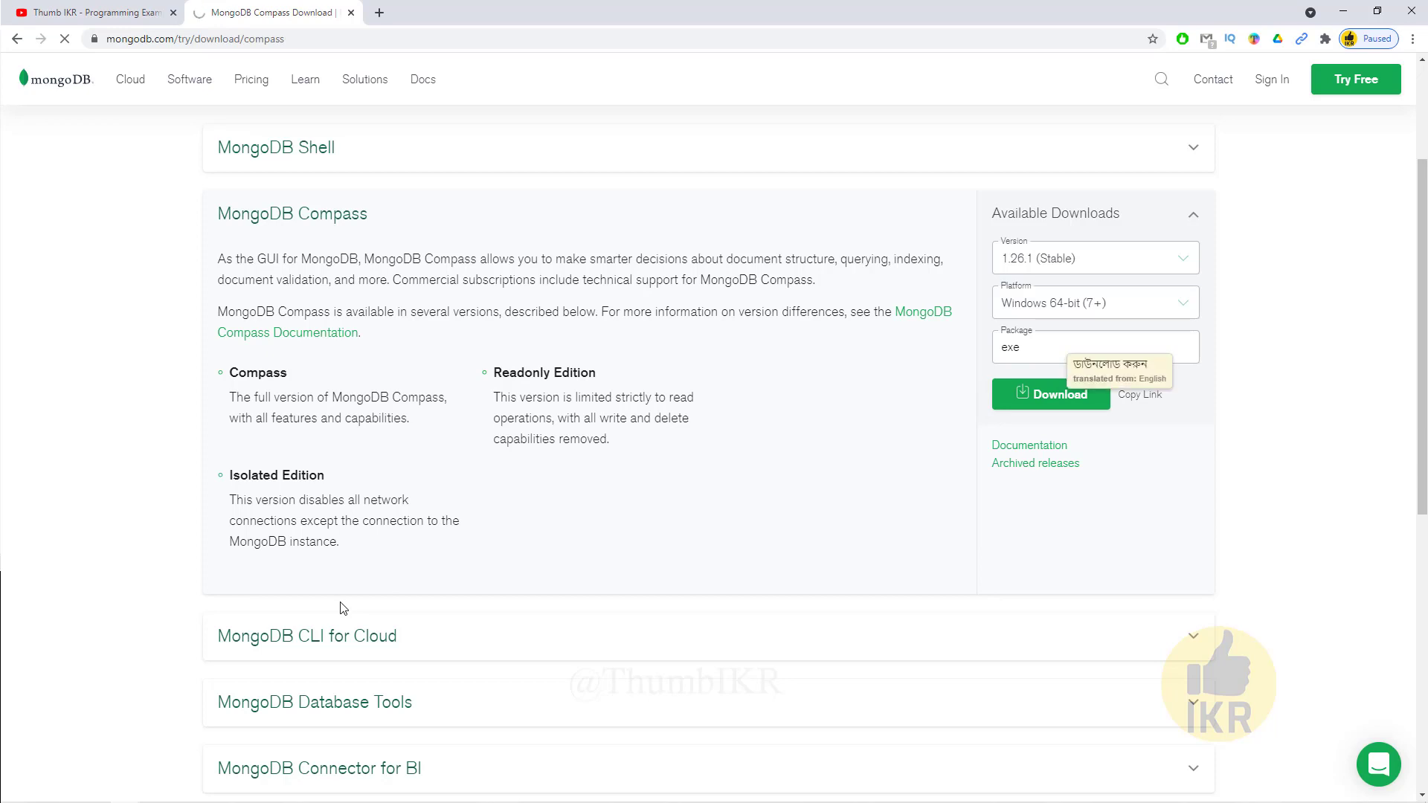
{"action": "left_click", "coordinate": [1050, 393]}
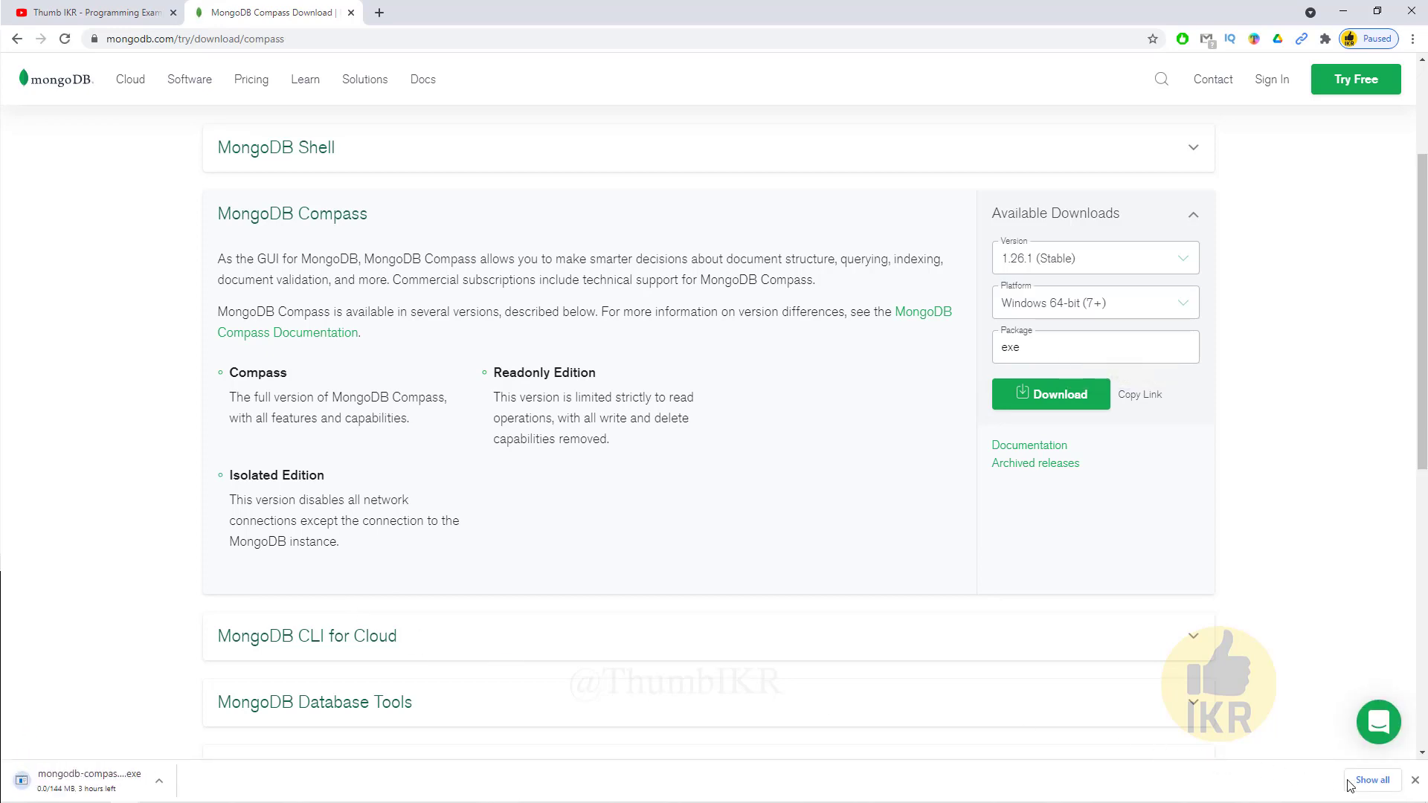
{"action": "left_click", "coordinate": [1371, 781]}
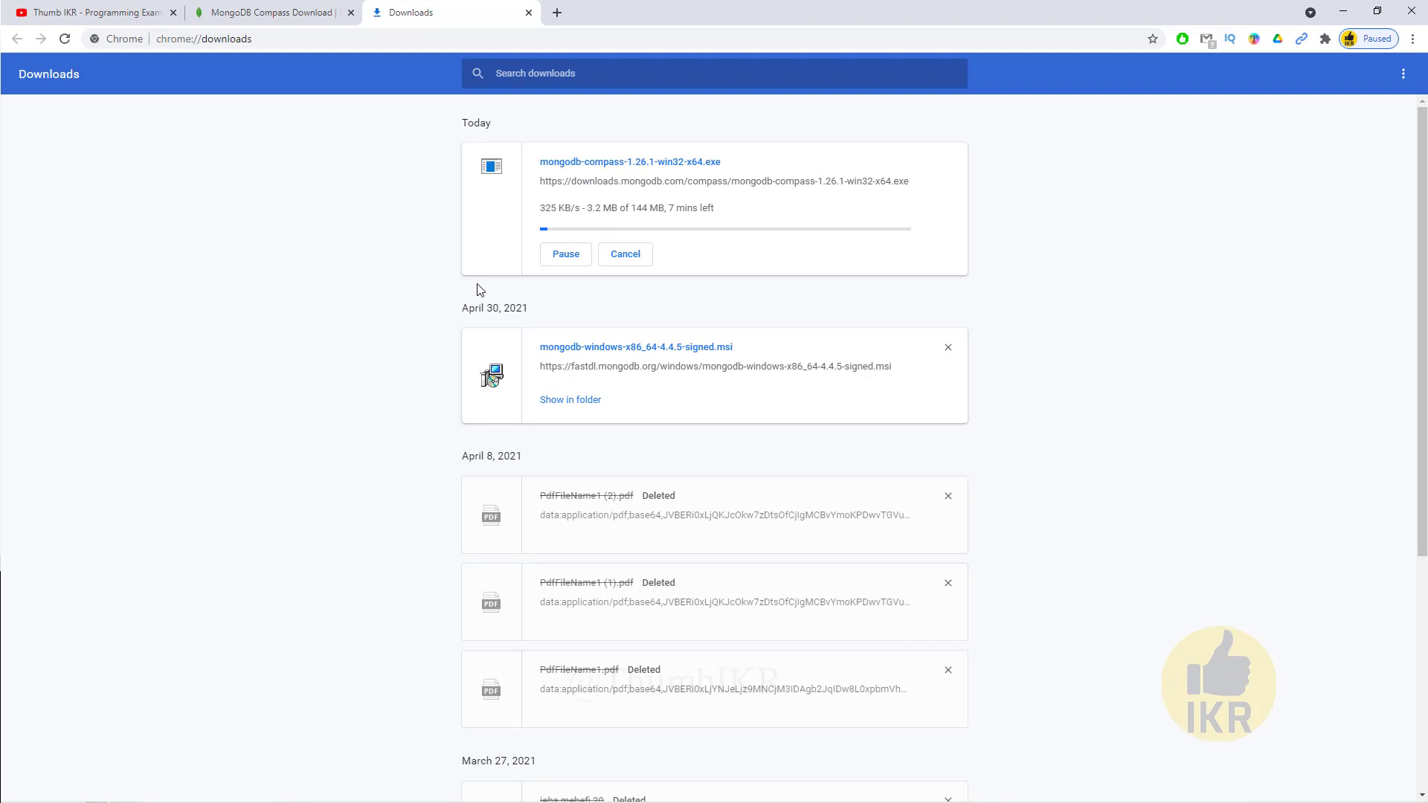
{"action": "mouse_move", "coordinate": [355, 241]}
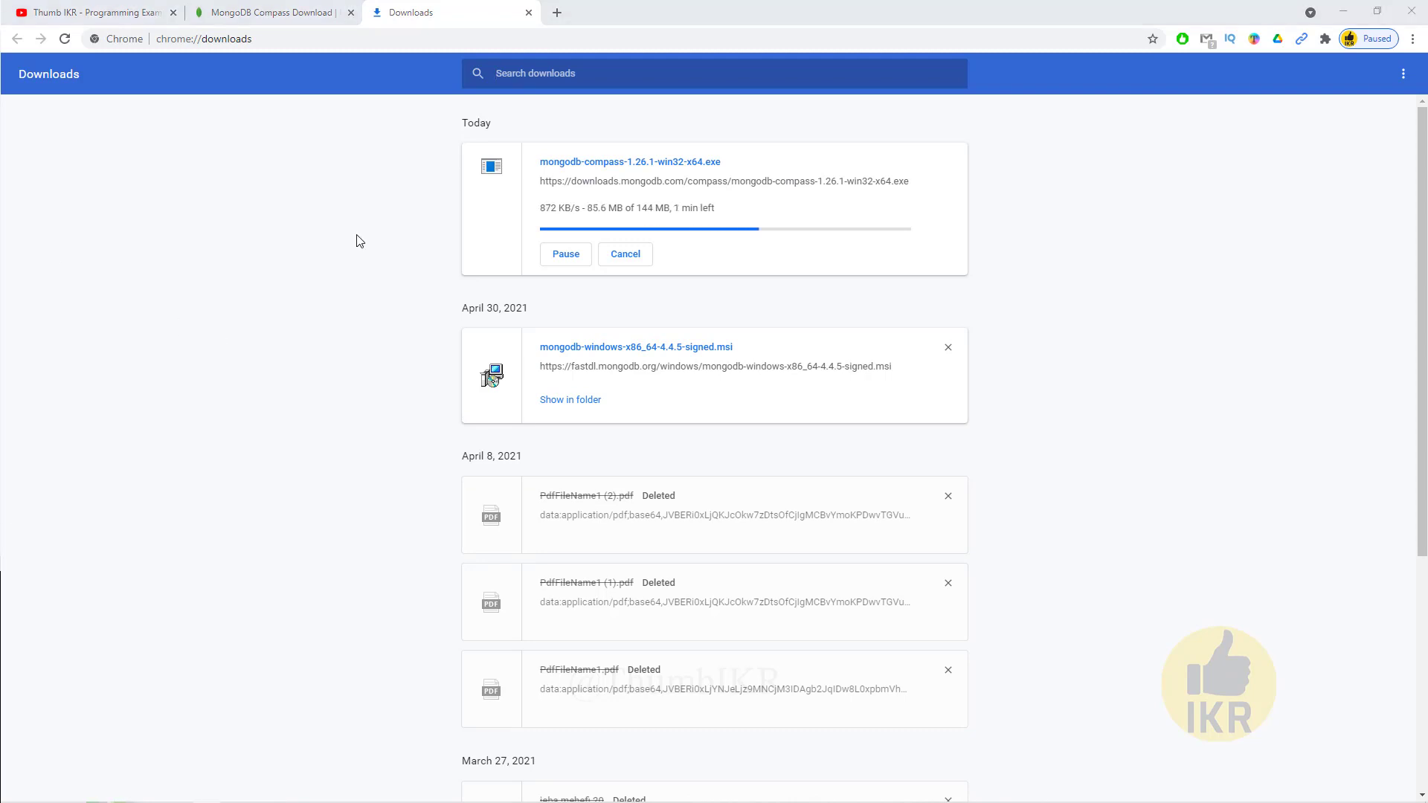
{"action": "mouse_move", "coordinate": [390, 398]}
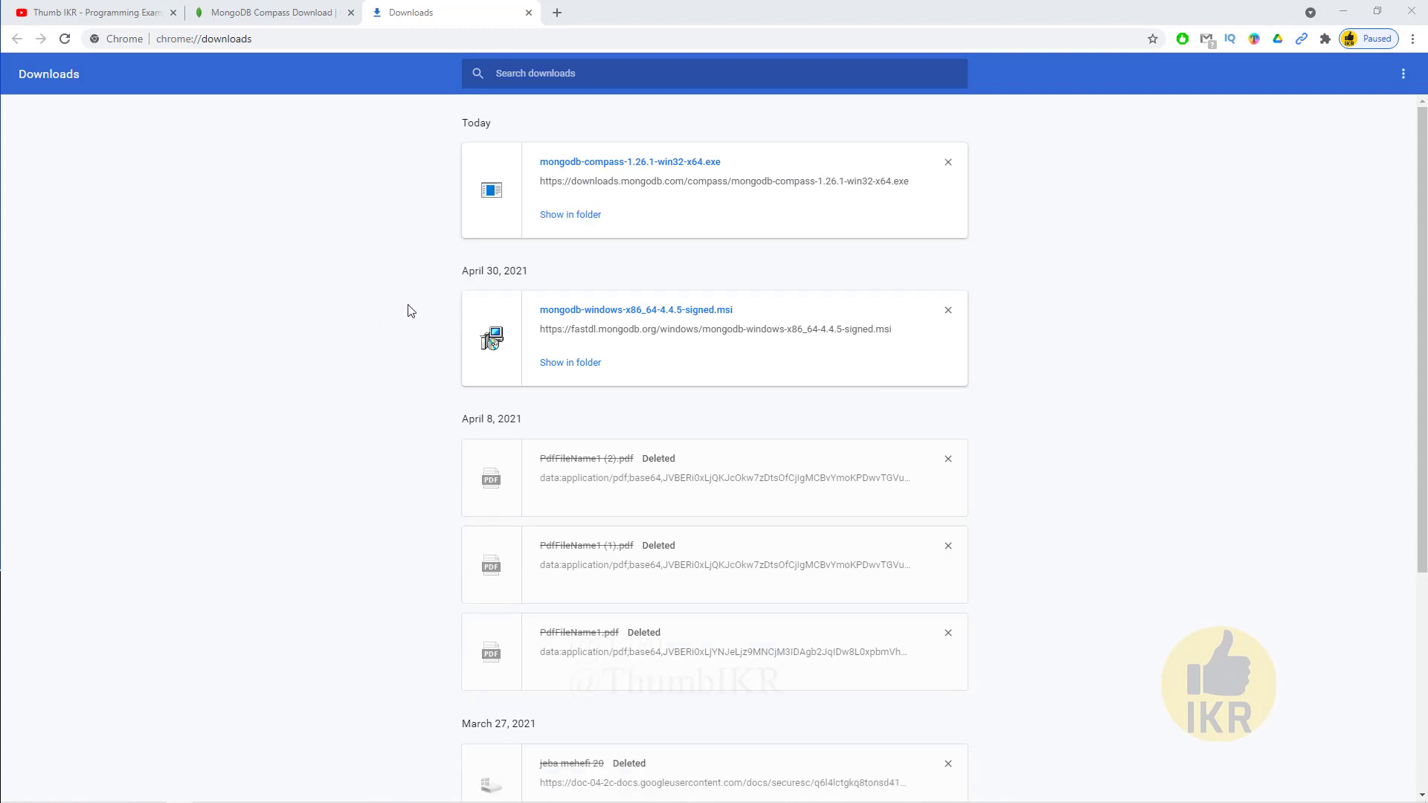
{"action": "mouse_move", "coordinate": [568, 220]}
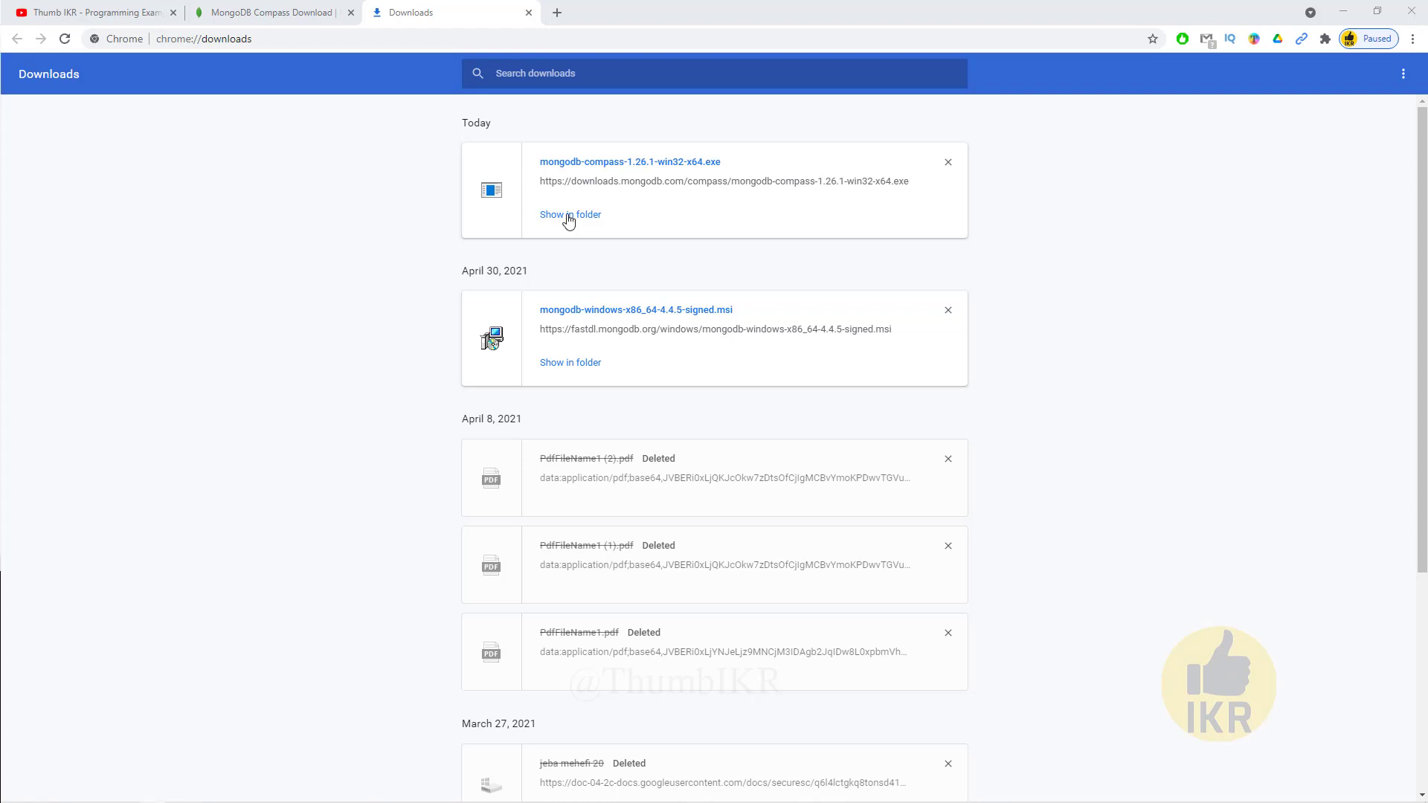
Show the downloaded Compass installer in its Downloads folder
{"action": "left_click", "coordinate": [570, 214]}
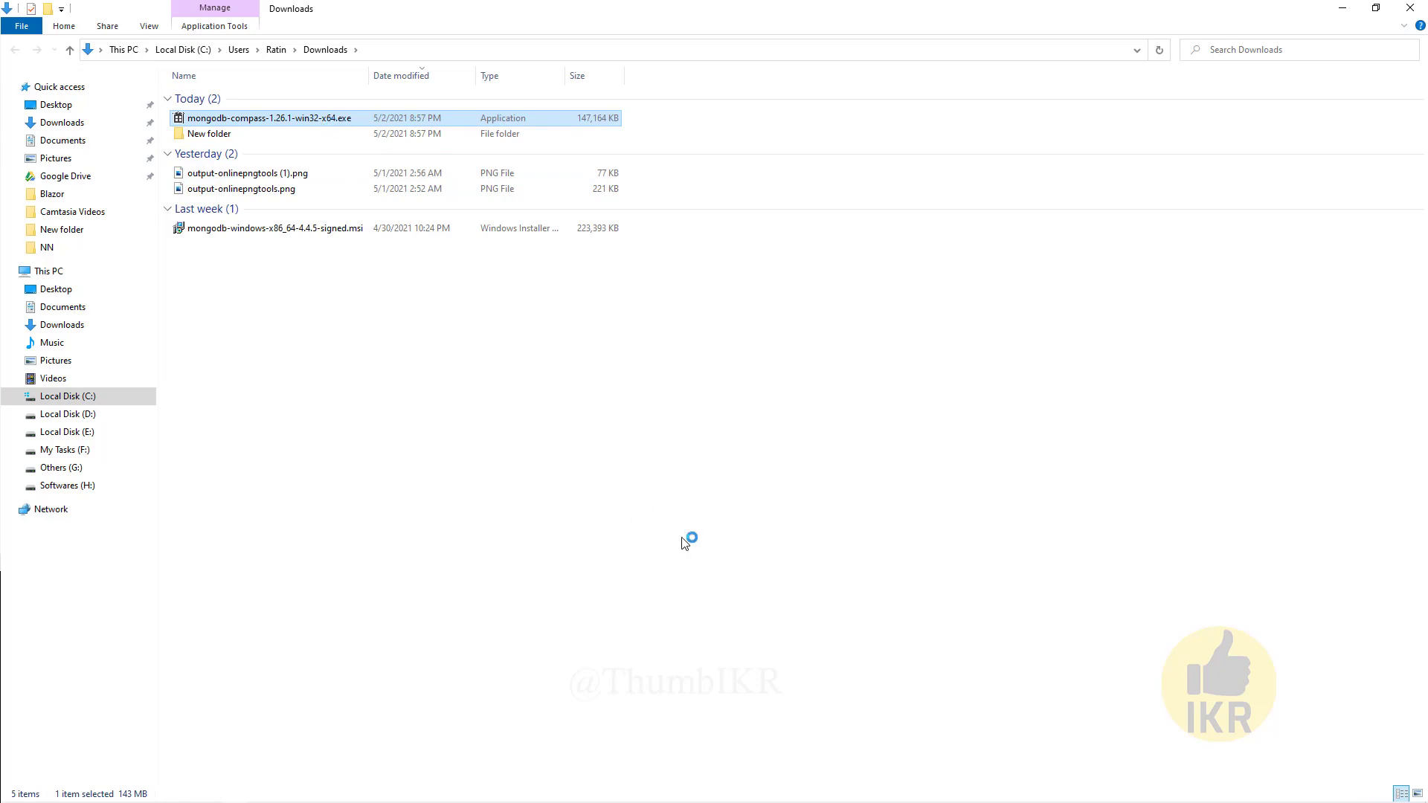
{"action": "mouse_move", "coordinate": [812, 332]}
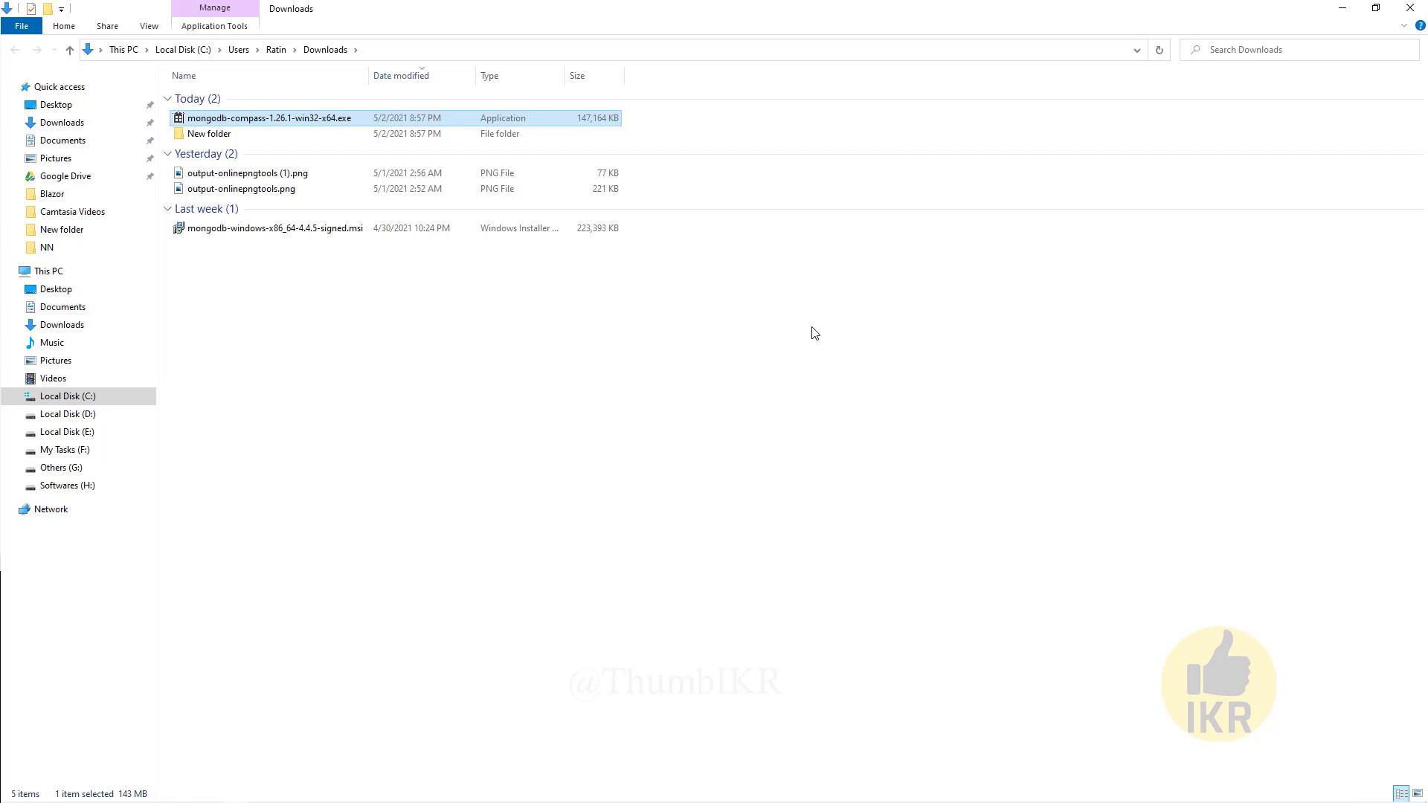
Launch mongodb-compass-1.26.1-win32-x64.exe from the Downloads folder
{"action": "double_click", "coordinate": [268, 118]}
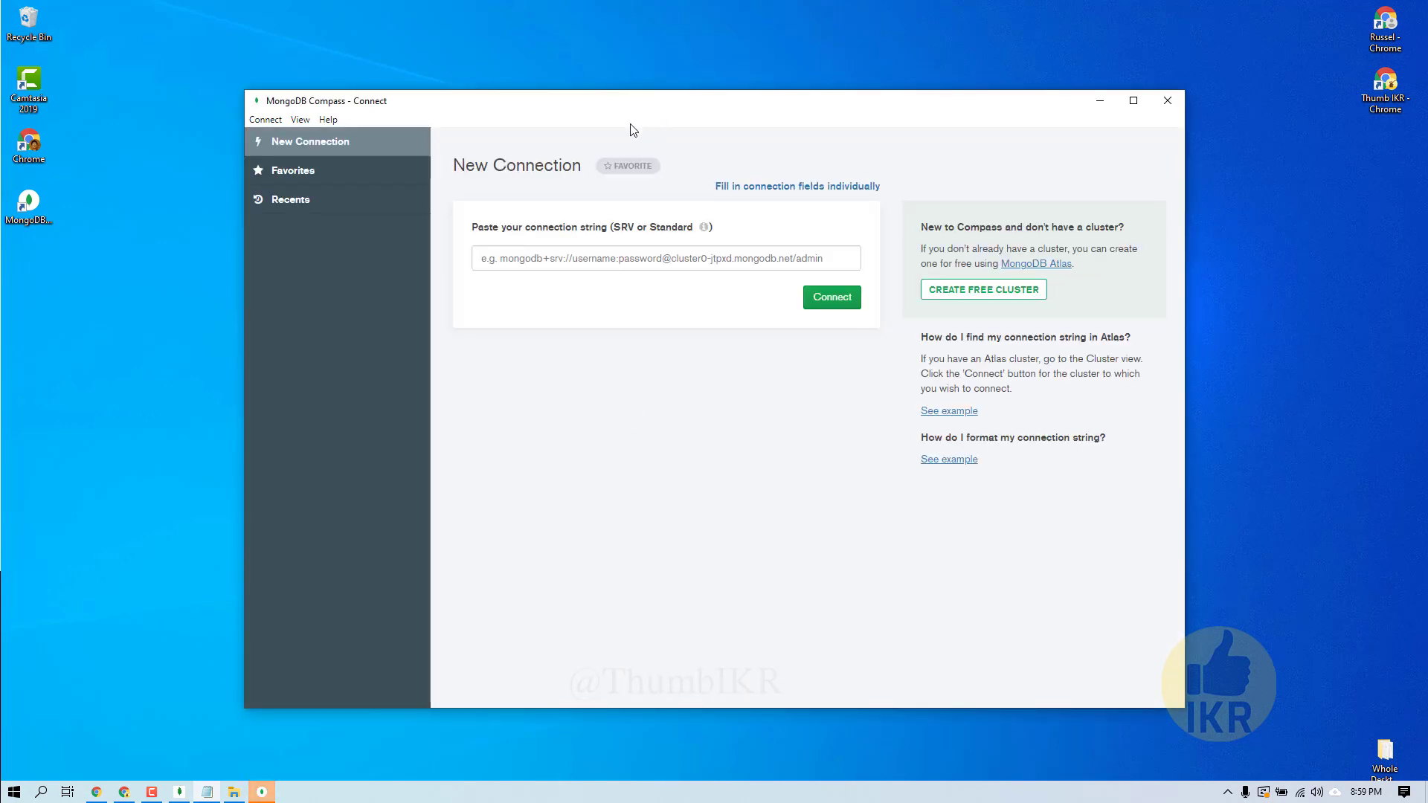
{"action": "mouse_move", "coordinate": [639, 109]}
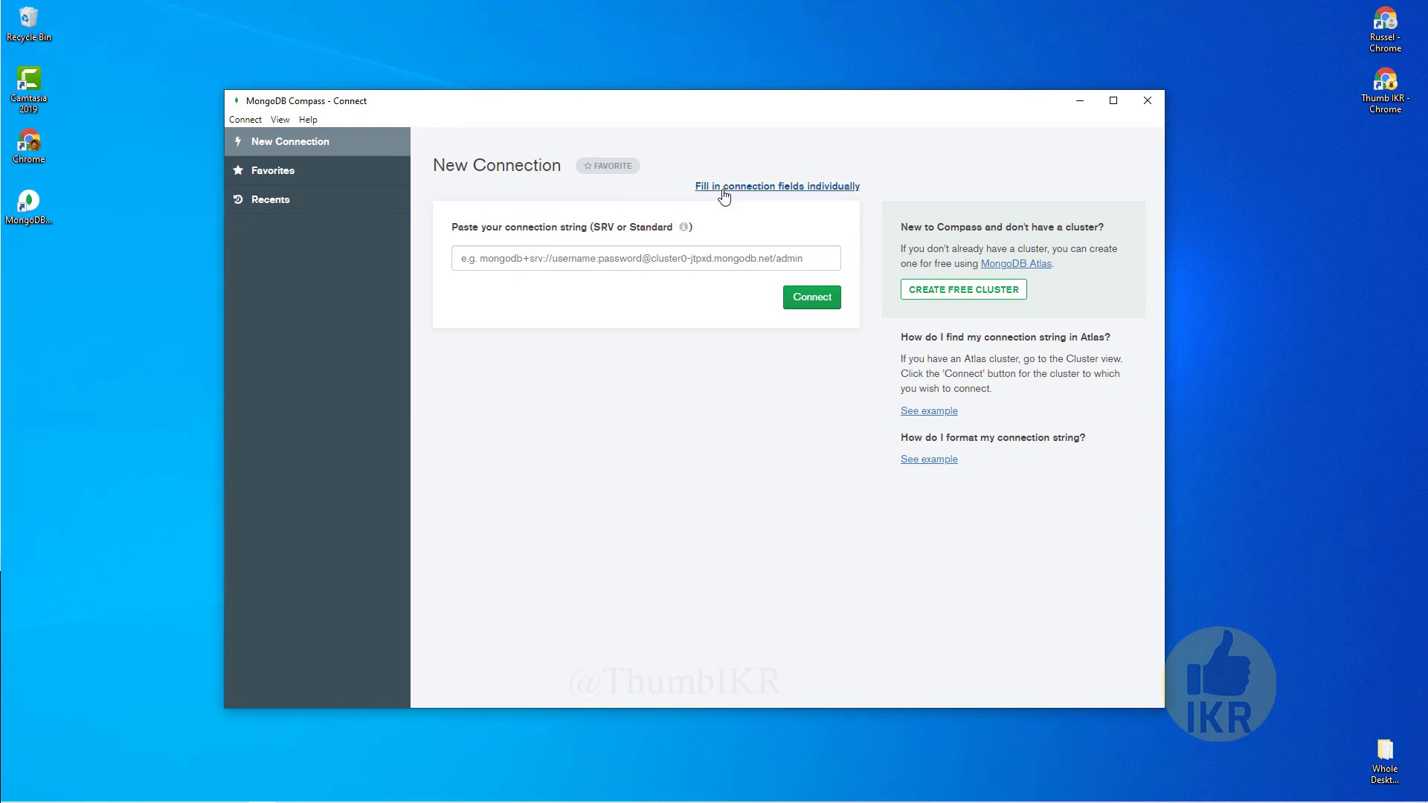
Connect to hostname 127.0.0.1, port 27017, with Authentication None, using individual connection fields
{"action": "left_click", "coordinate": [776, 186]}
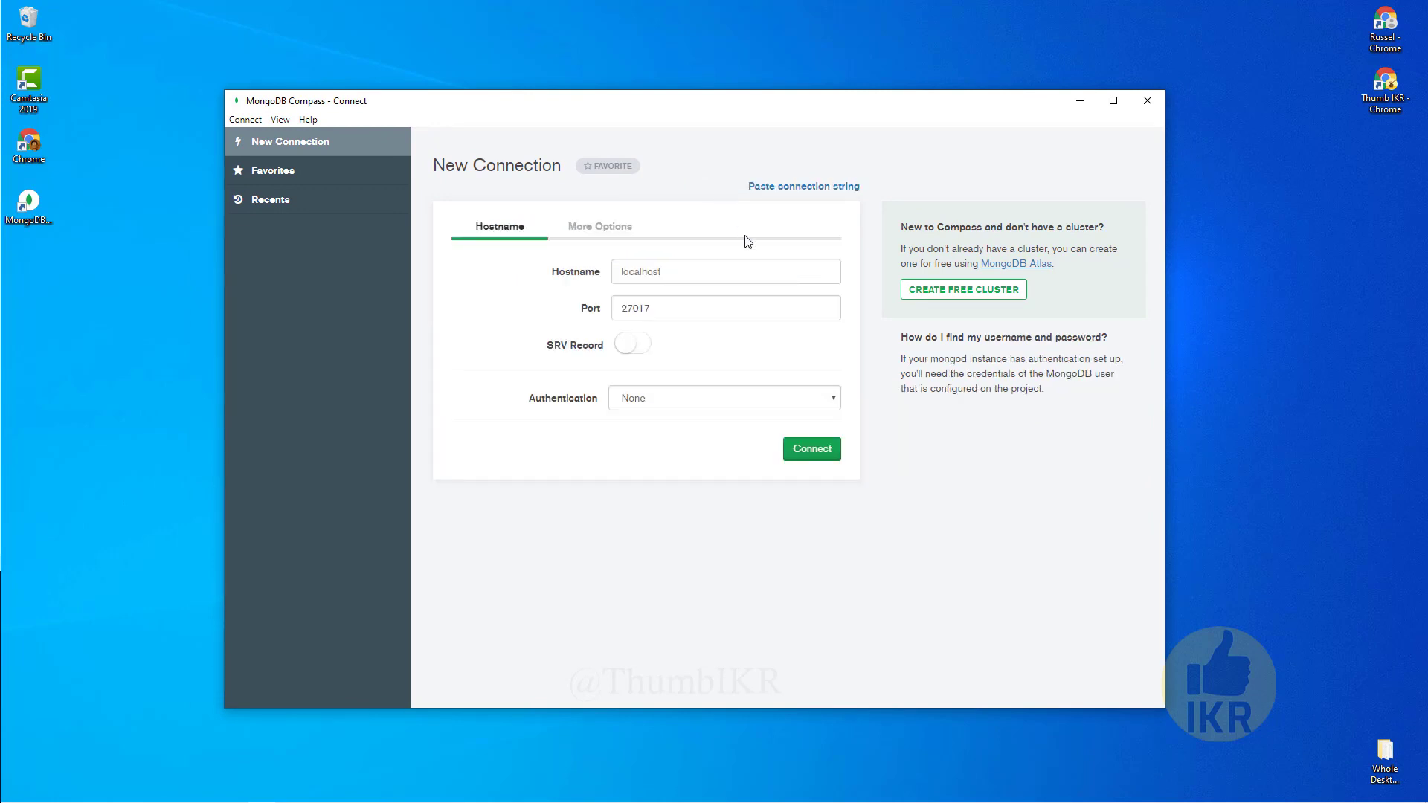
{"action": "left_click", "coordinate": [726, 270]}
{"action": "type", "text": "127.0.0.1"}
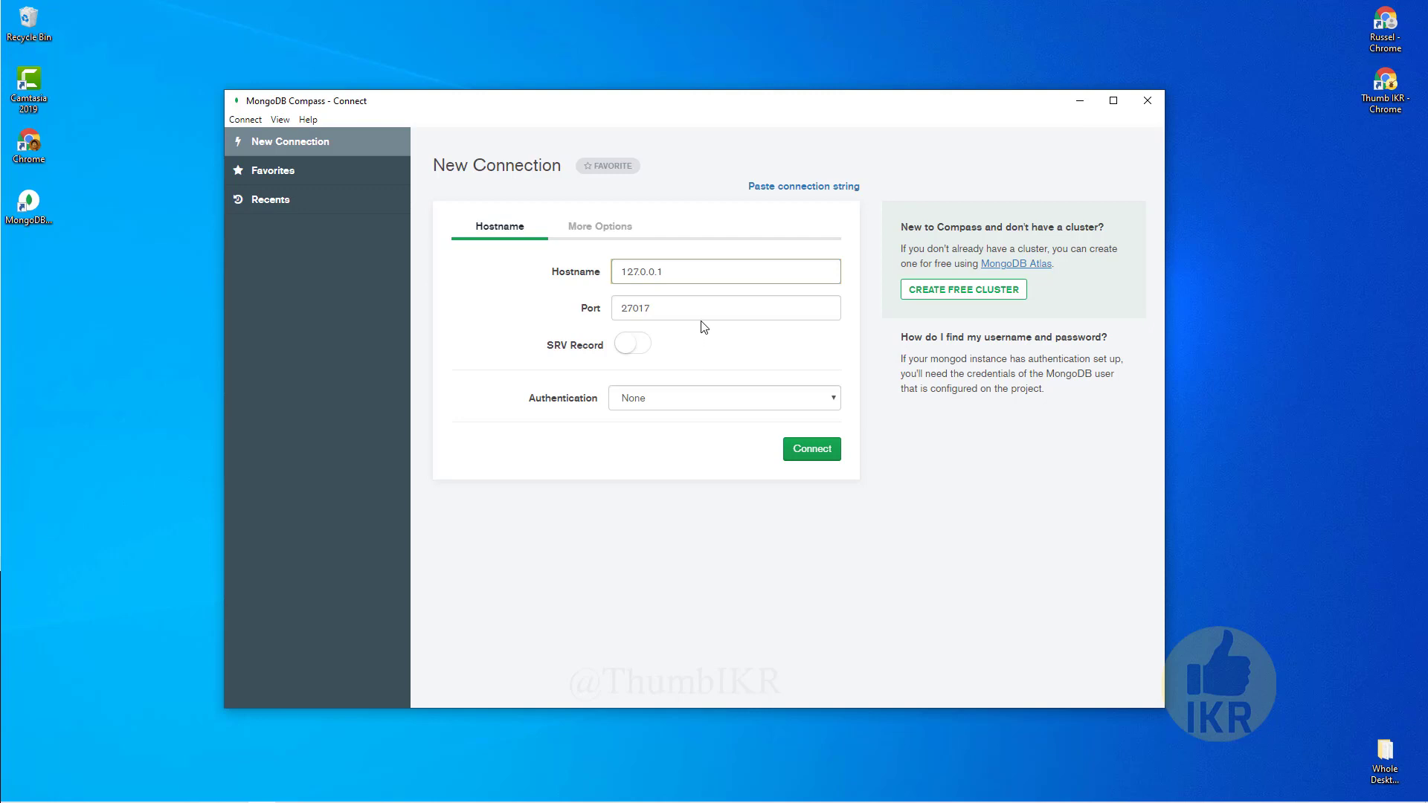
{"action": "left_click", "coordinate": [724, 399]}
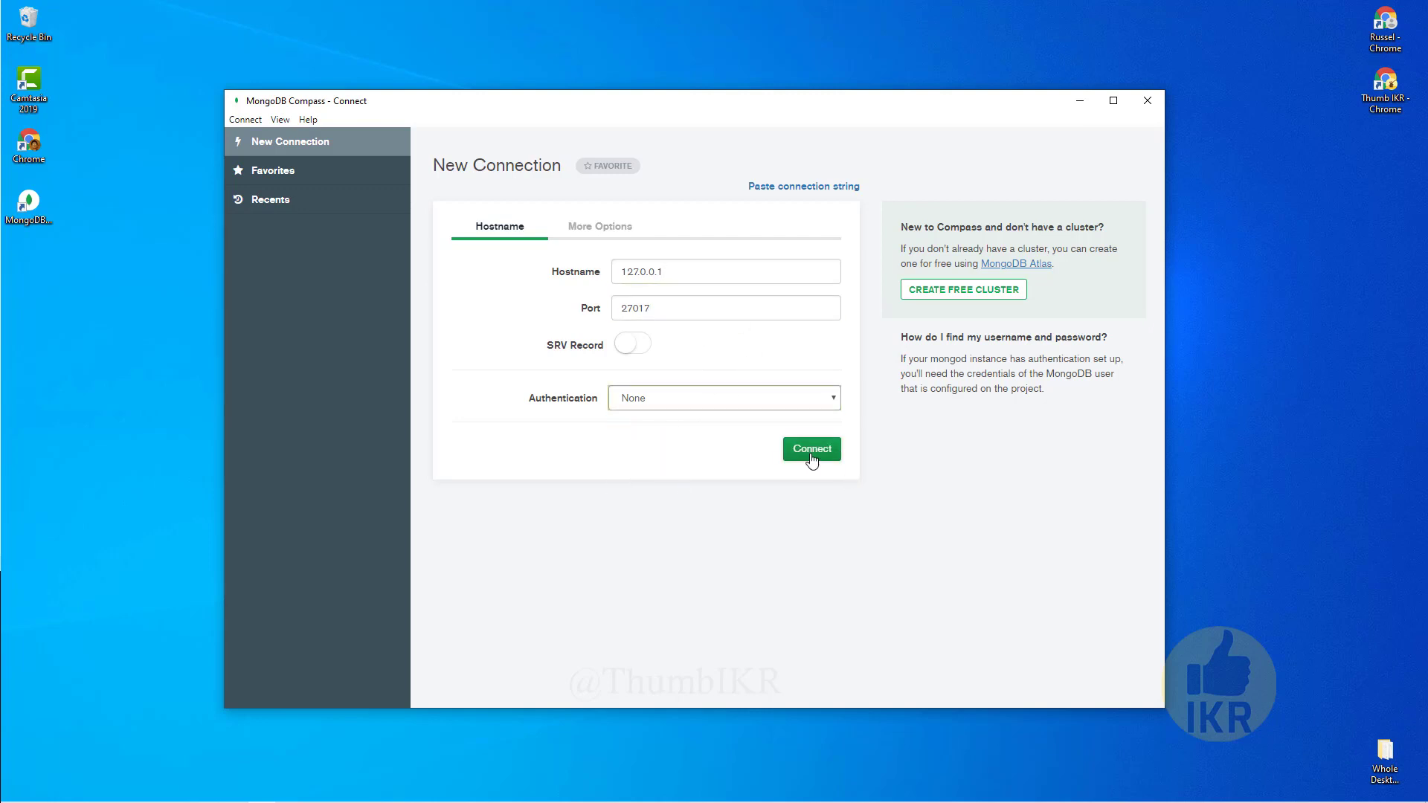
{"action": "left_click", "coordinate": [811, 447]}
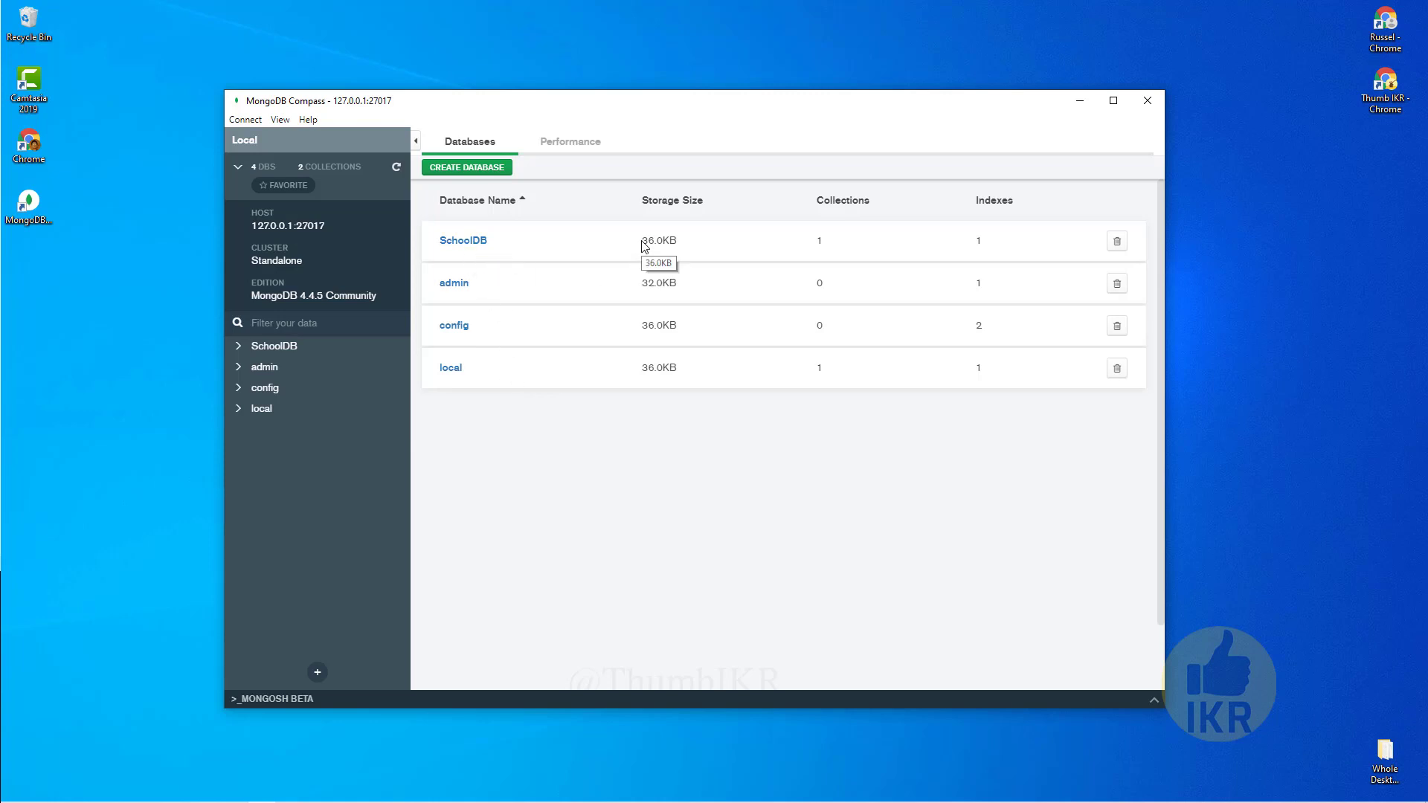
{"action": "mouse_move", "coordinate": [694, 244]}
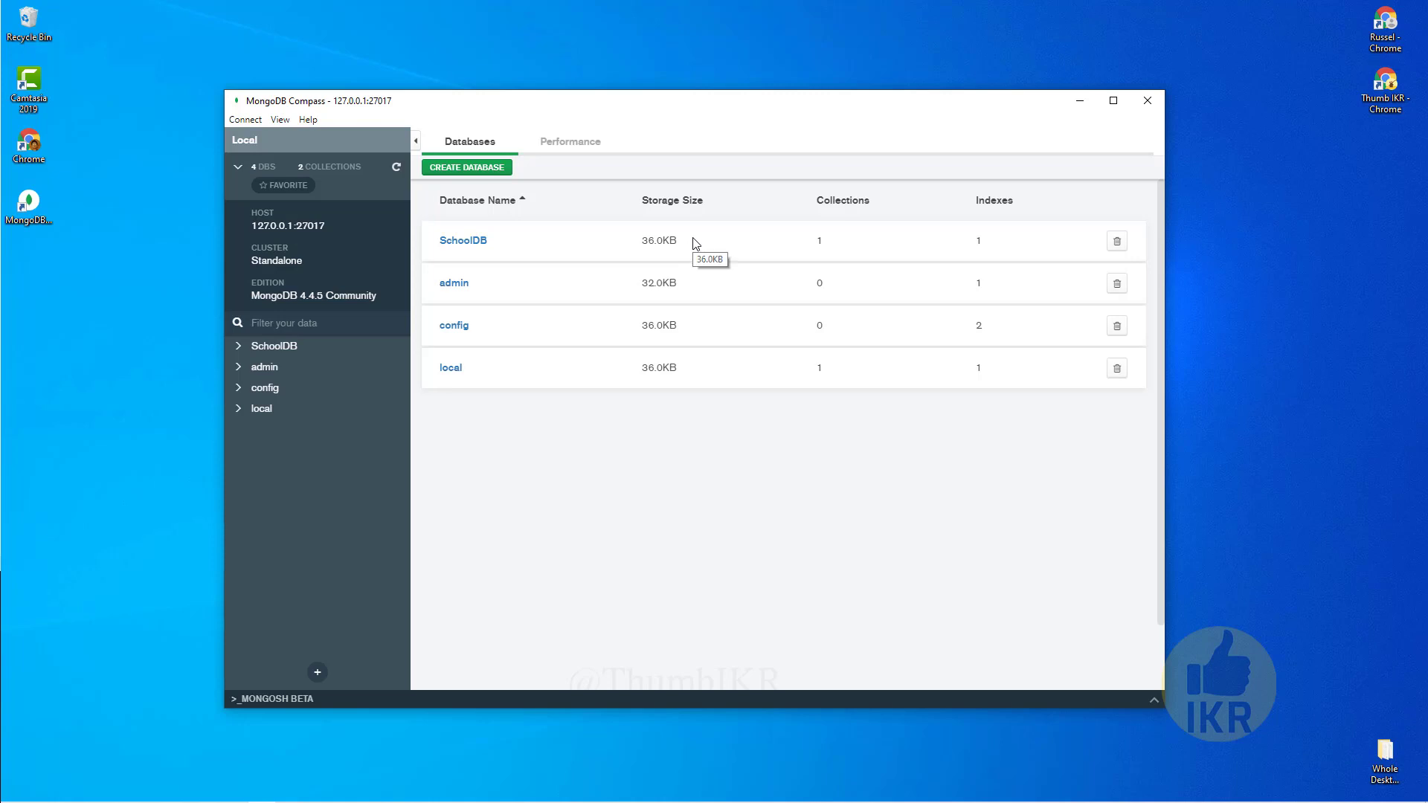
Browse into SchoolDB and open the Students collection with its five documents
{"action": "left_click", "coordinate": [463, 240]}
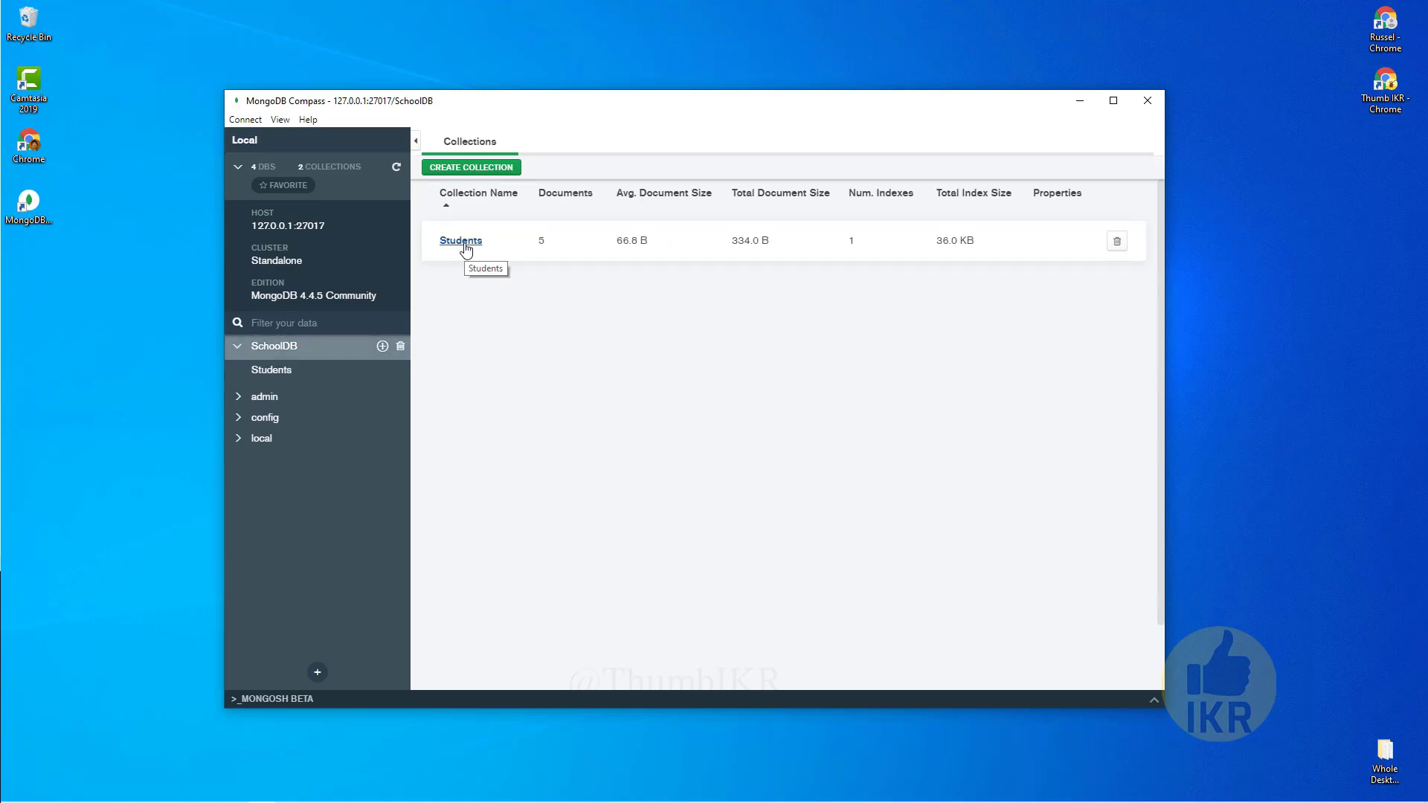
{"action": "mouse_move", "coordinate": [476, 257]}
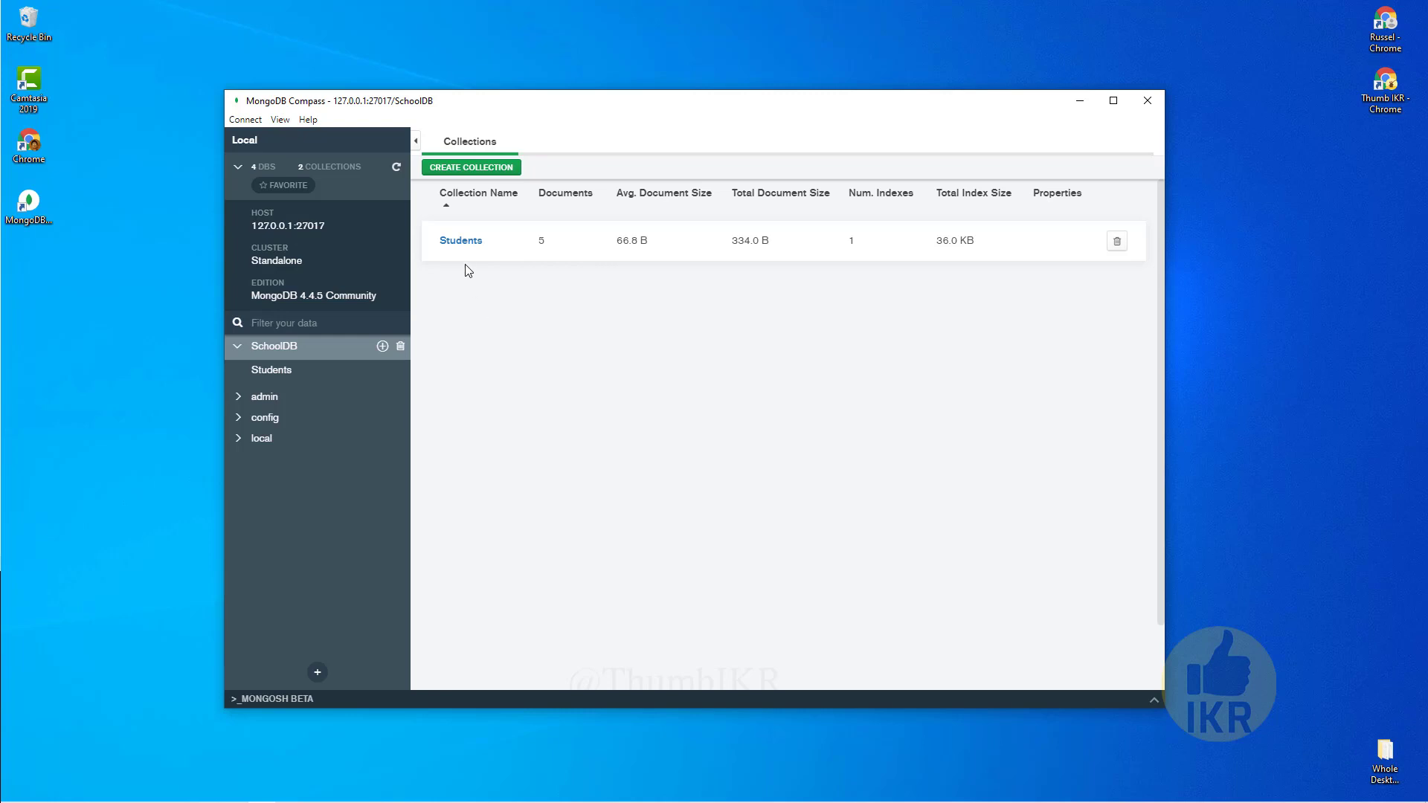
{"action": "mouse_move", "coordinate": [461, 240]}
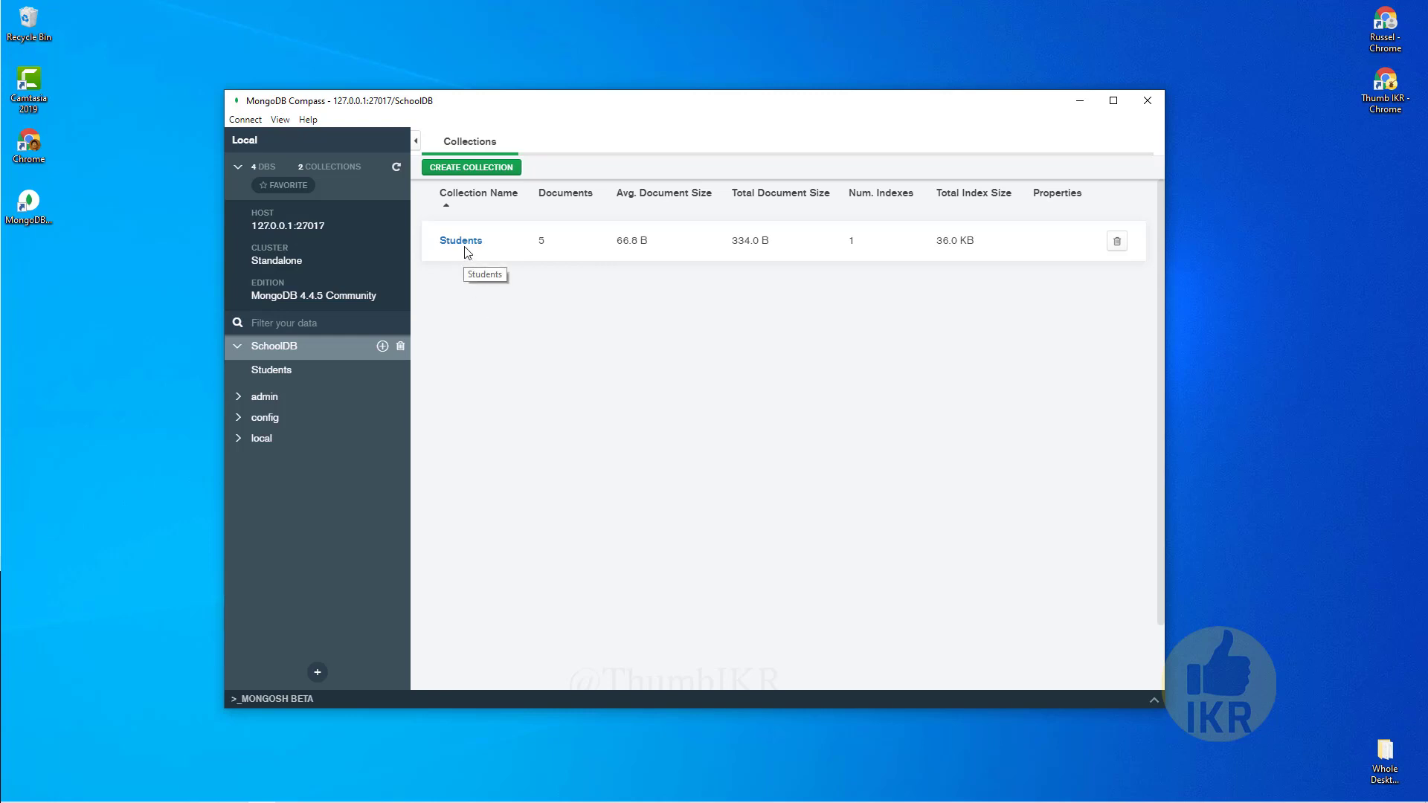
{"action": "left_click", "coordinate": [460, 241]}
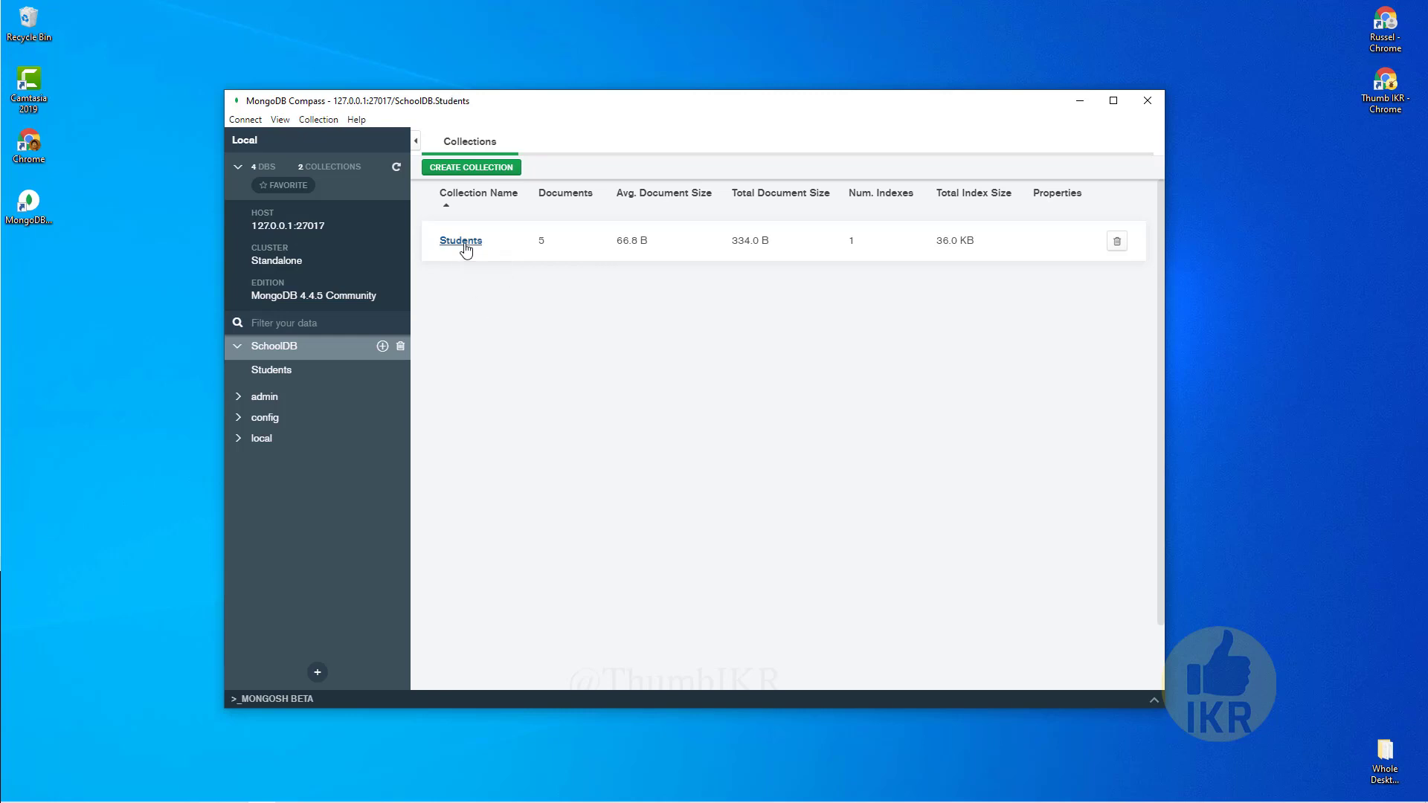
{"action": "left_click", "coordinate": [460, 241]}
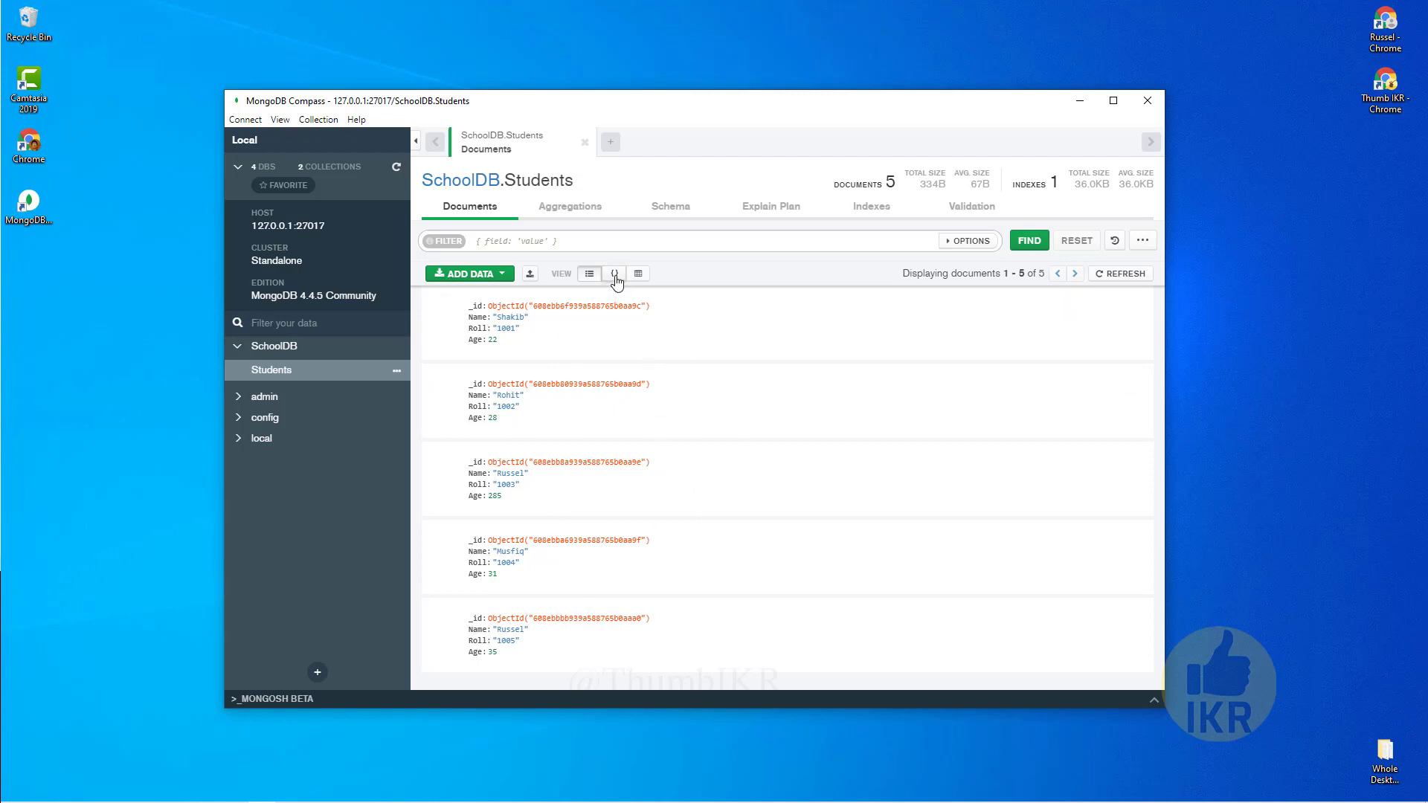
Switch Students from JSON to Table view and begin editing Shakib's row 1 document
{"action": "left_click", "coordinate": [614, 274]}
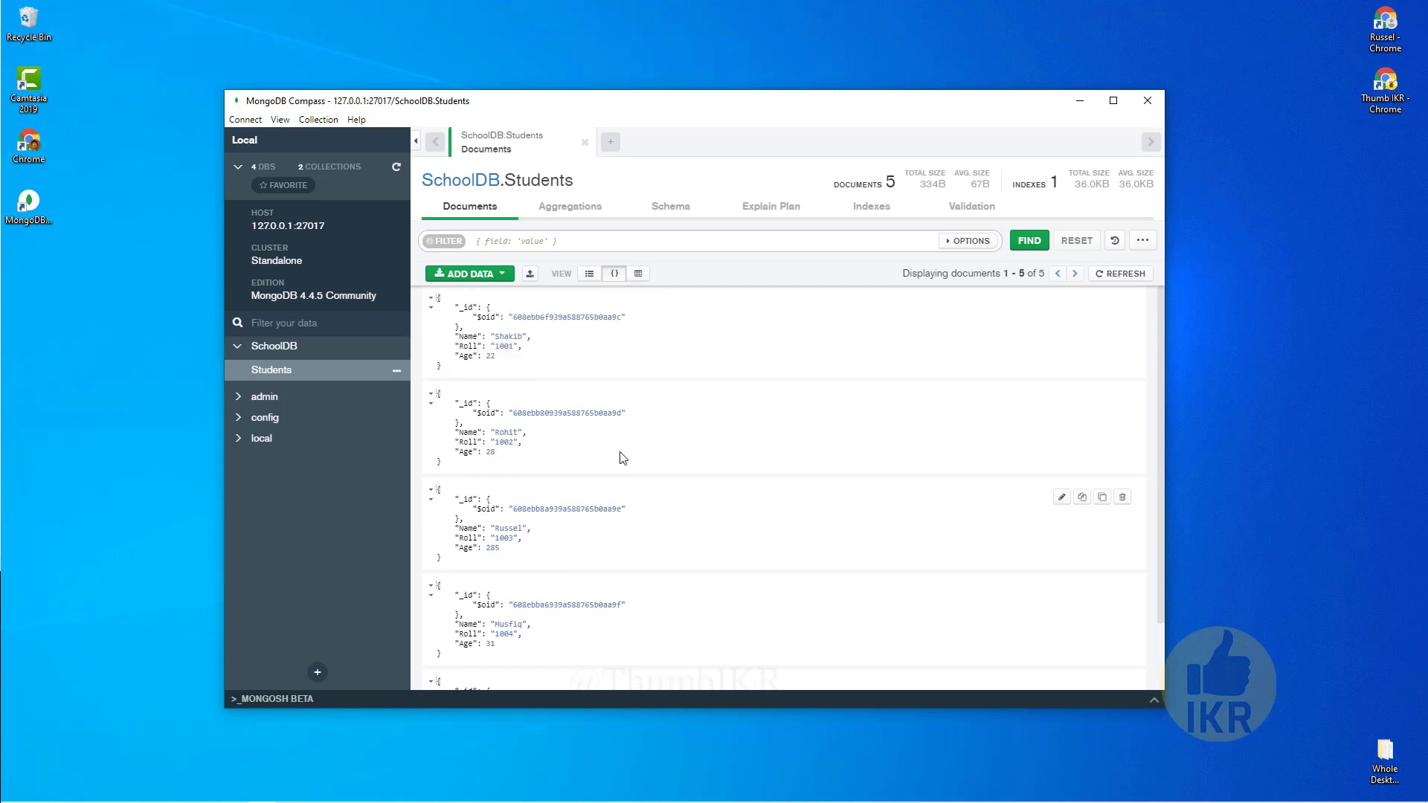
{"action": "left_click", "coordinate": [638, 274]}
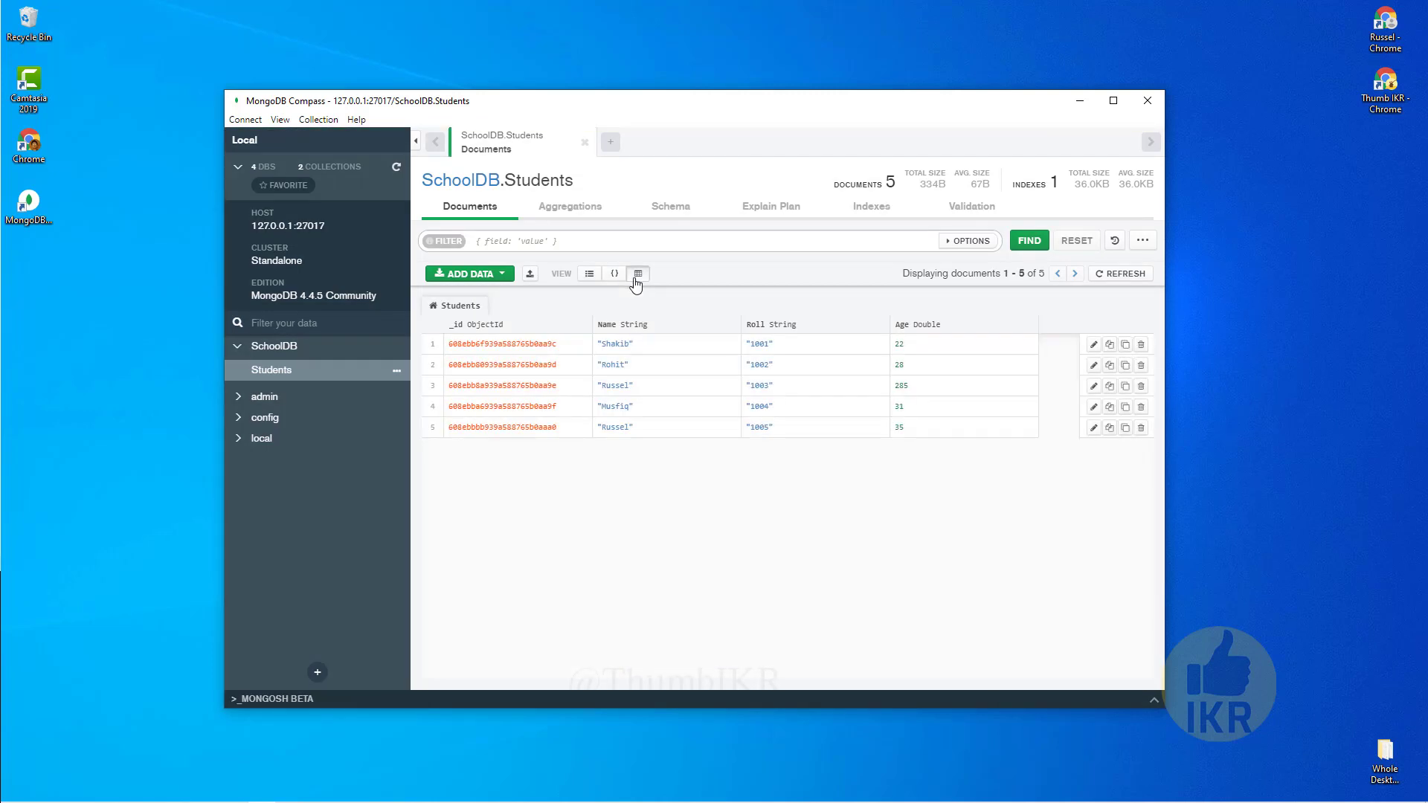
{"action": "mouse_move", "coordinate": [1085, 387]}
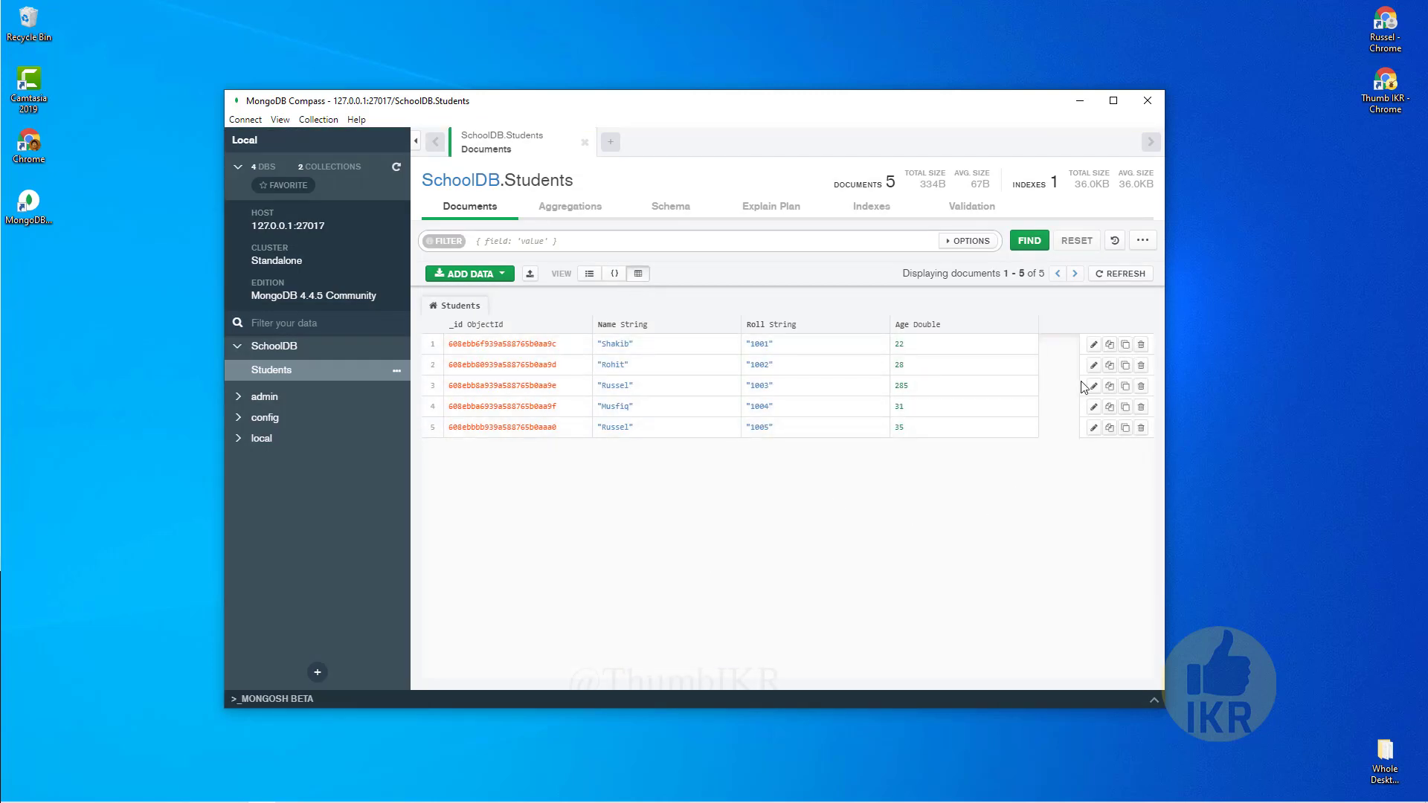
{"action": "mouse_move", "coordinate": [1093, 344]}
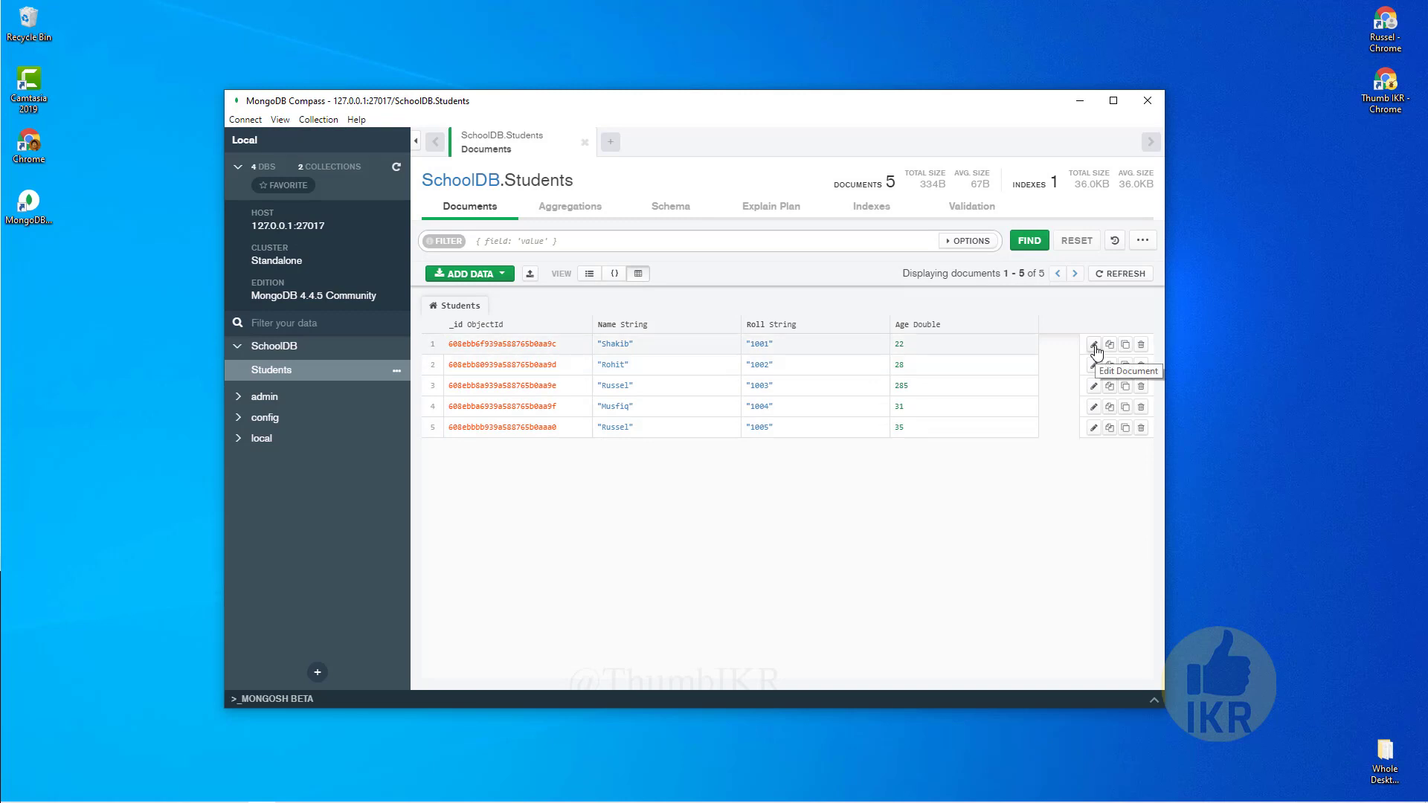
{"action": "mouse_move", "coordinate": [1124, 343]}
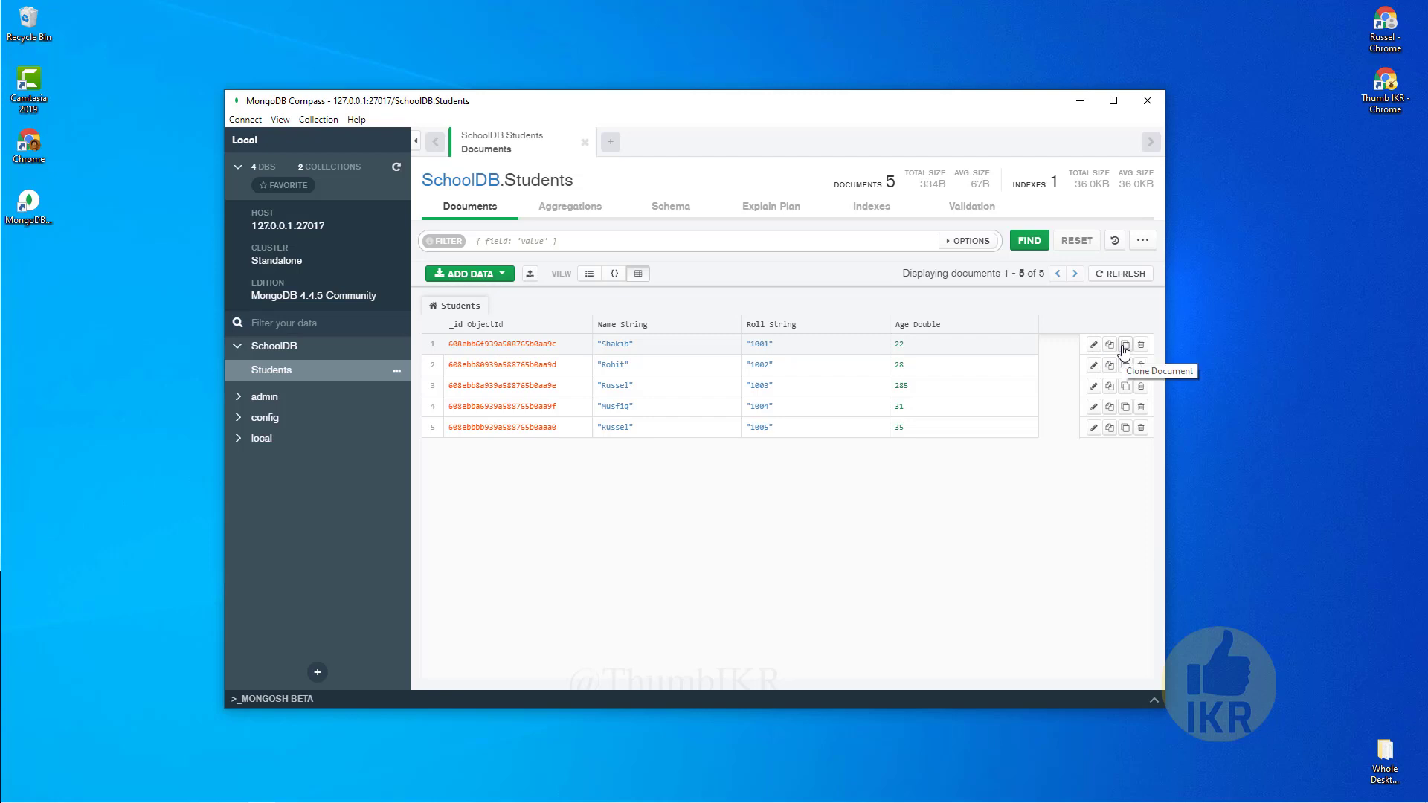
{"action": "mouse_move", "coordinate": [1141, 349]}
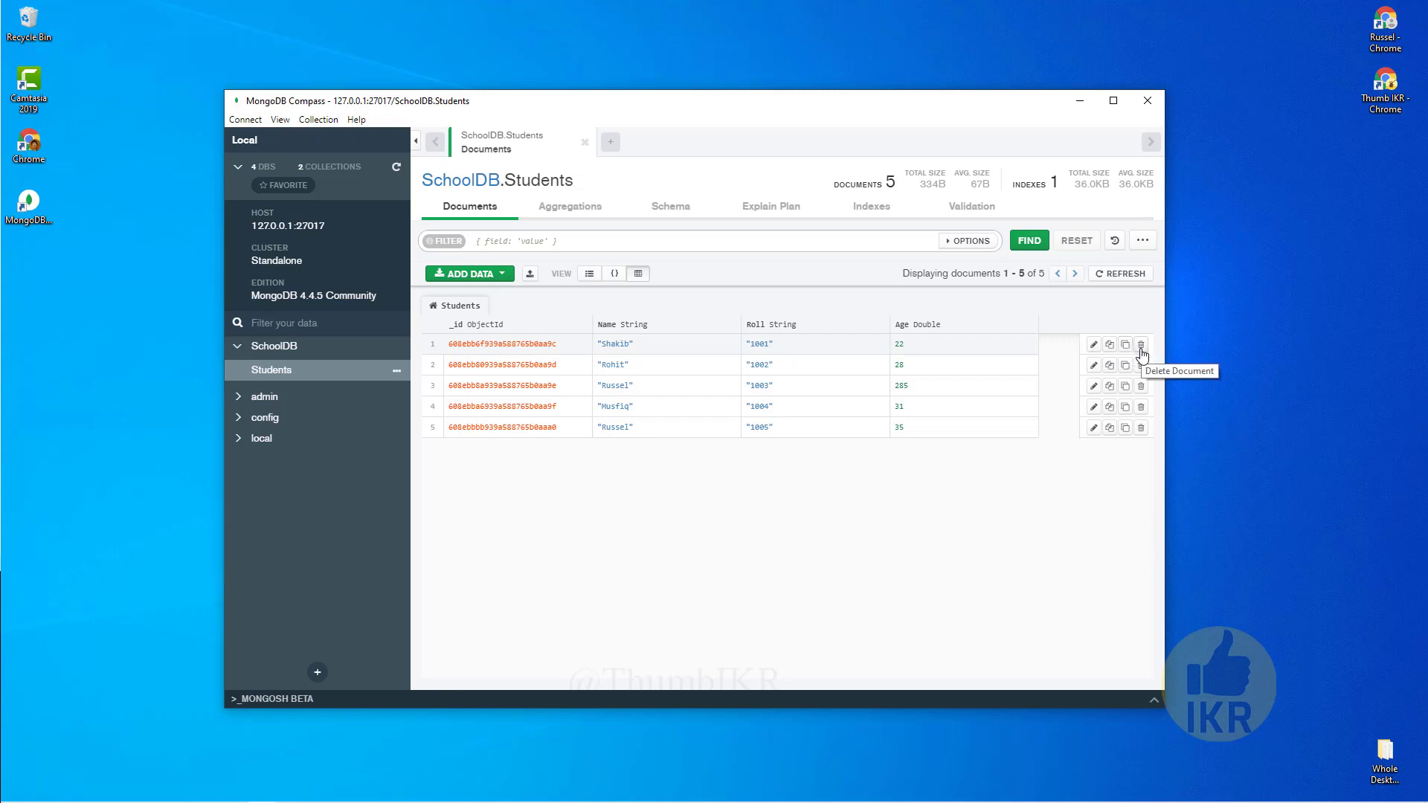
{"action": "left_click", "coordinate": [1093, 344]}
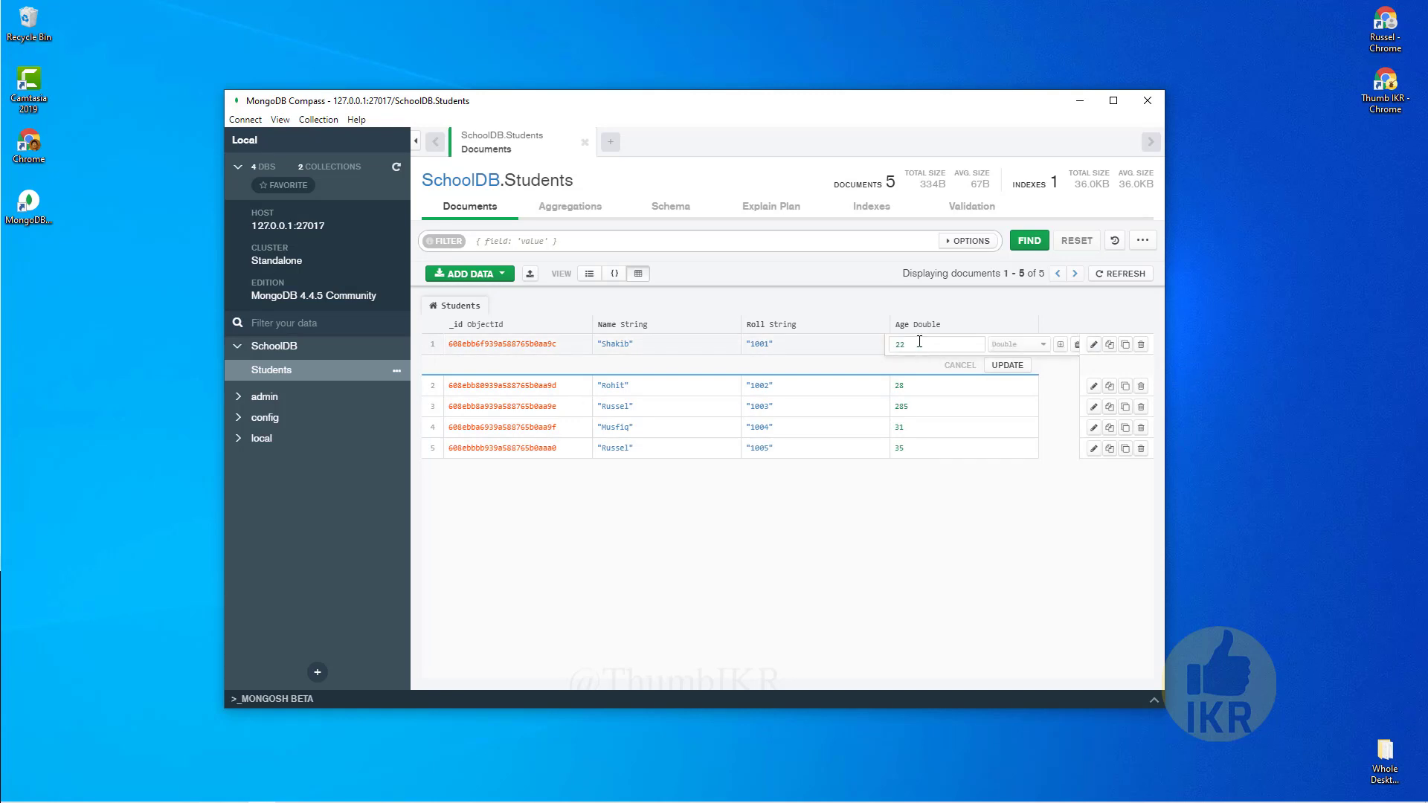
Change Shakib's Age from 22 to 23 and update the document
{"action": "type", "text": "23"}
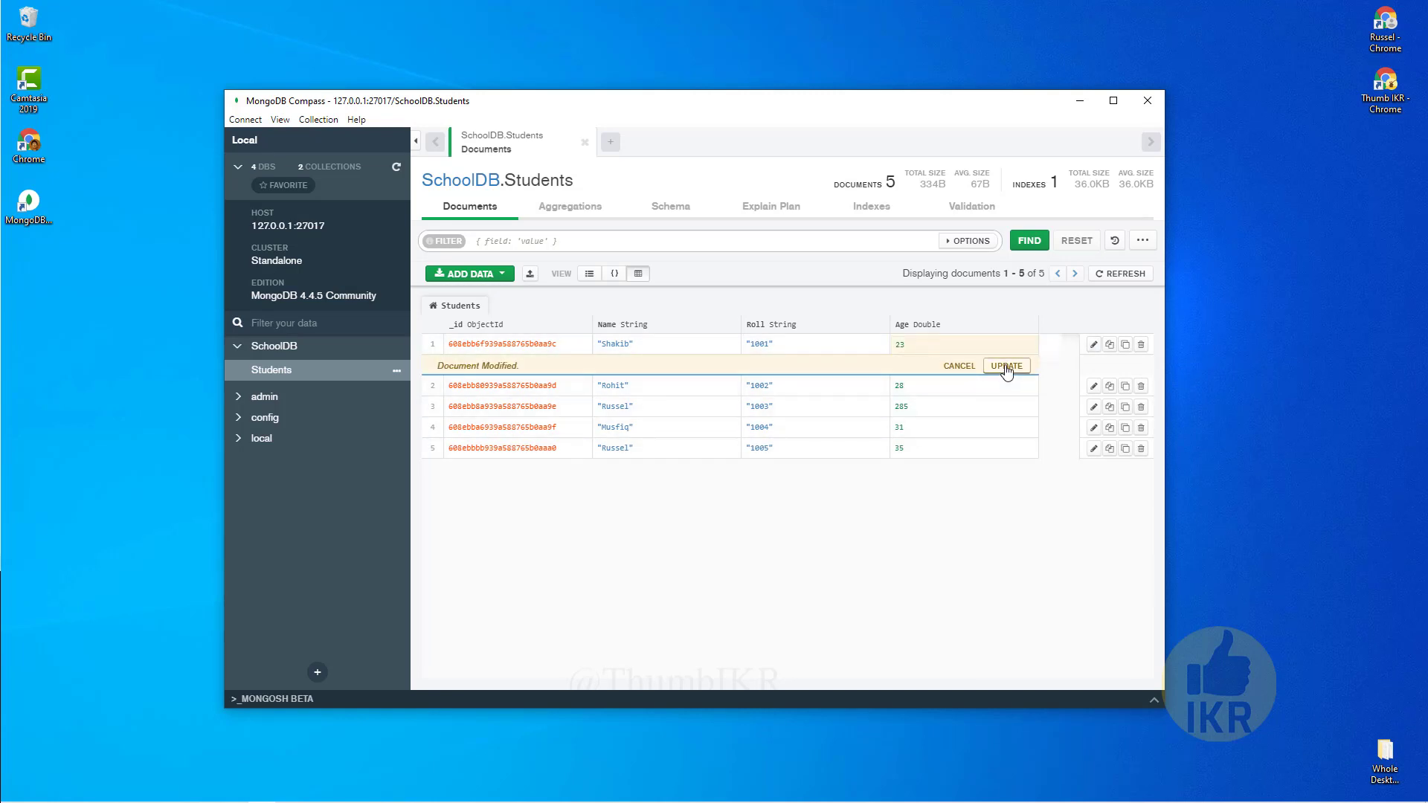
{"action": "left_click", "coordinate": [1007, 366]}
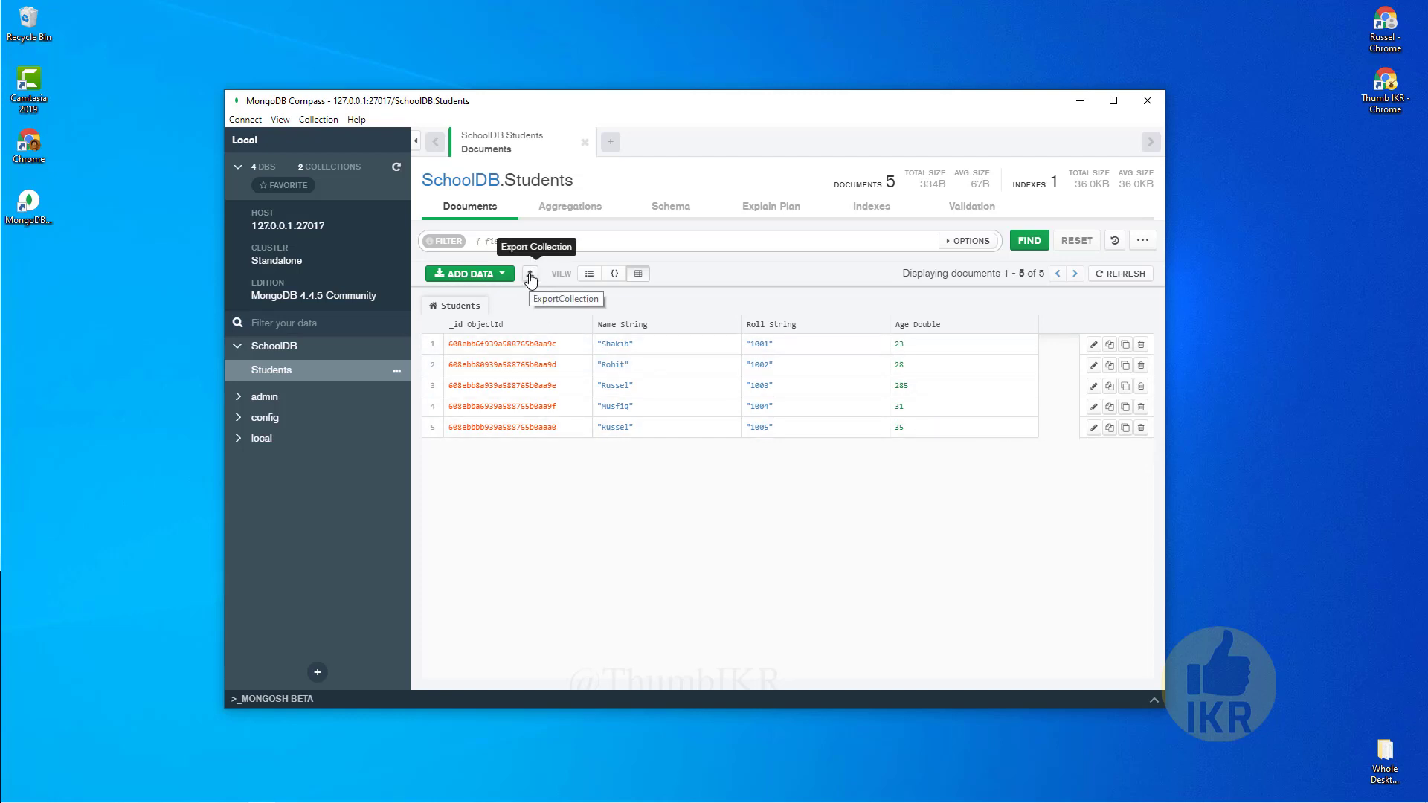
{"action": "left_click", "coordinate": [531, 273]}
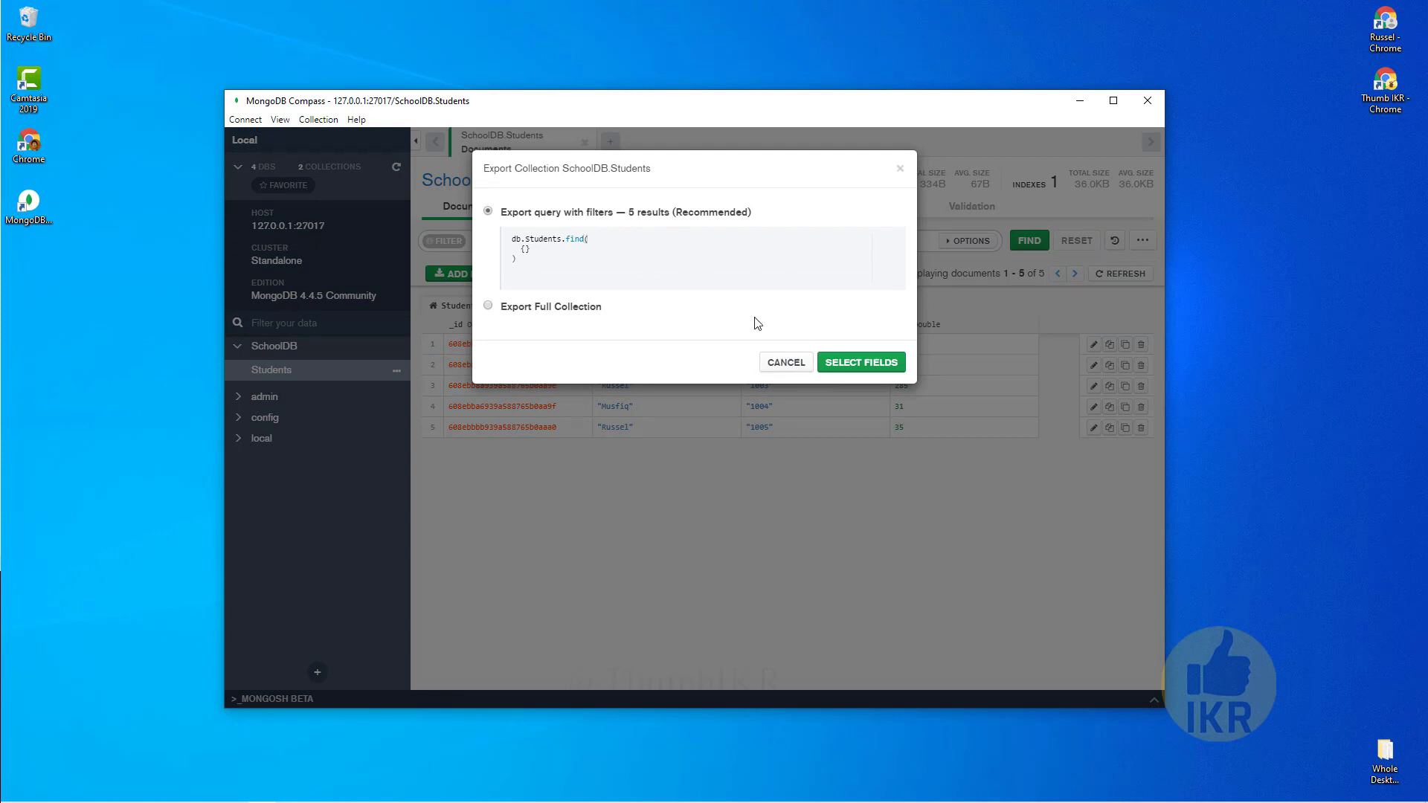
{"action": "mouse_move", "coordinate": [705, 293]}
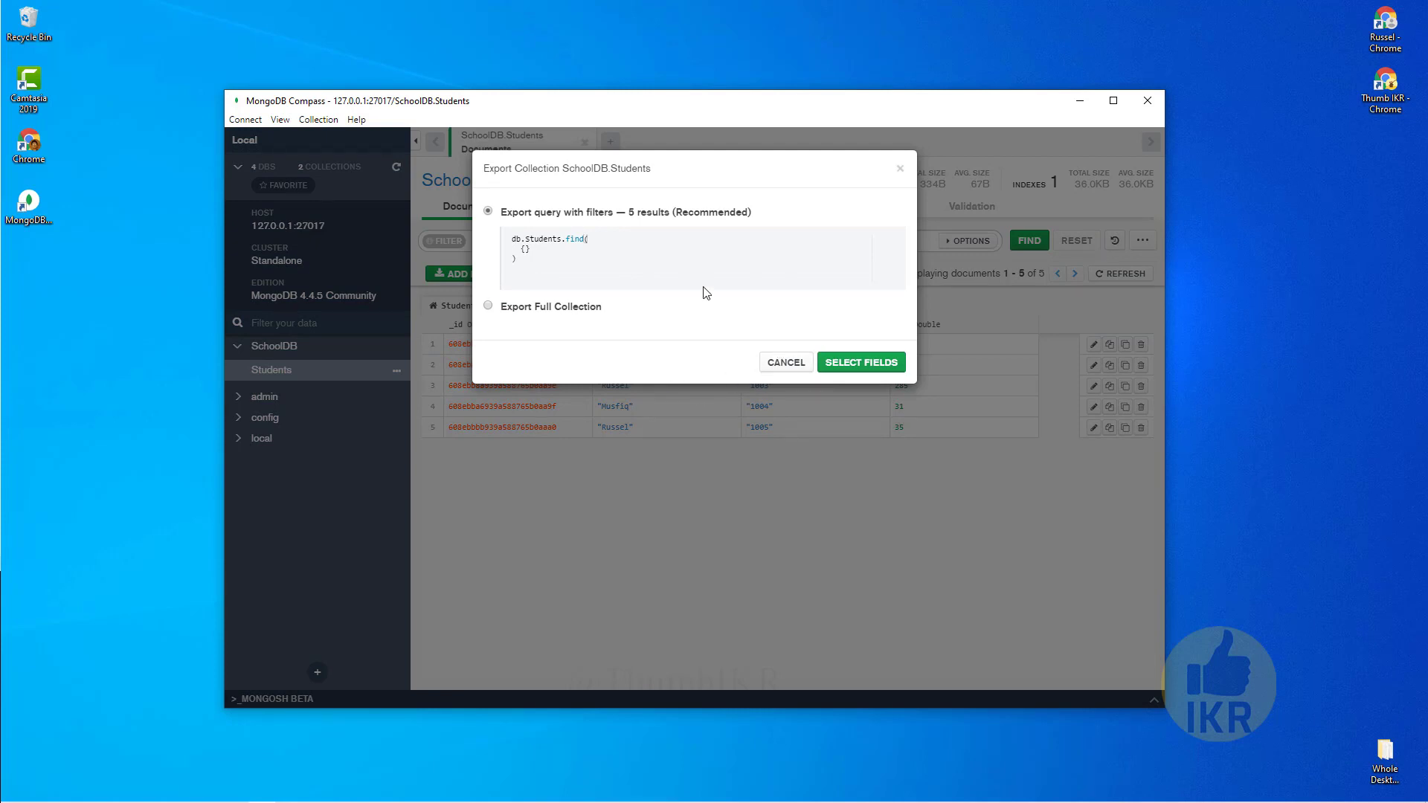
{"action": "left_click", "coordinate": [550, 240]}
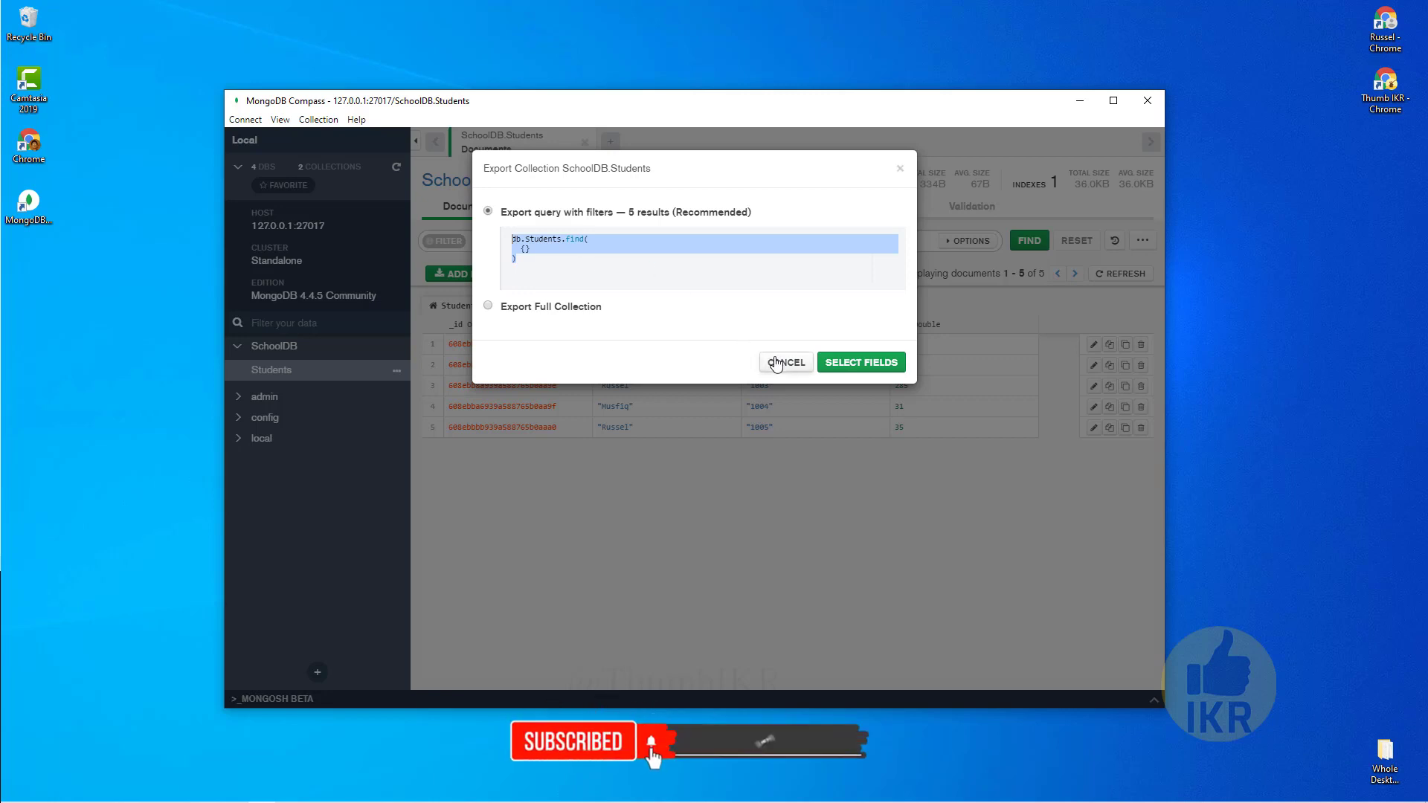
{"action": "left_click", "coordinate": [784, 361]}
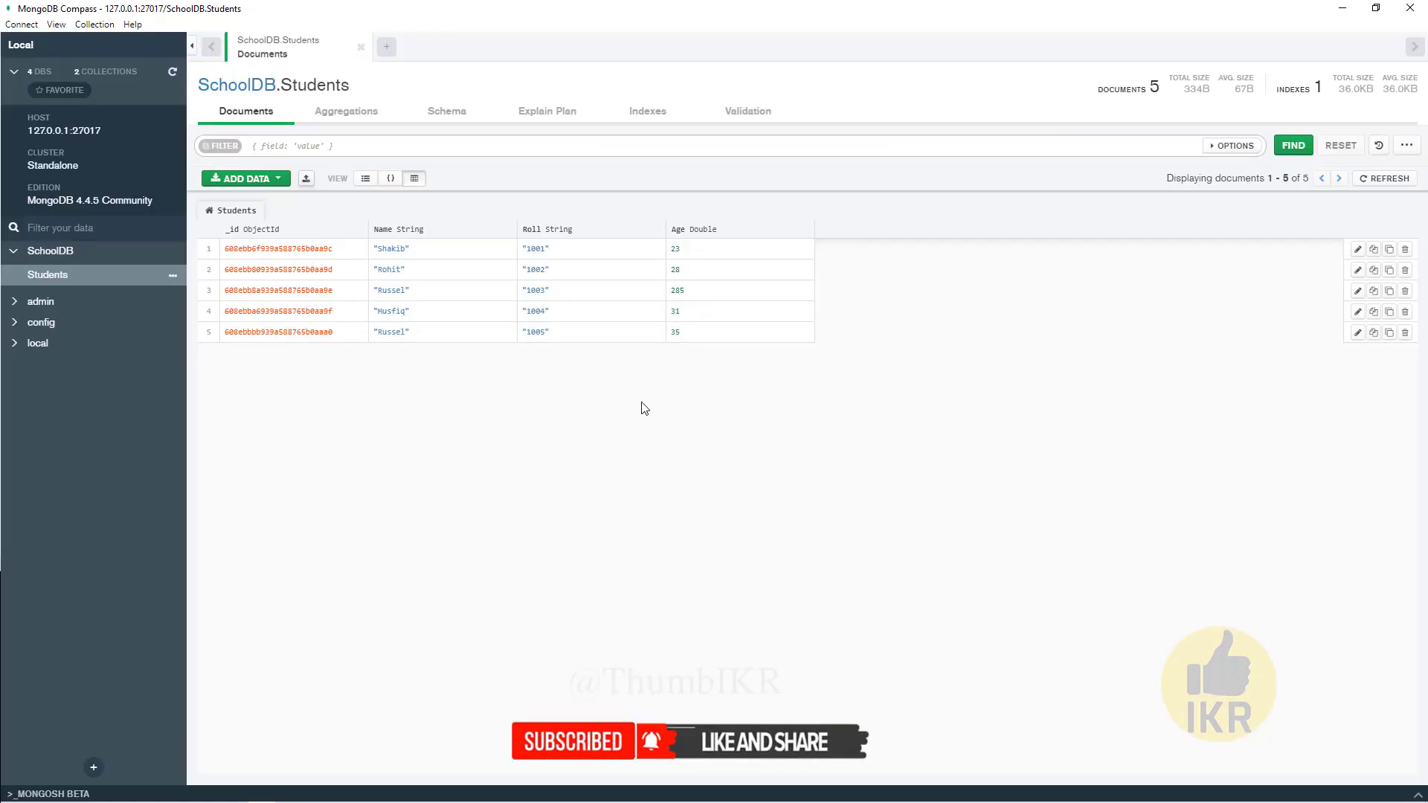